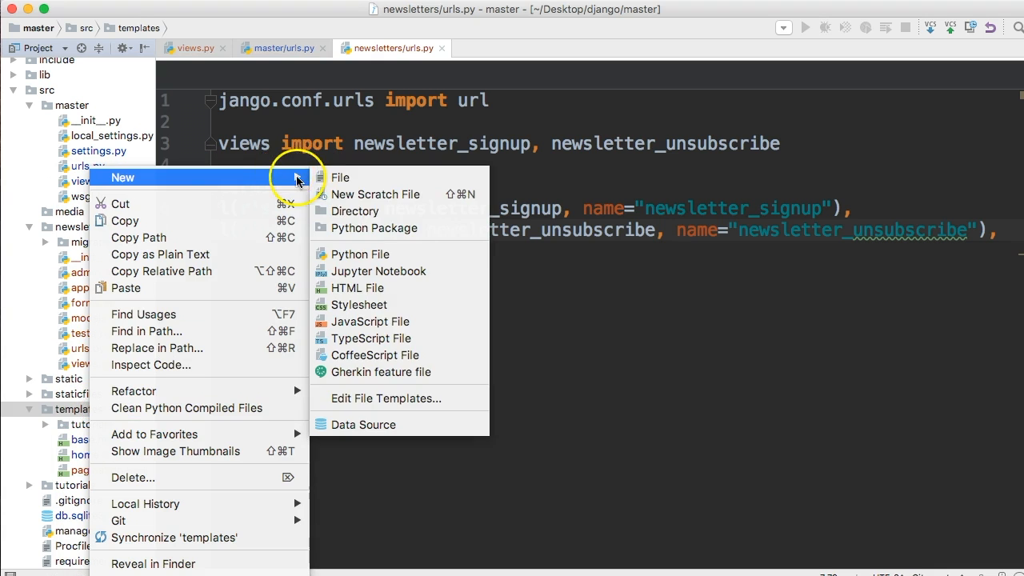
# Step: Create a 'newsletters' directory inside the templates folder
pyautogui.click(356, 211)
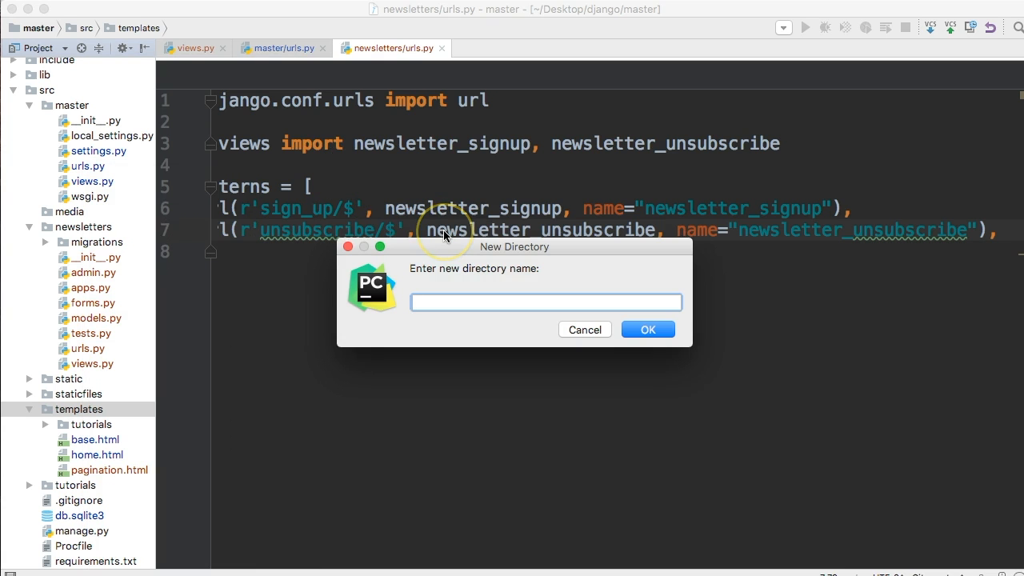
pyautogui.moveTo(445, 234)
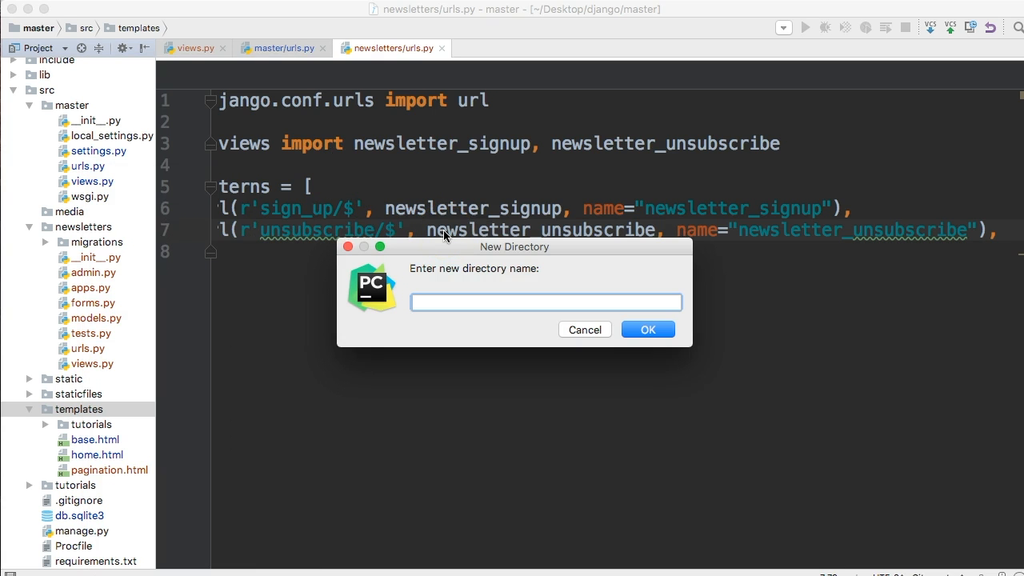
pyautogui.write('newsletters')
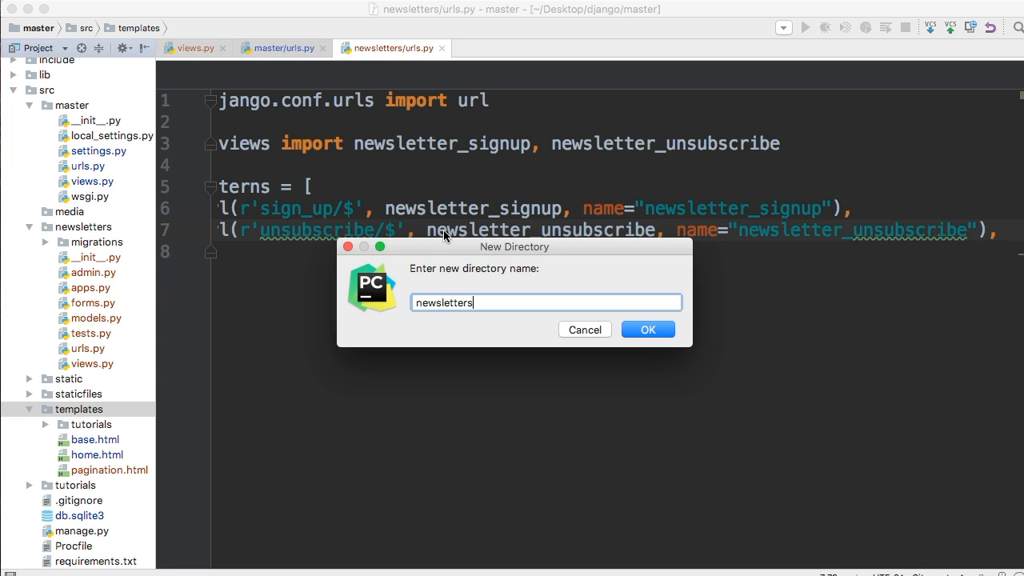
pyautogui.press('Backspace')
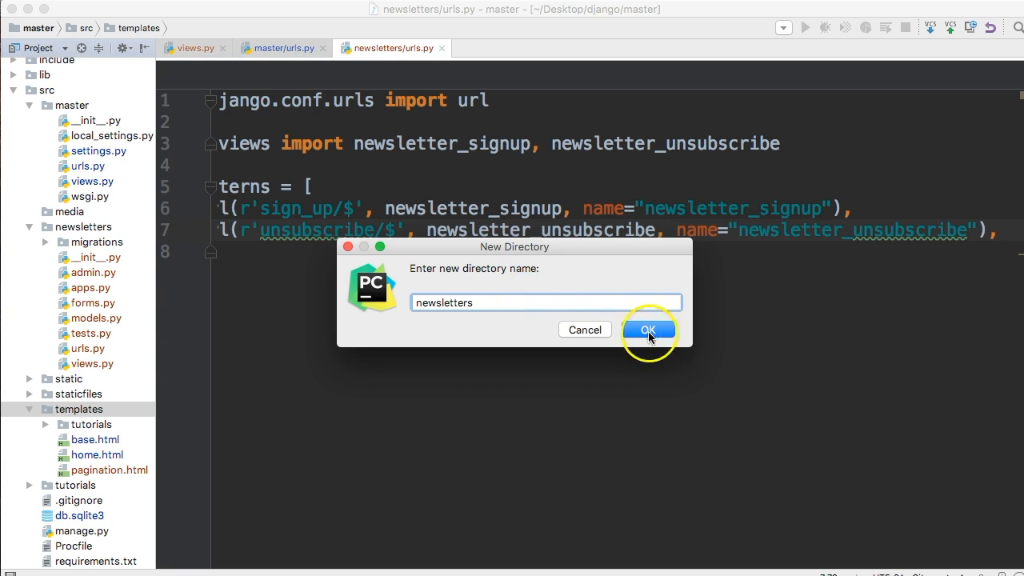
pyautogui.click(648, 329)
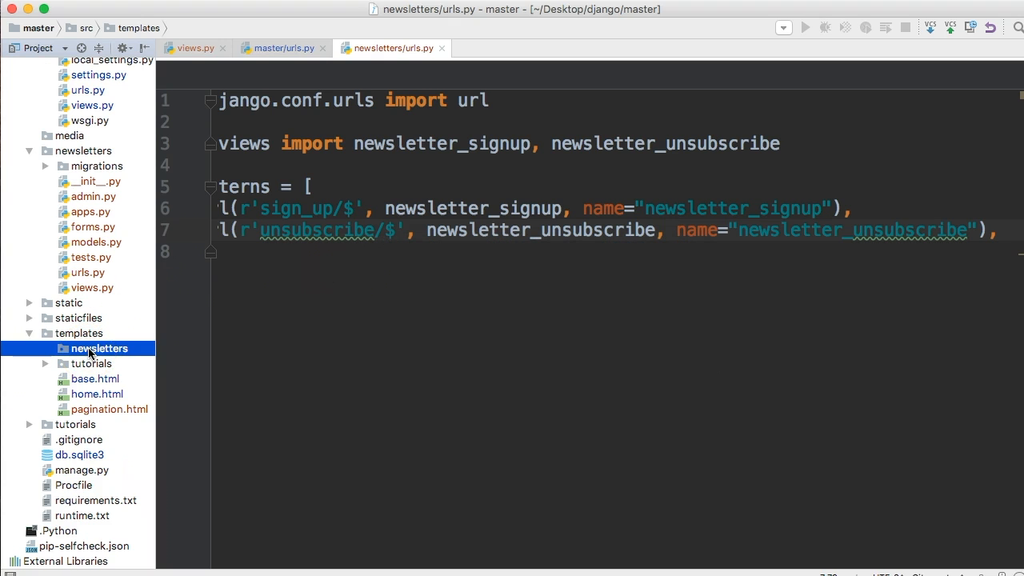
# Step: Create sign_up.html in templates/newsletters and answer the Add to Git prompt
pyautogui.rightClick(99, 349)
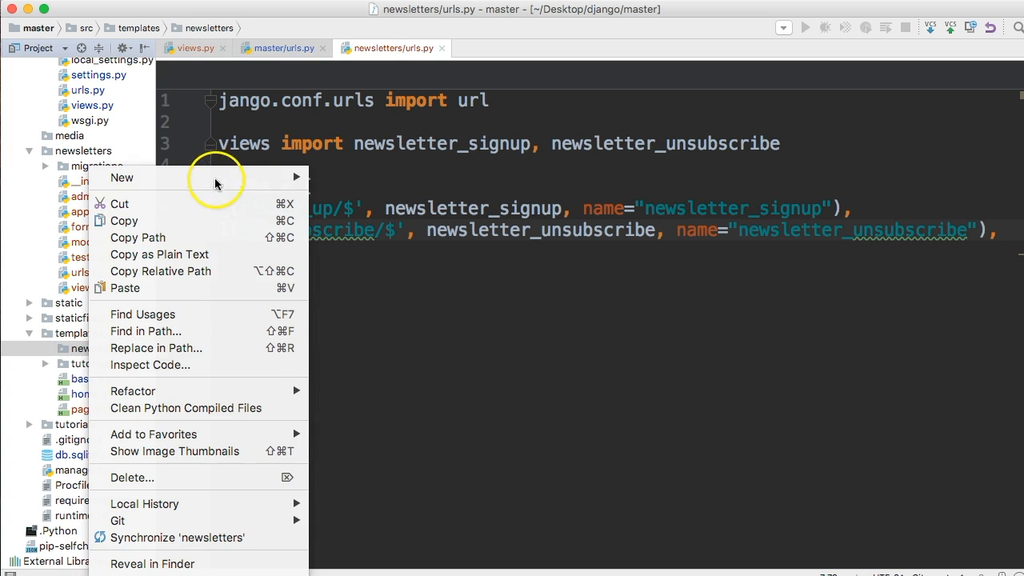
pyautogui.click(122, 178)
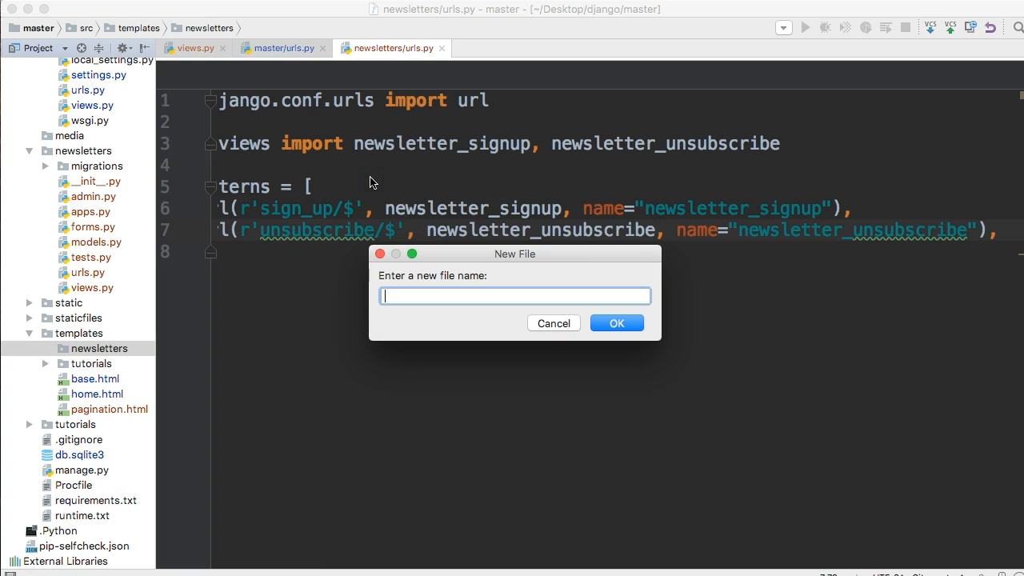
pyautogui.write('sign_')
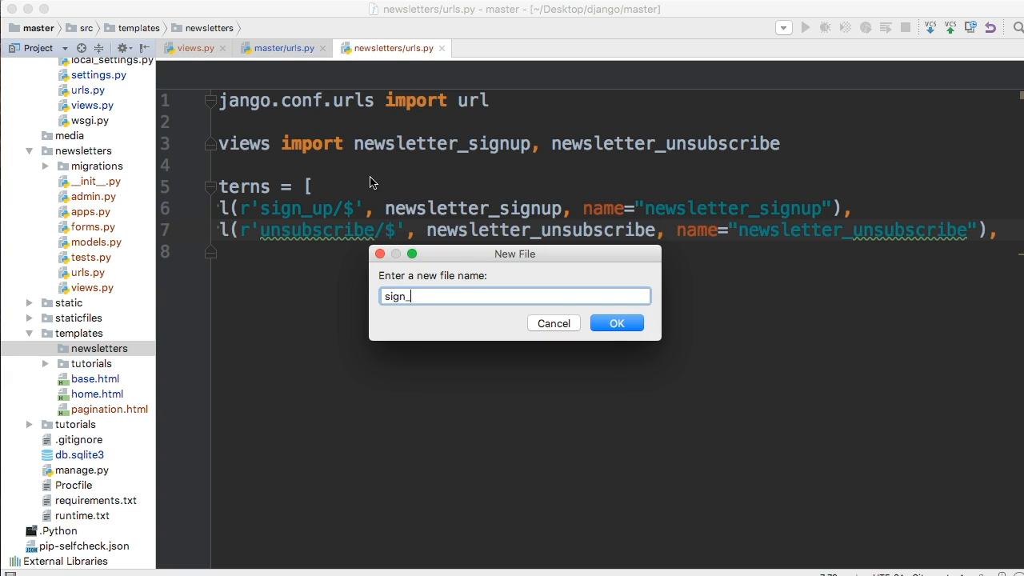
pyautogui.write('up.html')
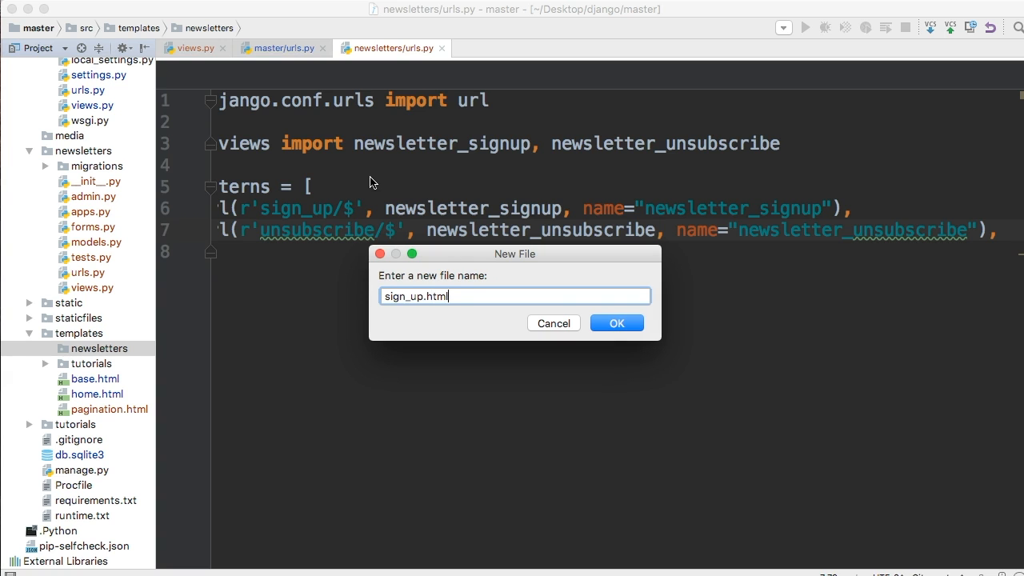
pyautogui.click(616, 323)
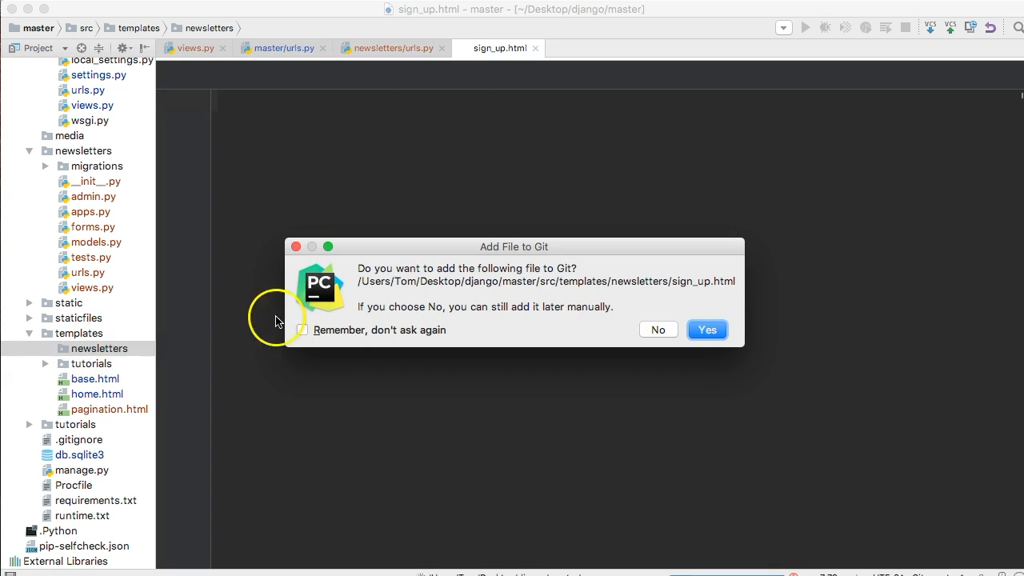
pyautogui.click(707, 330)
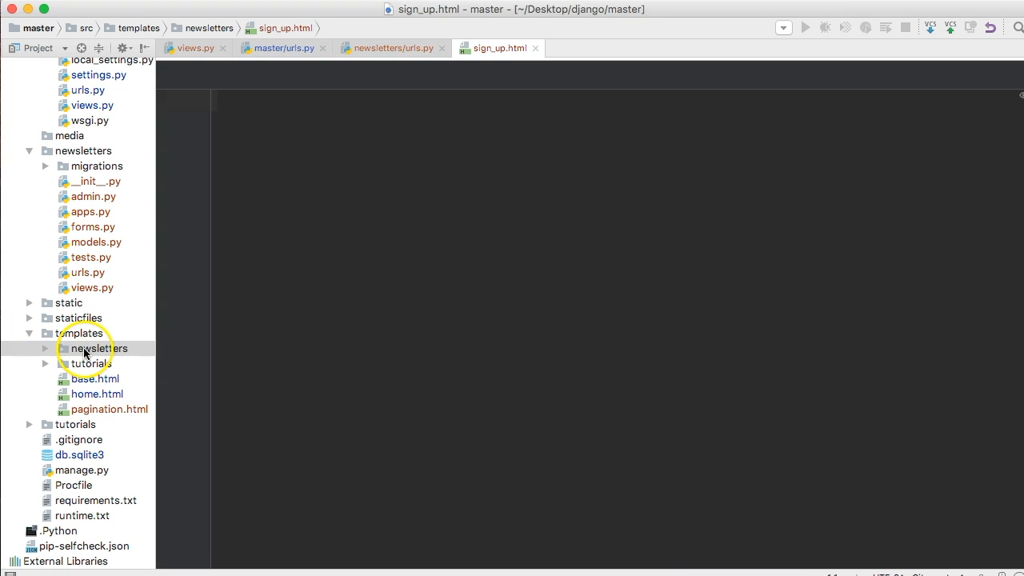
# Step: Create unsubscribe.html in templates/newsletters and add it to Git
pyautogui.rightClick(98, 349)
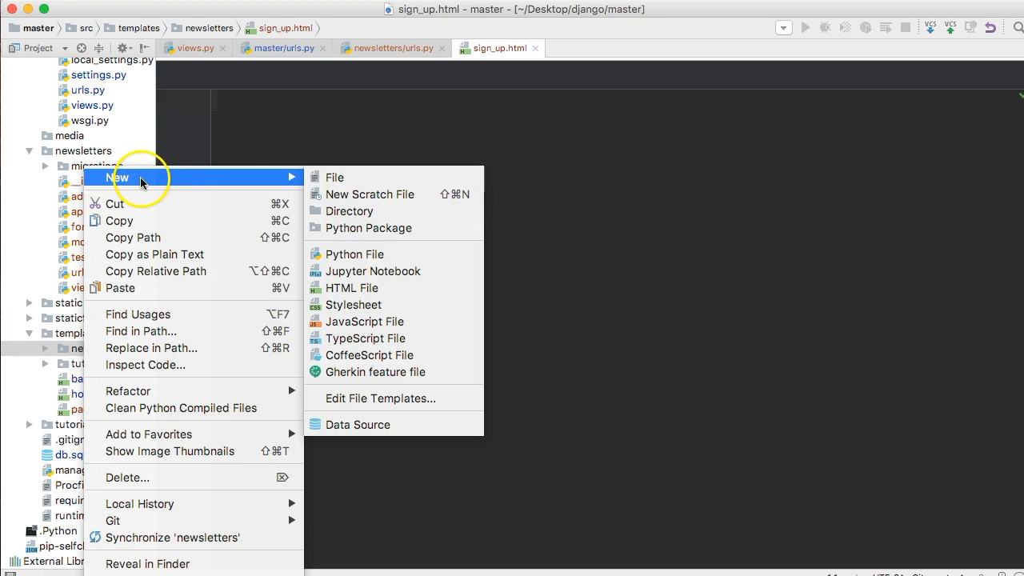
pyautogui.click(334, 176)
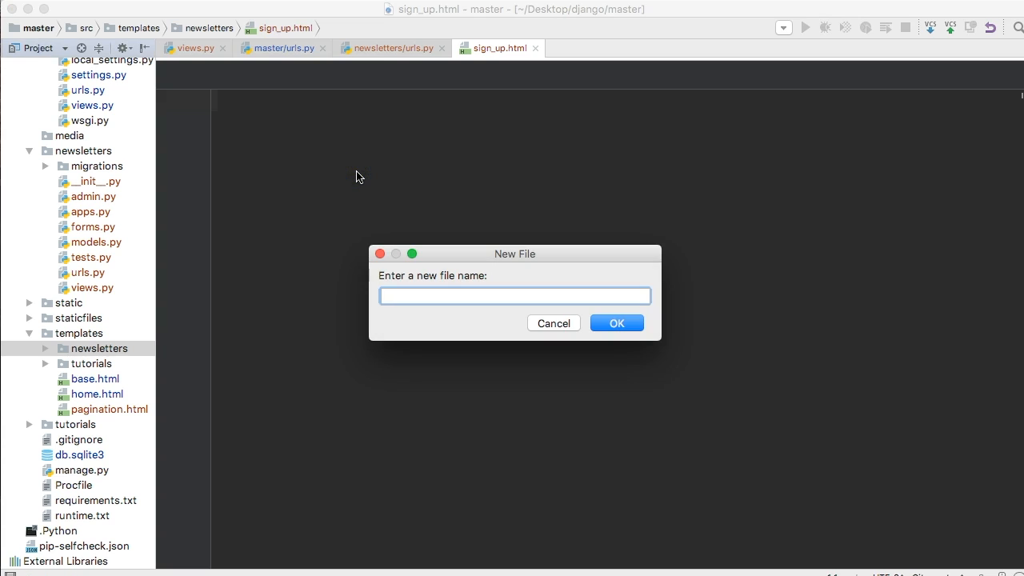
pyautogui.write('unsubsc')
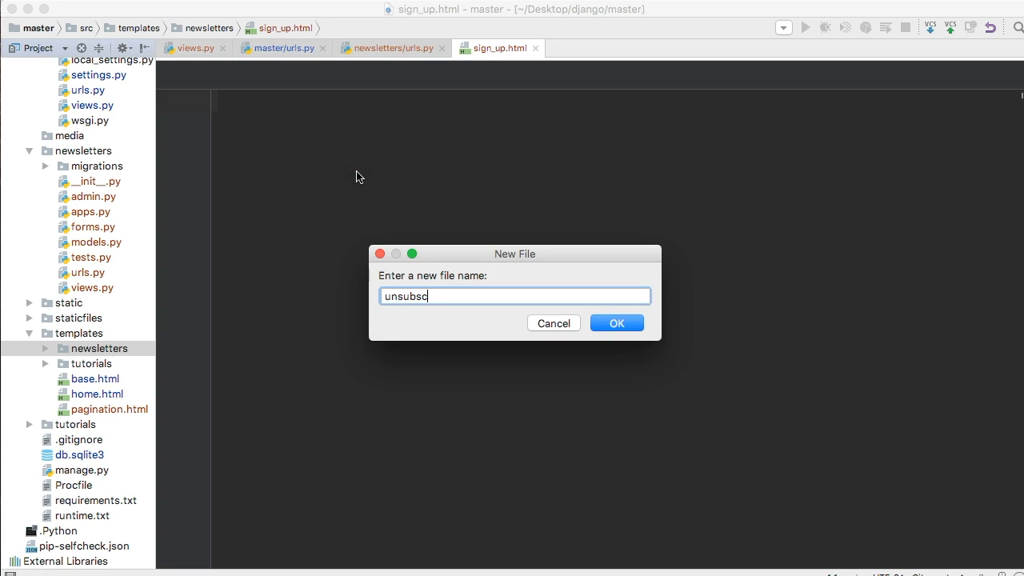
pyautogui.write('ribe.html')
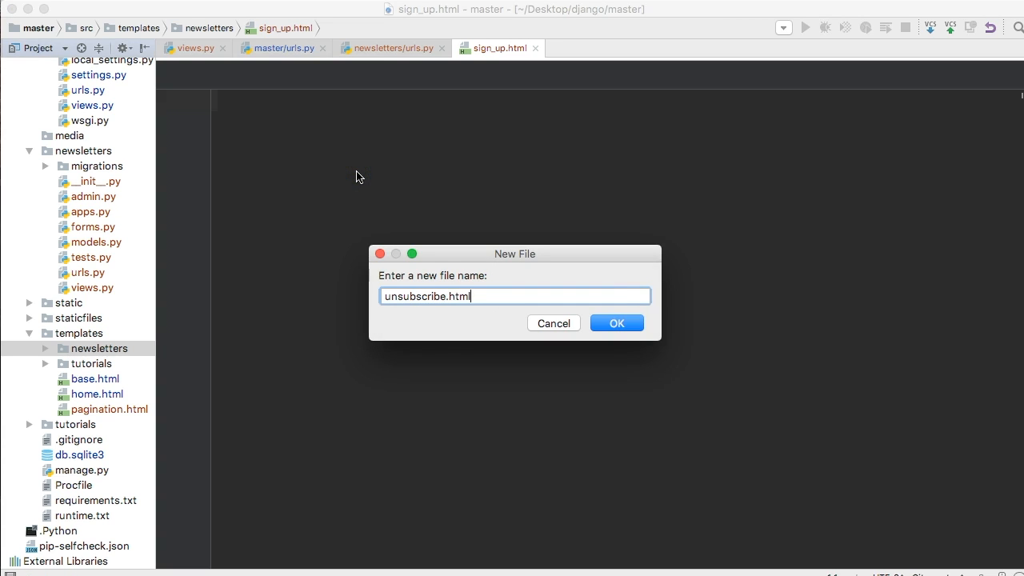
pyautogui.click(616, 324)
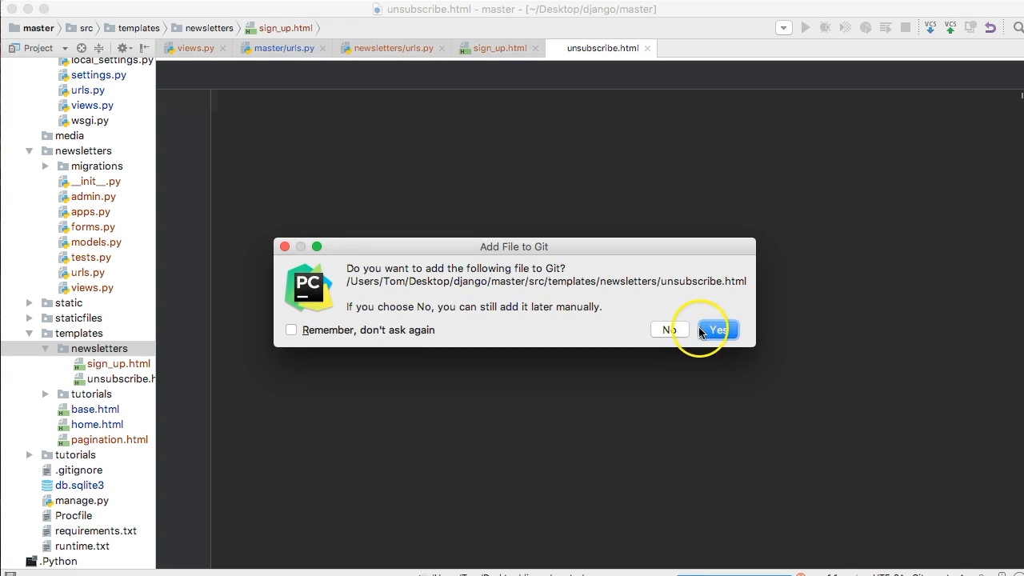
pyautogui.click(714, 330)
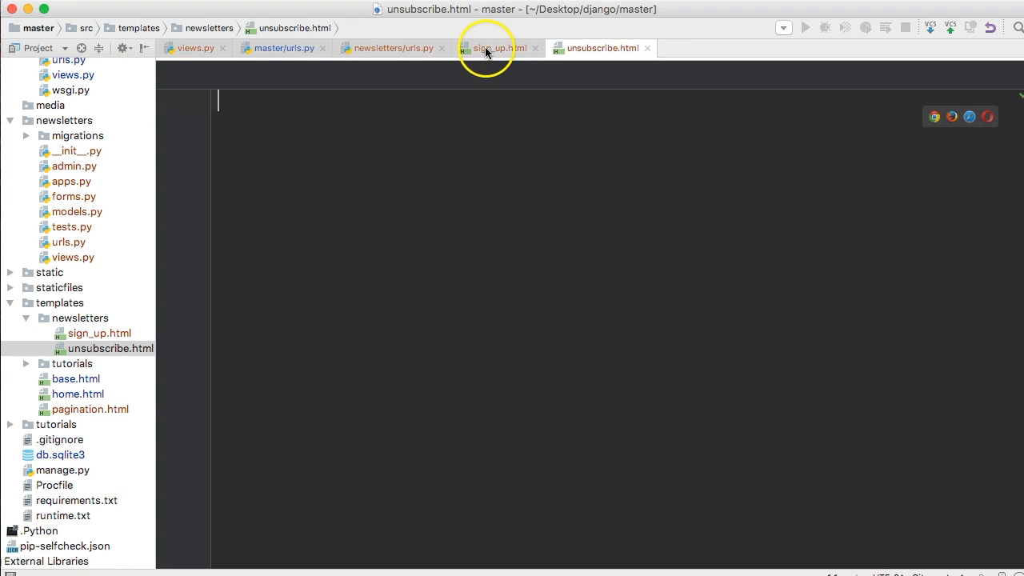
# Step: Make sign_up.html extend base.html with an {% extends "base.html" %} tag
pyautogui.click(496, 48)
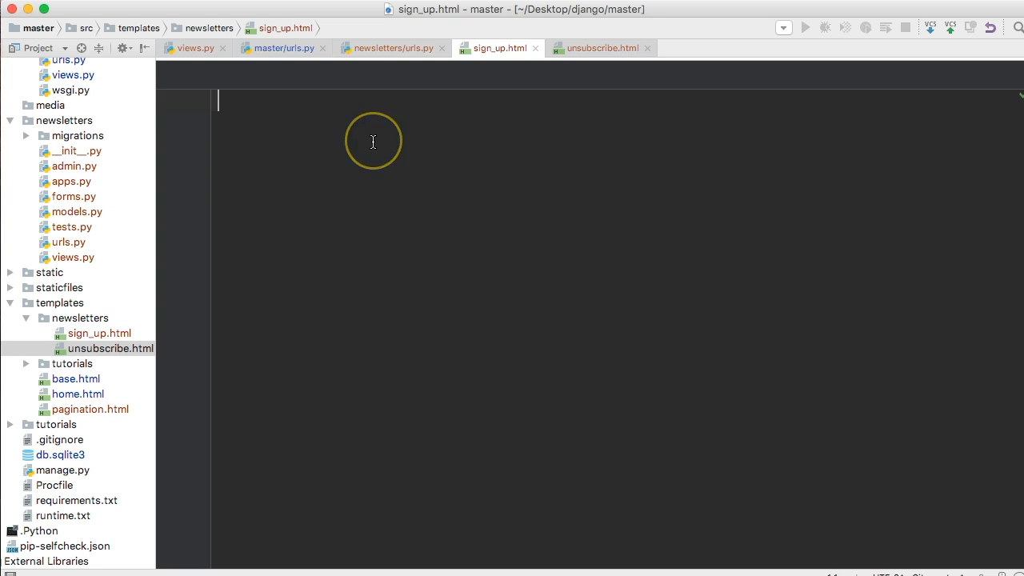
pyautogui.write('{')
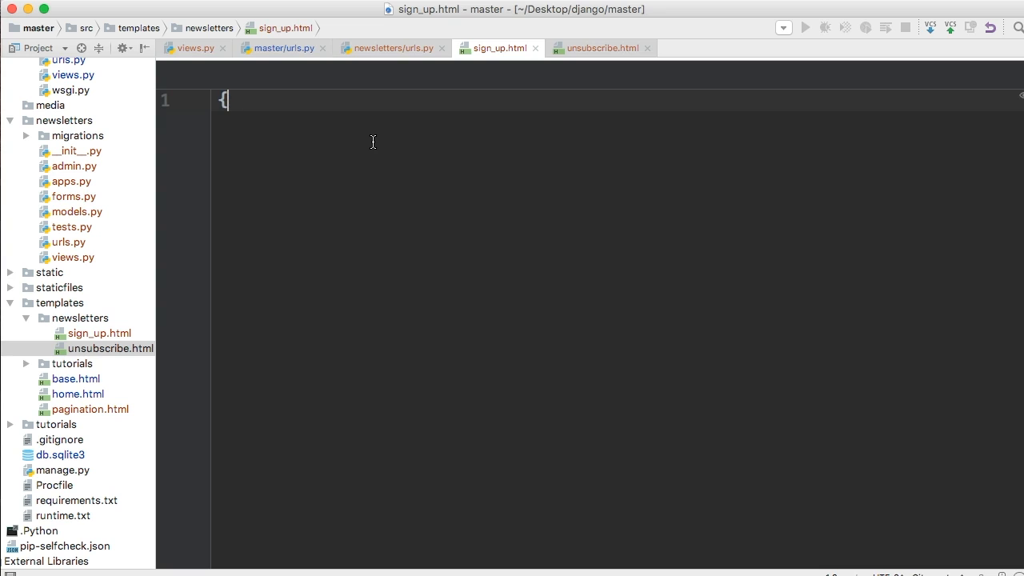
pyautogui.write('%')
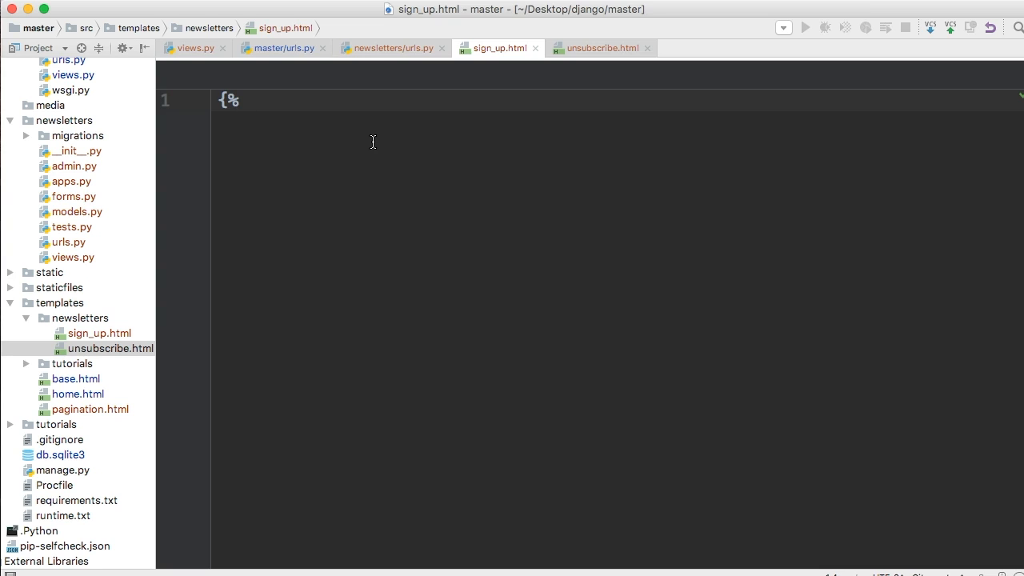
pyautogui.write('extends "')
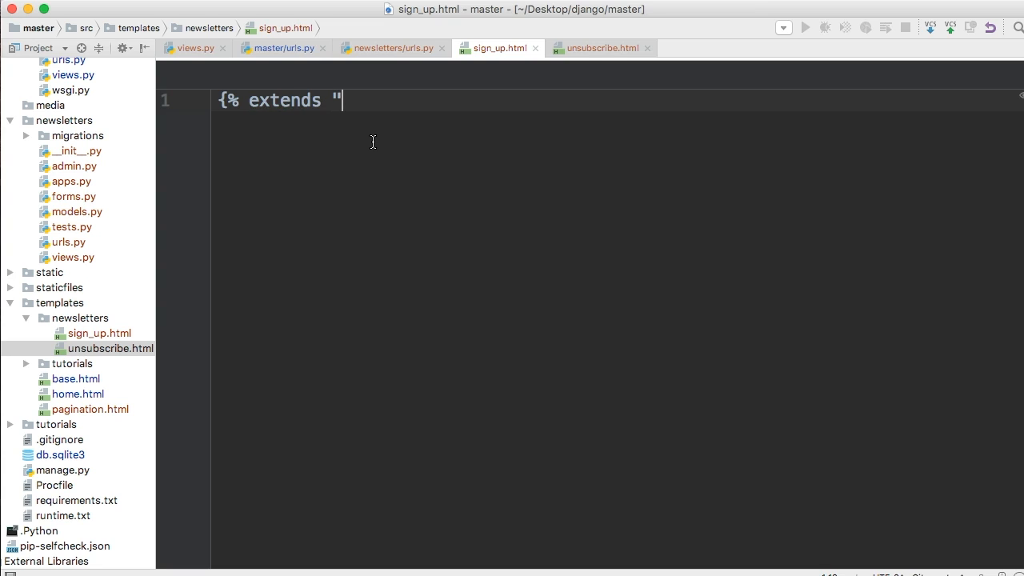
pyautogui.write('base.html')
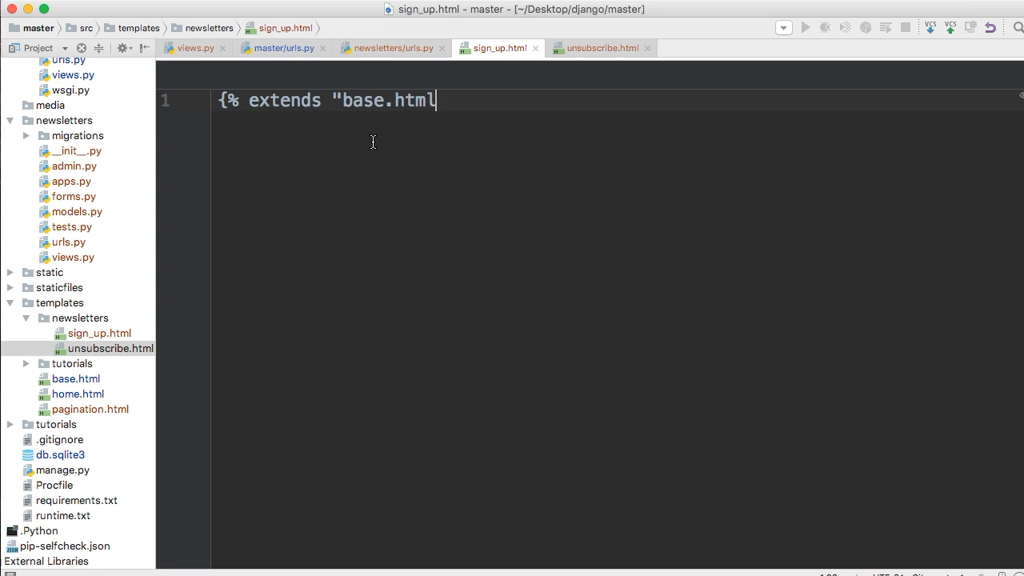
pyautogui.write('%}')
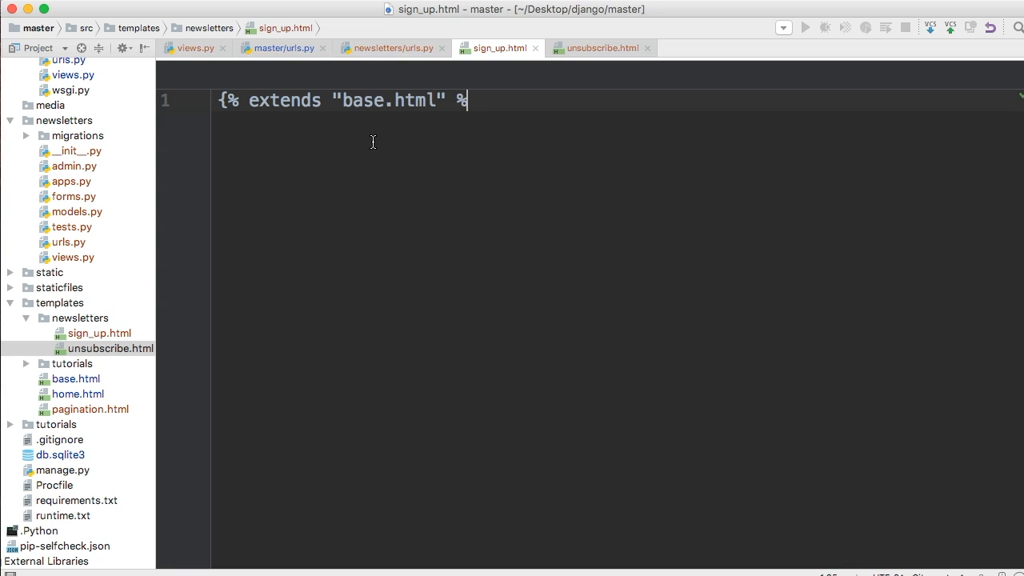
pyautogui.press('enter')
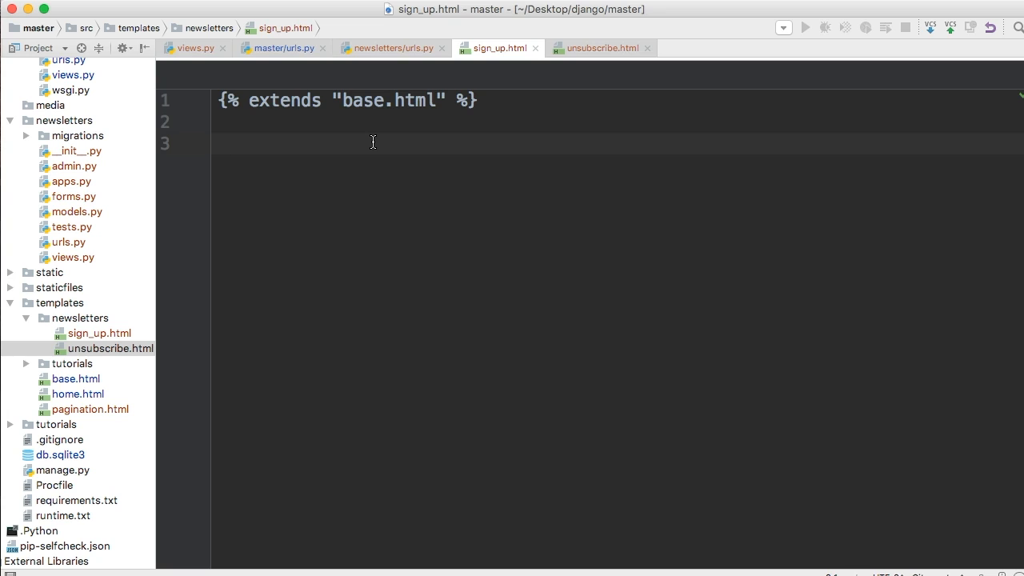
# Step: Add an empty {% block content %} ... {% endblock %} pair below the extends tag
pyautogui.write('{')
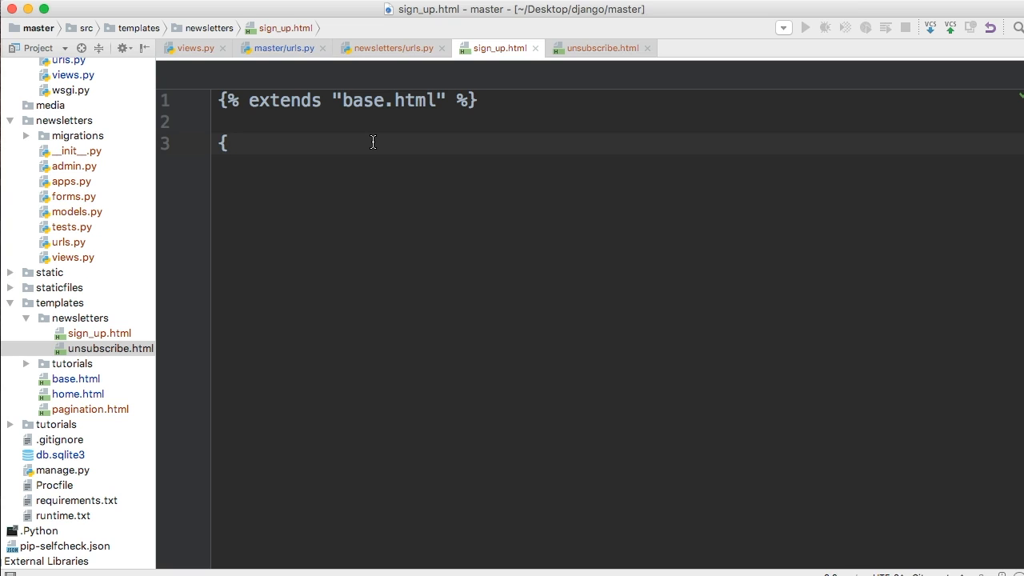
pyautogui.write('% block')
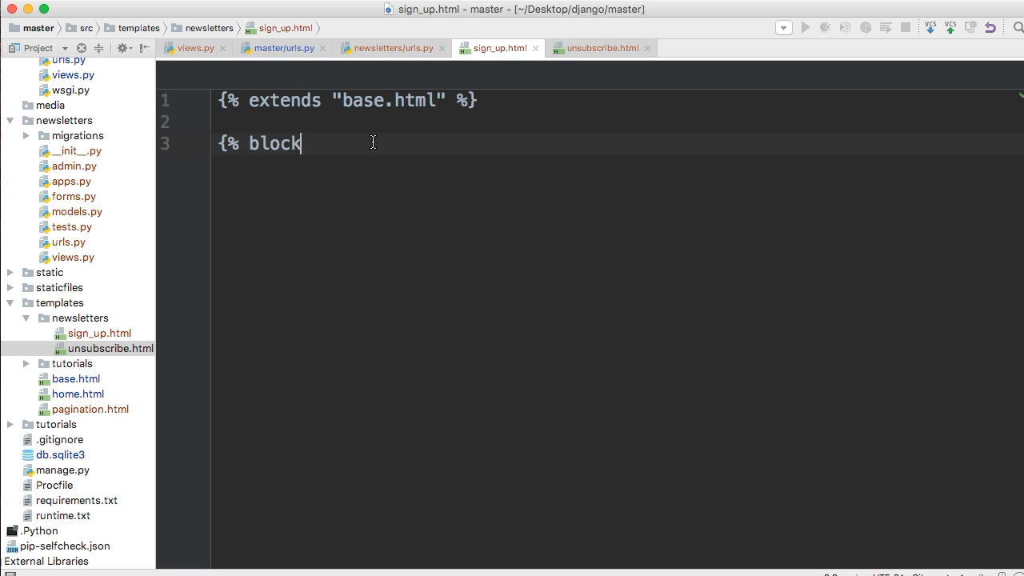
pyautogui.write('content')
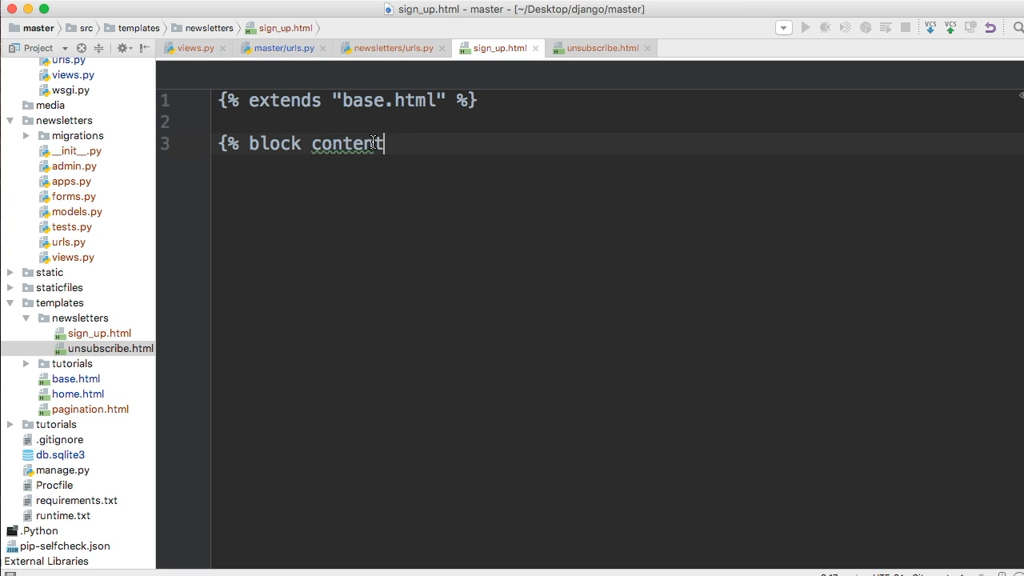
pyautogui.write('%}')
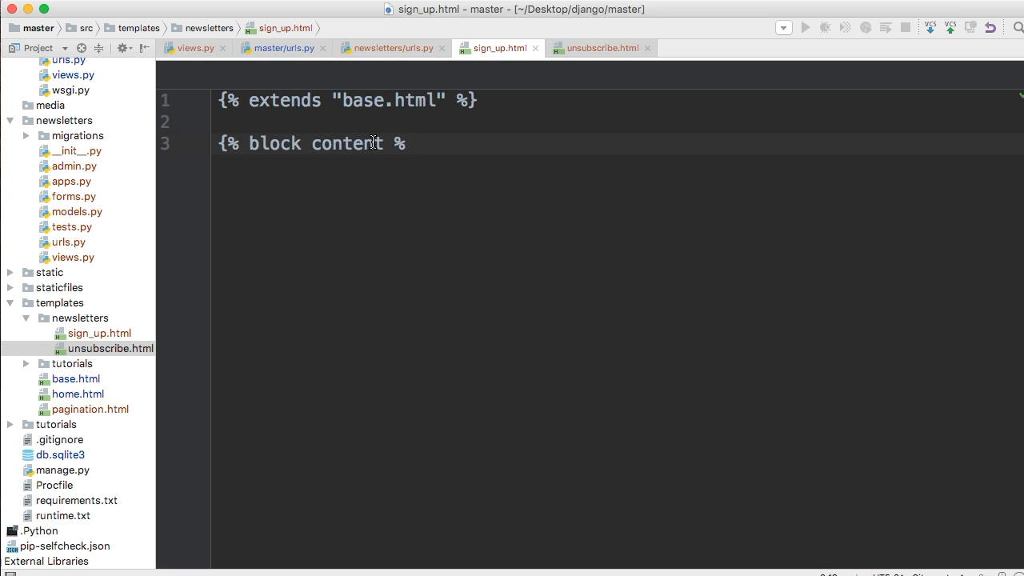
pyautogui.write('}')
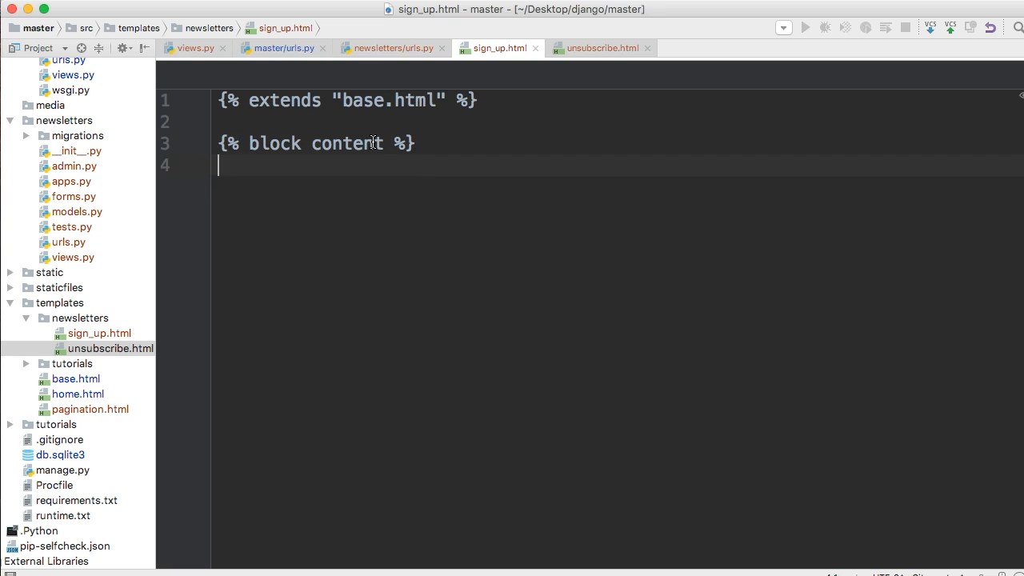
pyautogui.write('{%')
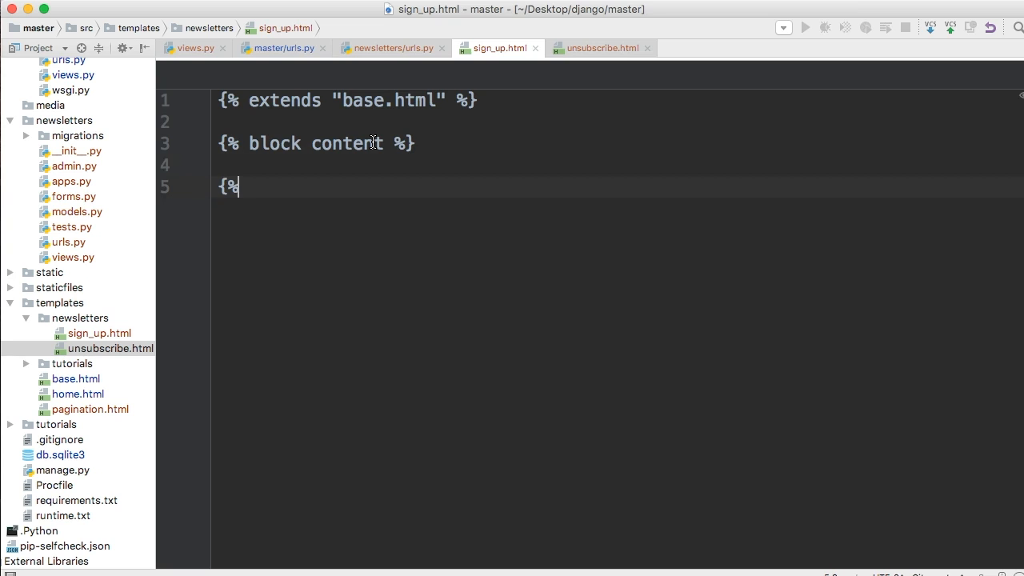
pyautogui.write('end')
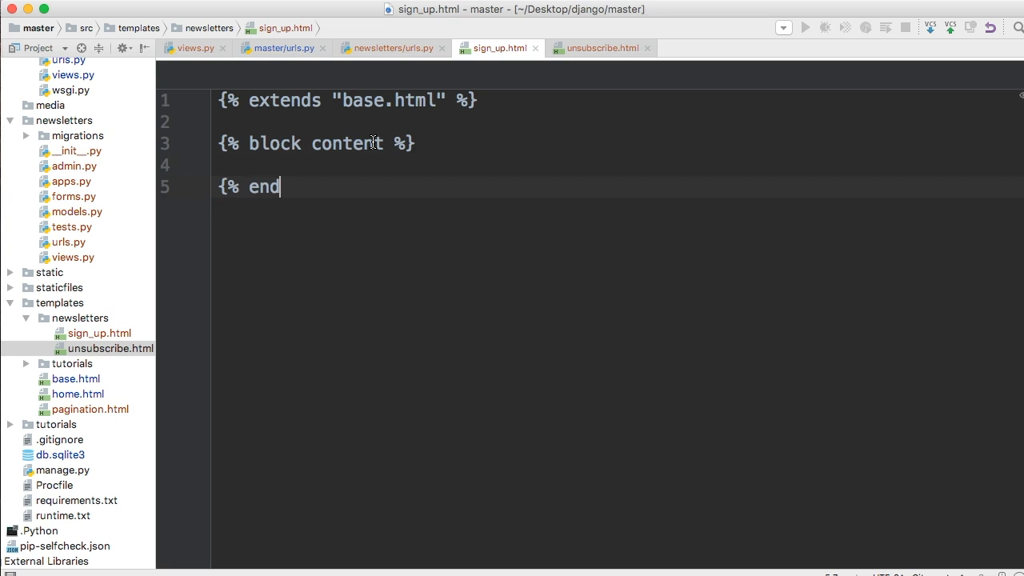
pyautogui.write('block')
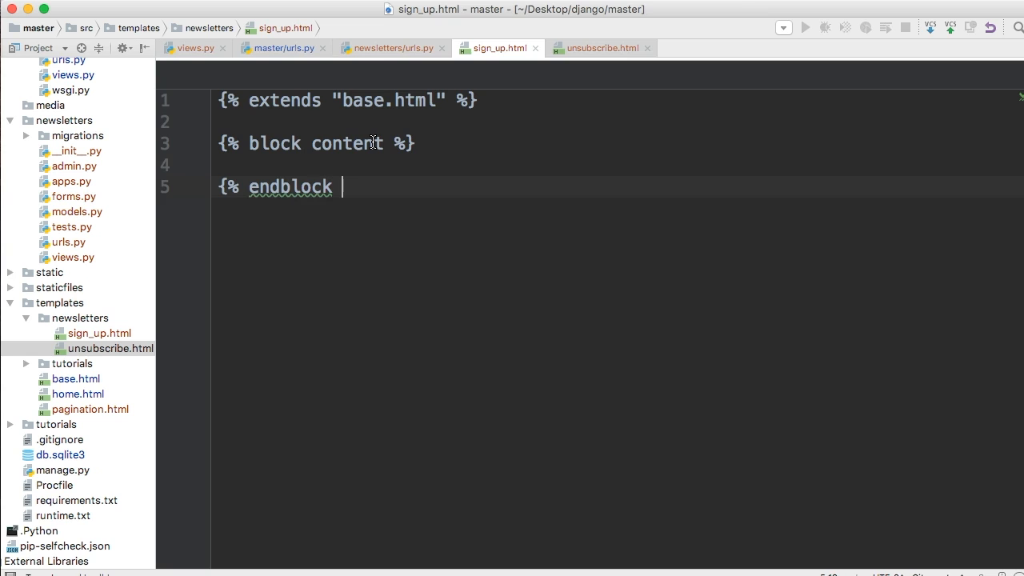
pyautogui.write('%}}')
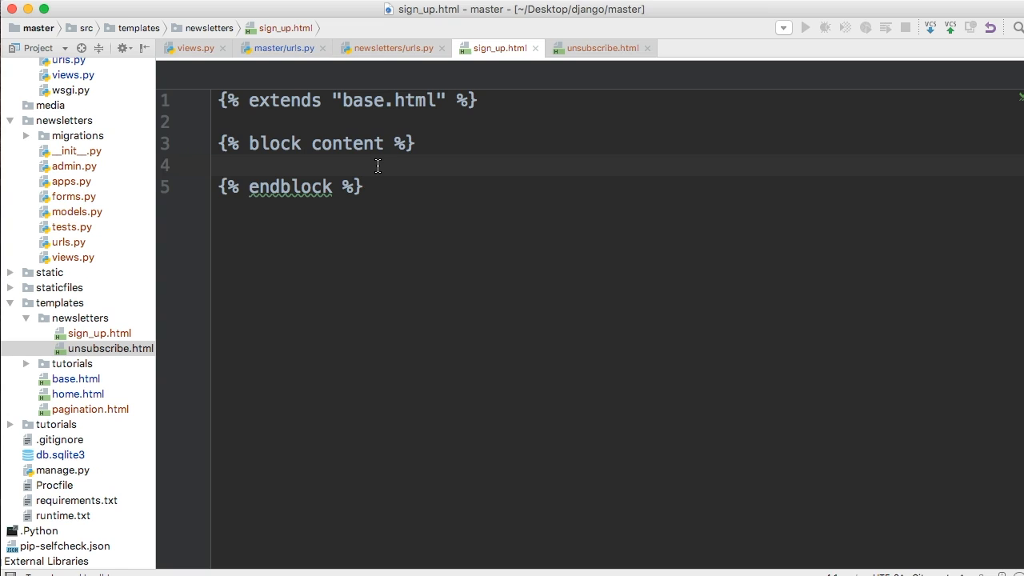
# Step: Nest divs classed container, row and col-lg-6 col-lg-offset-3 inside the content block
pyautogui.write('<div')
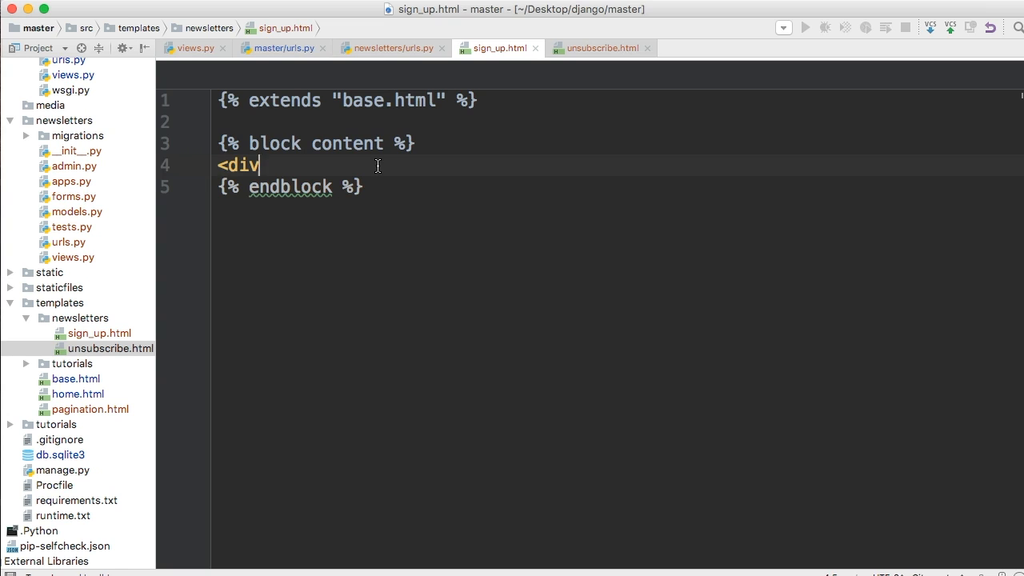
pyautogui.write('class=""')
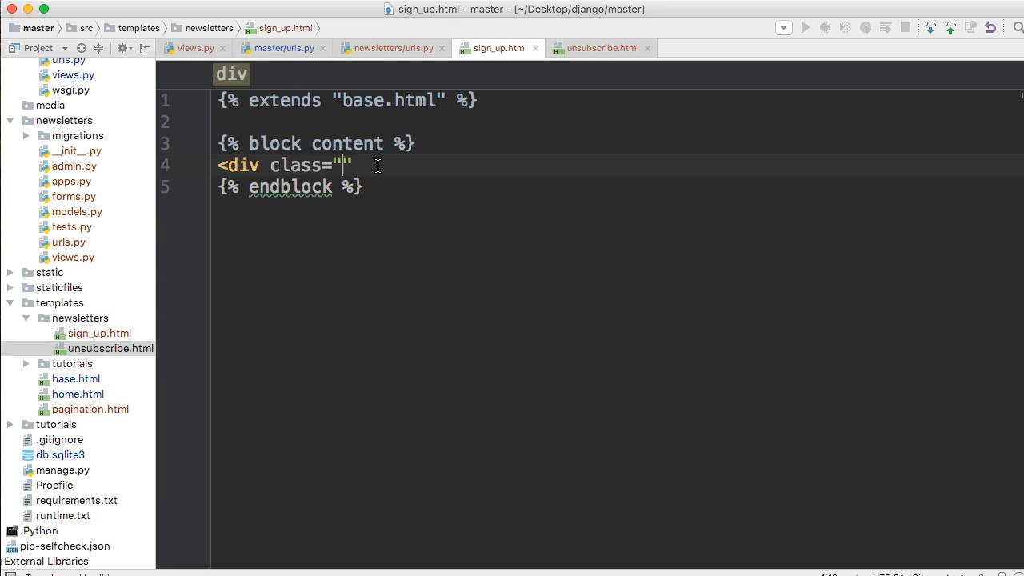
pyautogui.write('container')
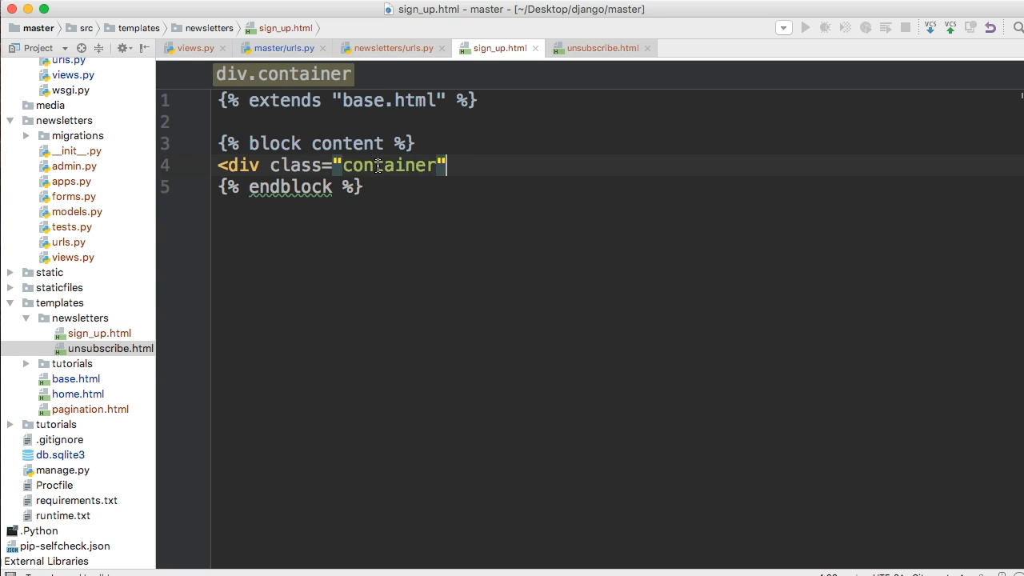
pyautogui.write('>')
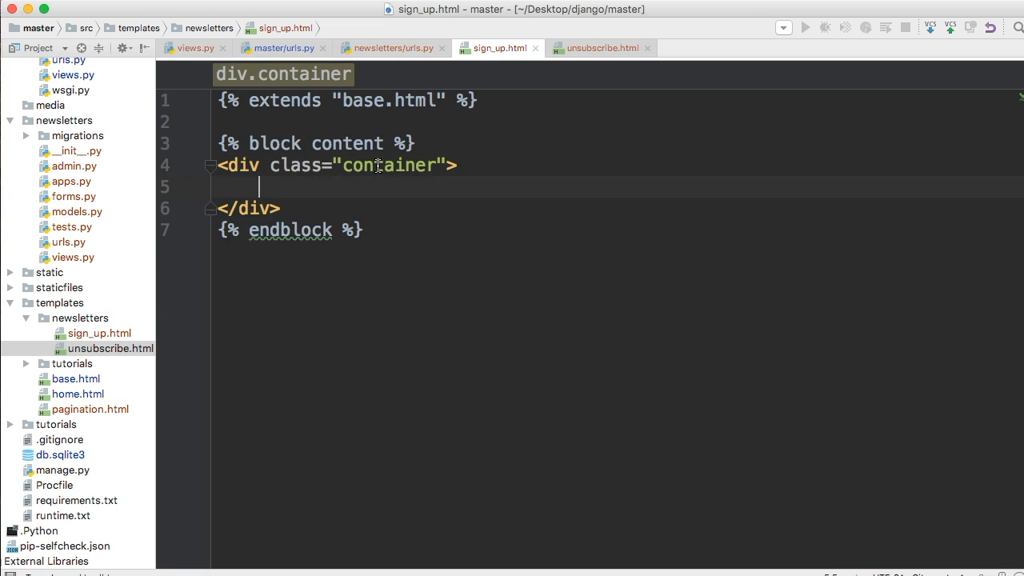
pyautogui.write('<')
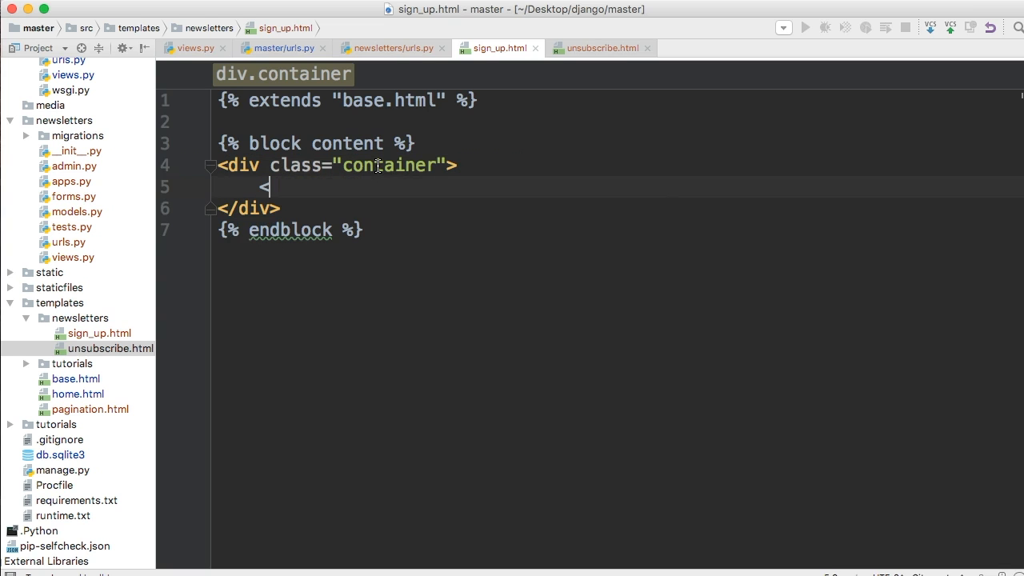
pyautogui.write('div class')
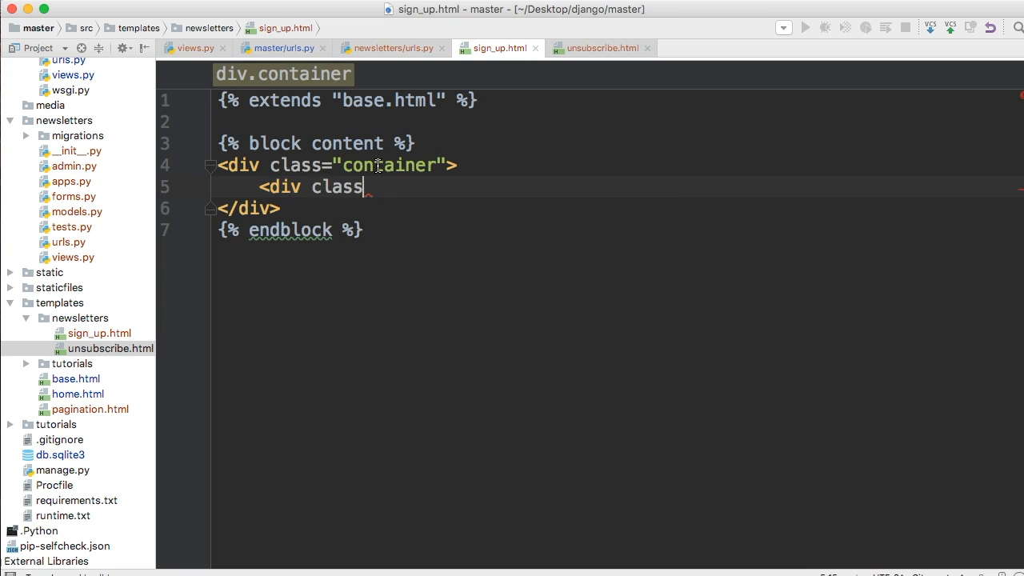
pyautogui.write('="row">')
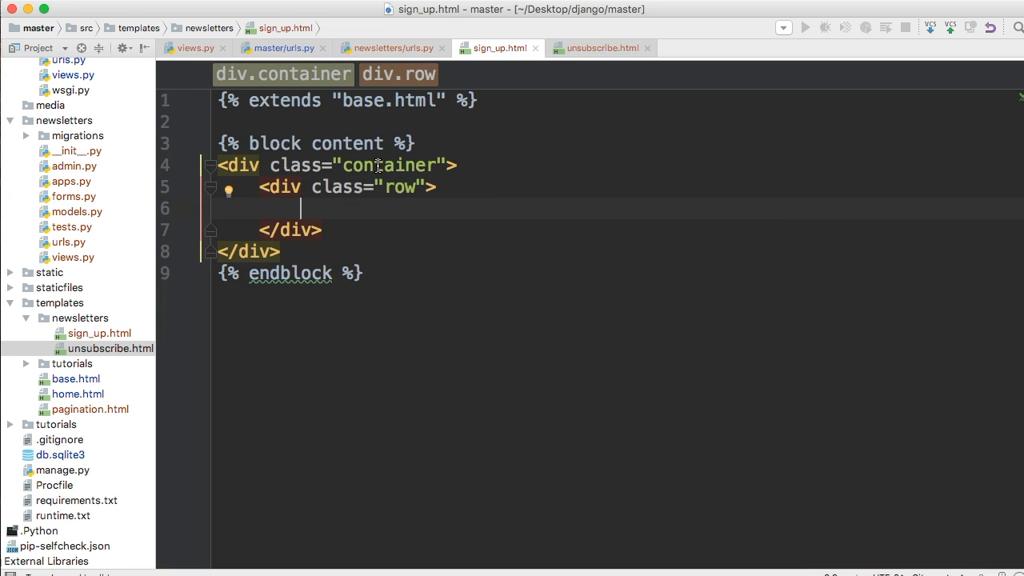
pyautogui.write('<div class="')
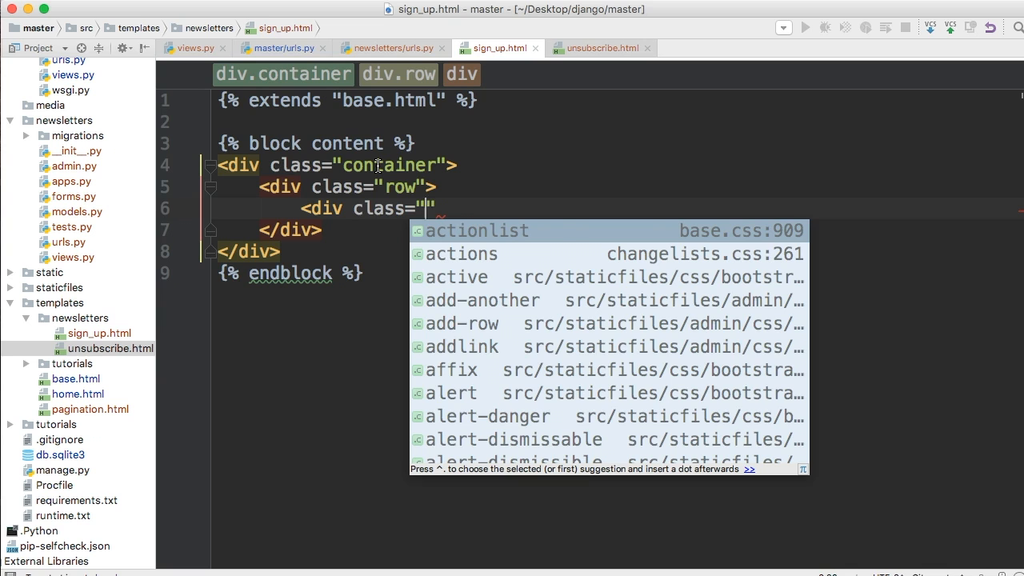
pyautogui.write('col')
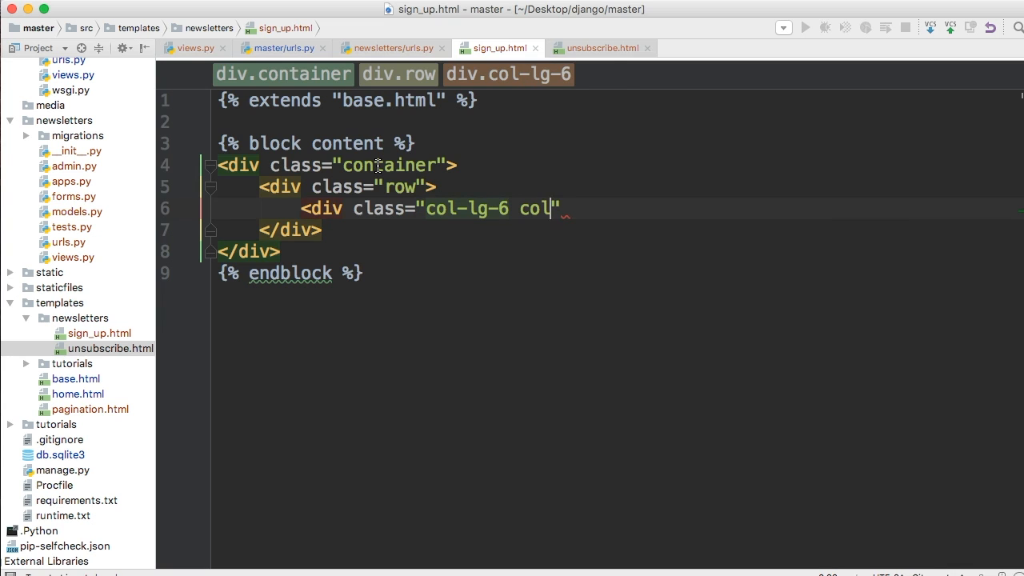
pyautogui.write('-l')
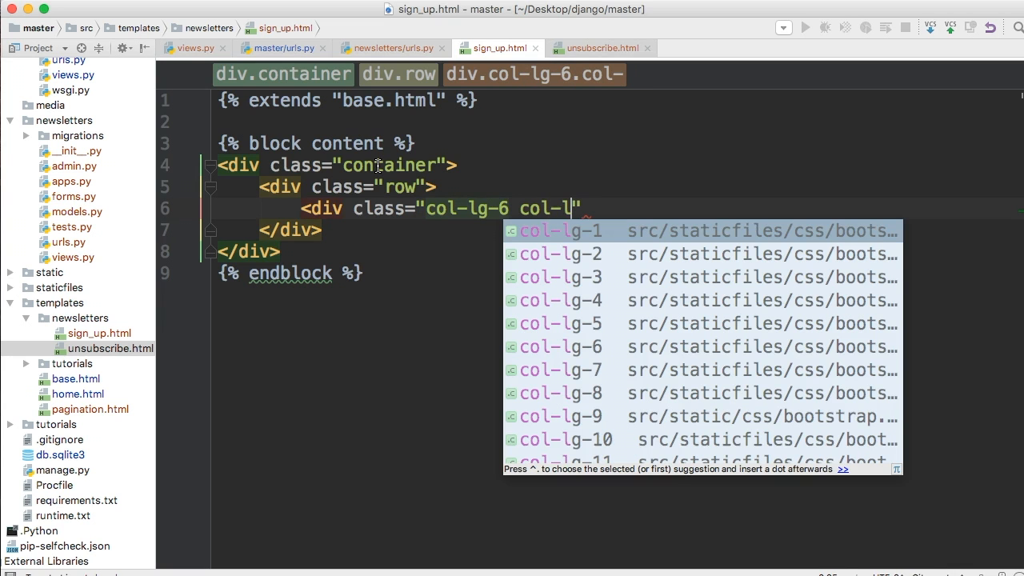
pyautogui.write('g-offset-3')
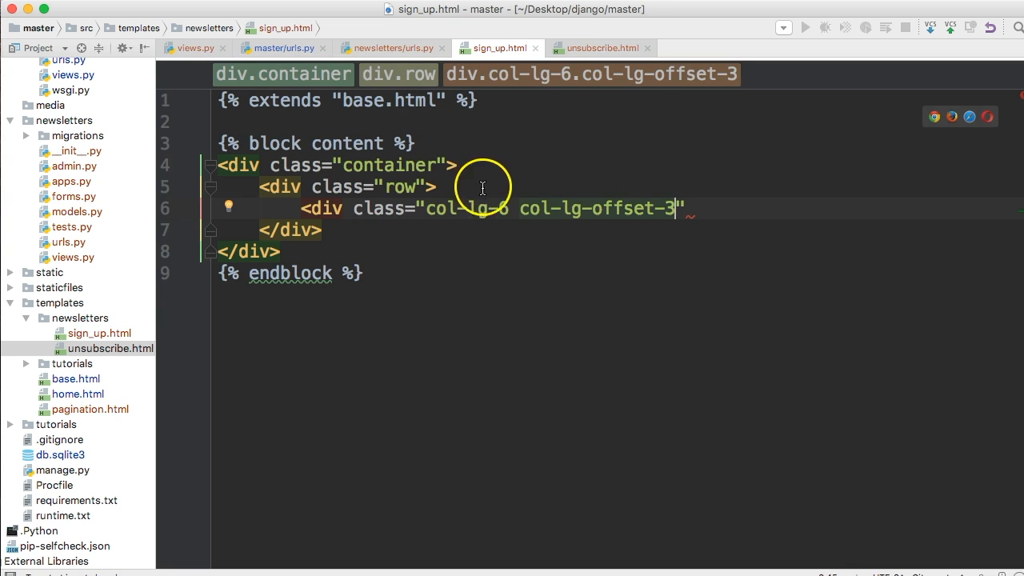
pyautogui.moveTo(455, 208)
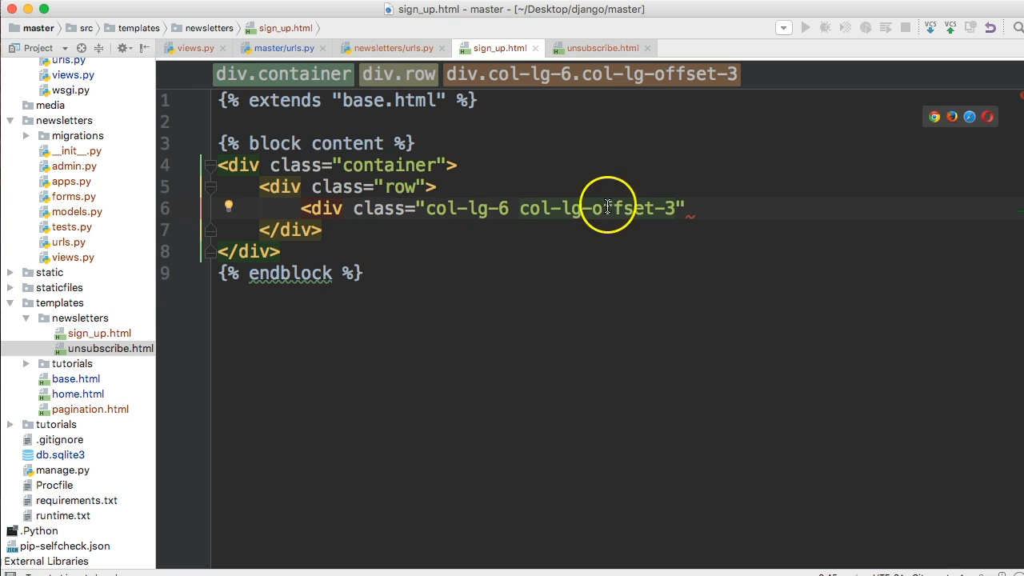
pyautogui.moveTo(503, 208)
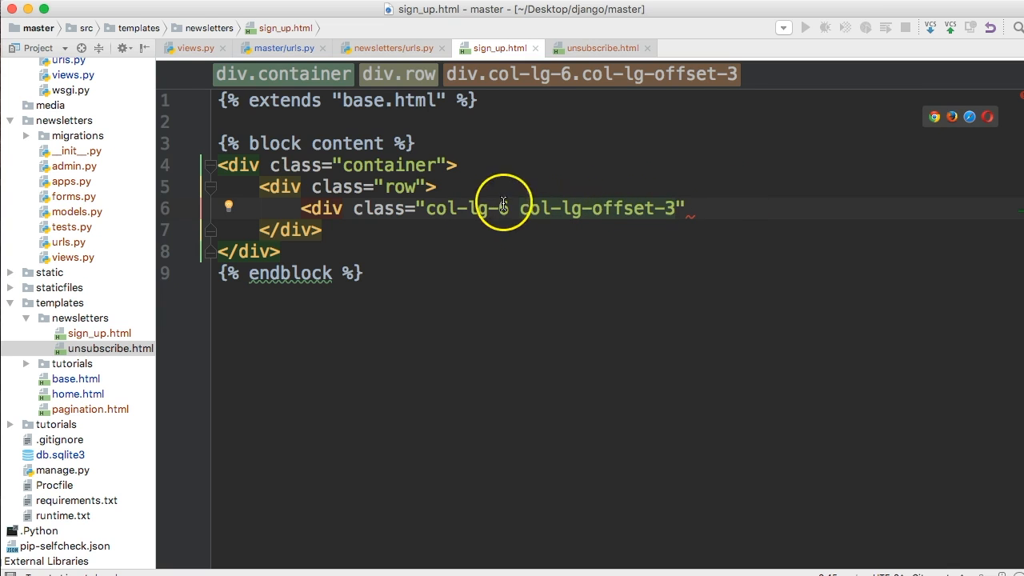
pyautogui.moveTo(682, 208)
pyautogui.write('>')
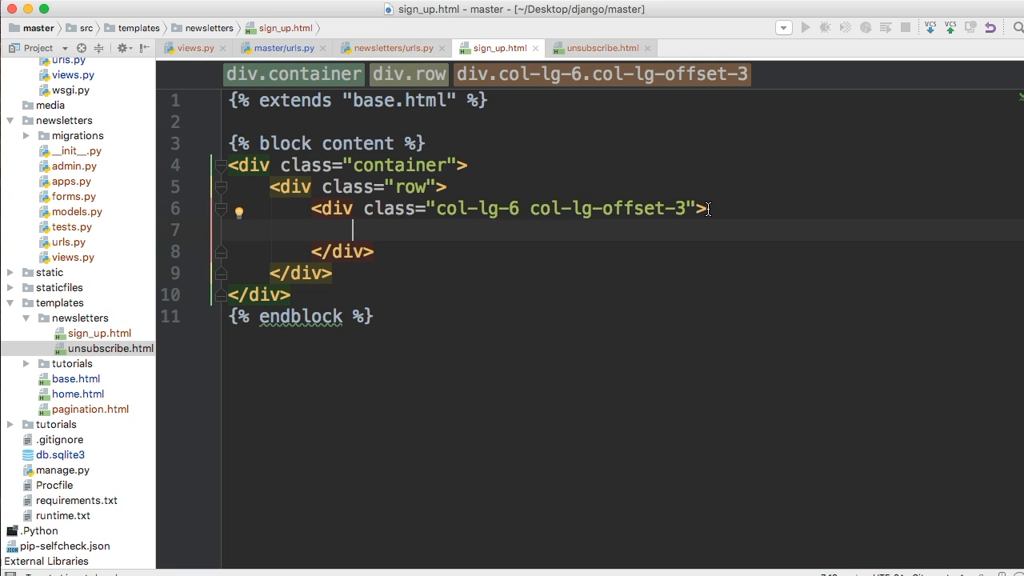
# Step: Add an h3 with class text-center inside the column div
pyautogui.write('<')
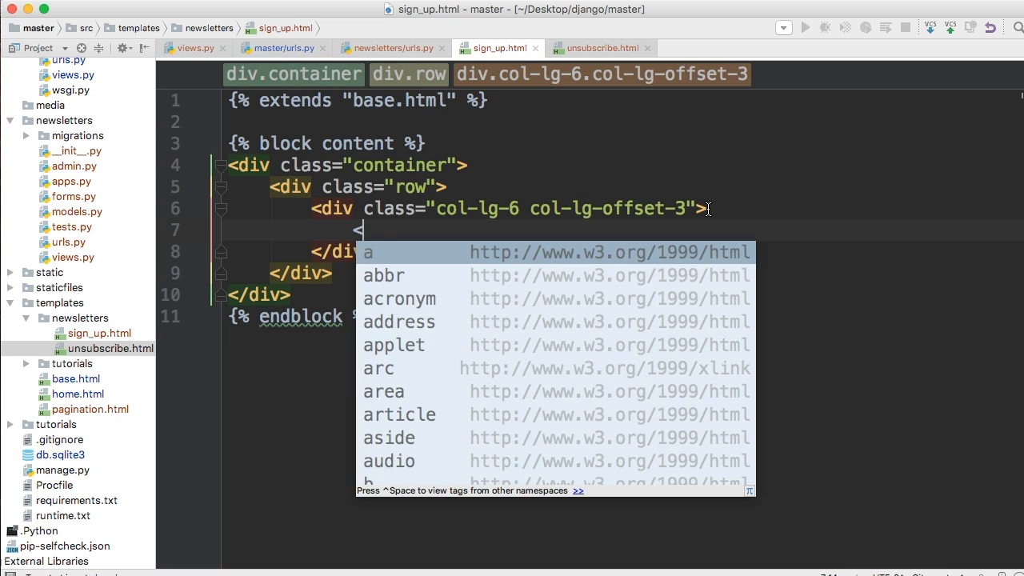
pyautogui.write('h3')
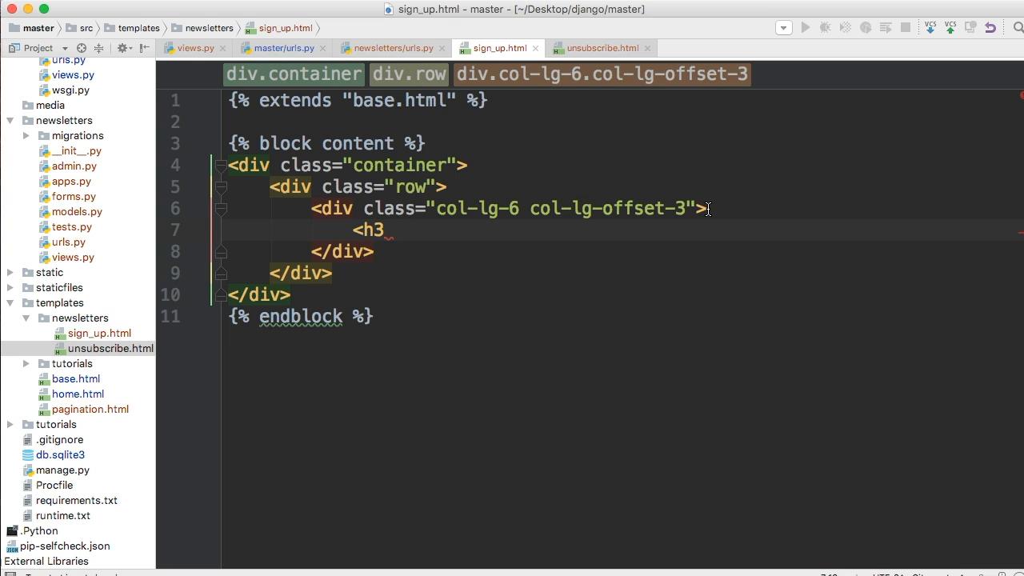
pyautogui.write('class')
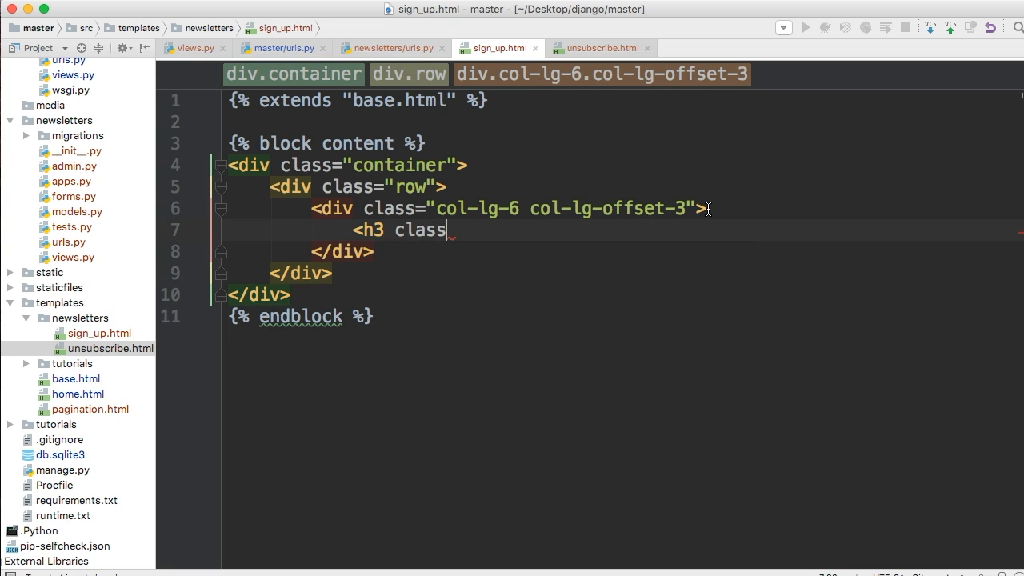
pyautogui.write('="')
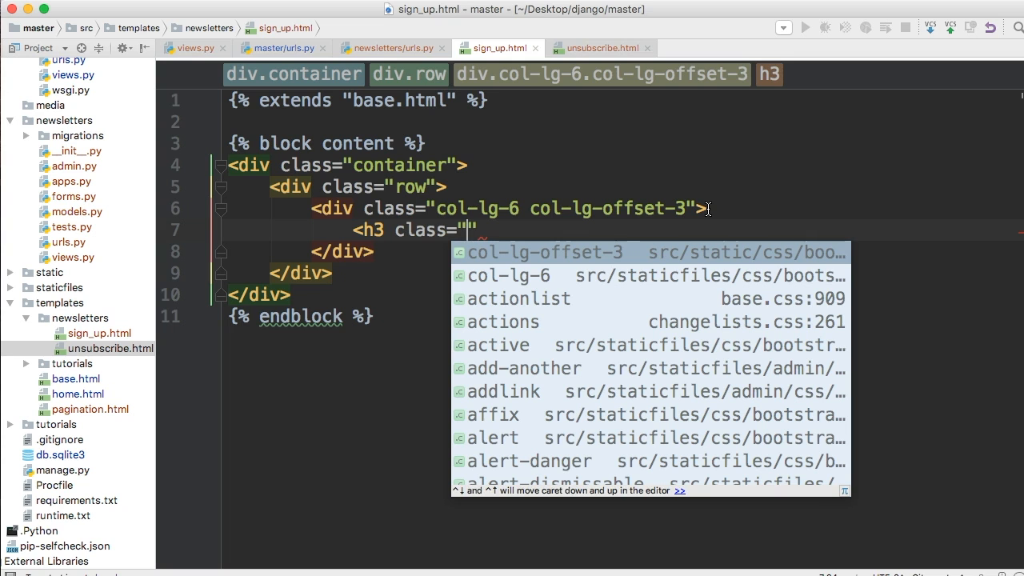
pyautogui.write('text-center')
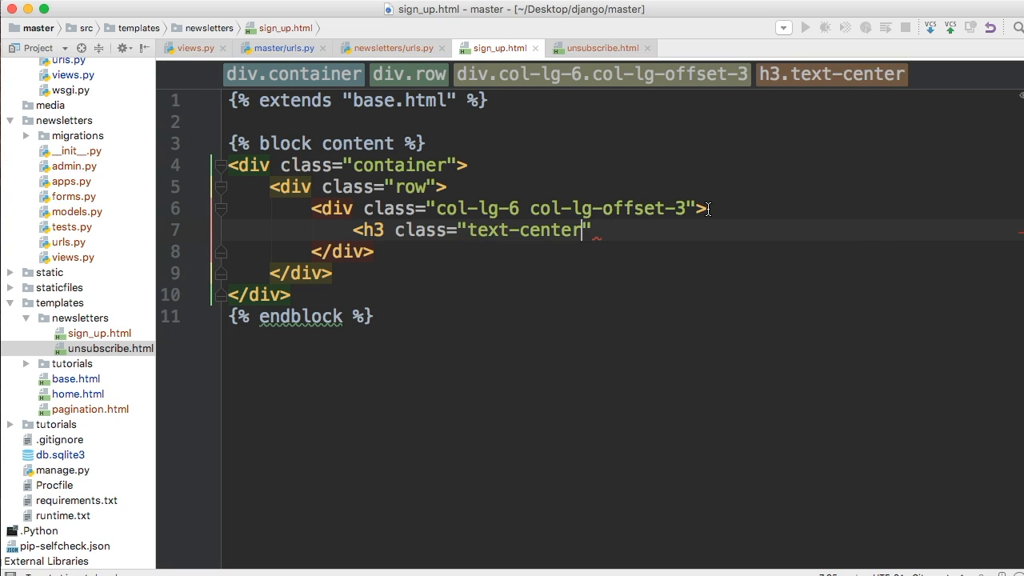
pyautogui.write('></h3>')
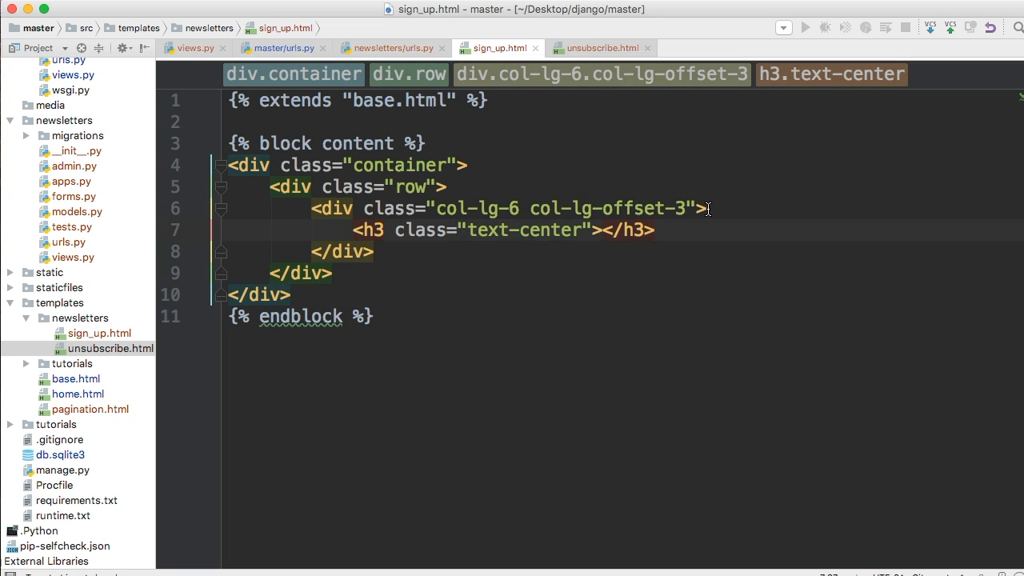
# Step: Write the heading text 'Sign Up For Master Code Online's Newsletter', fixing typos
pyautogui.write('Sign Up for')
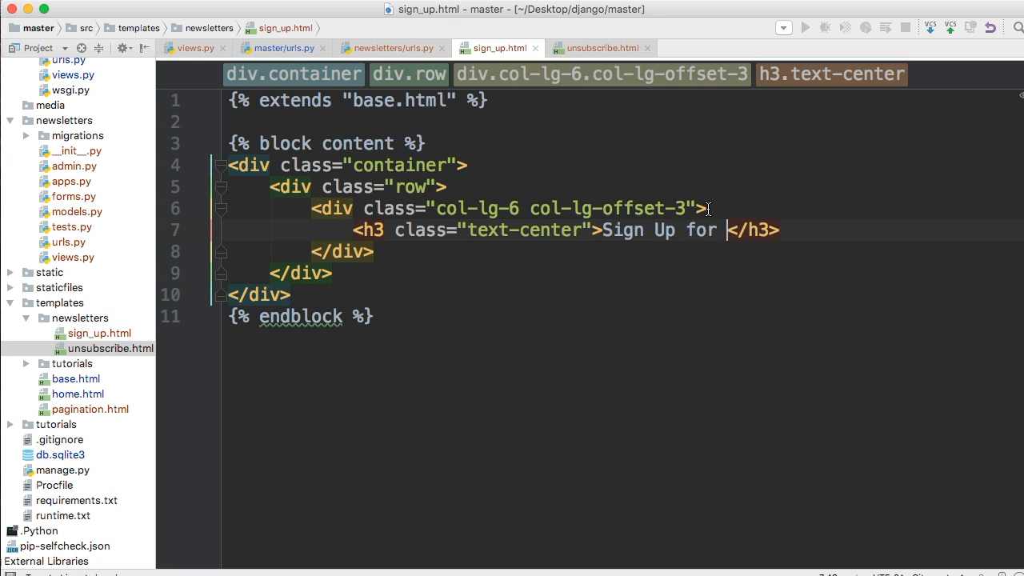
pyautogui.write('masterco')
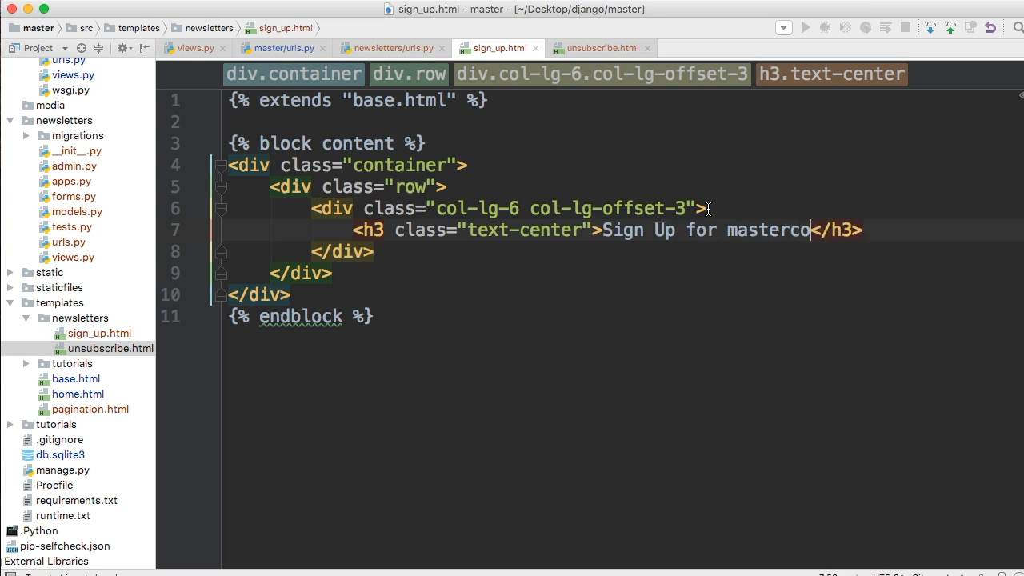
pyautogui.write('de.onl')
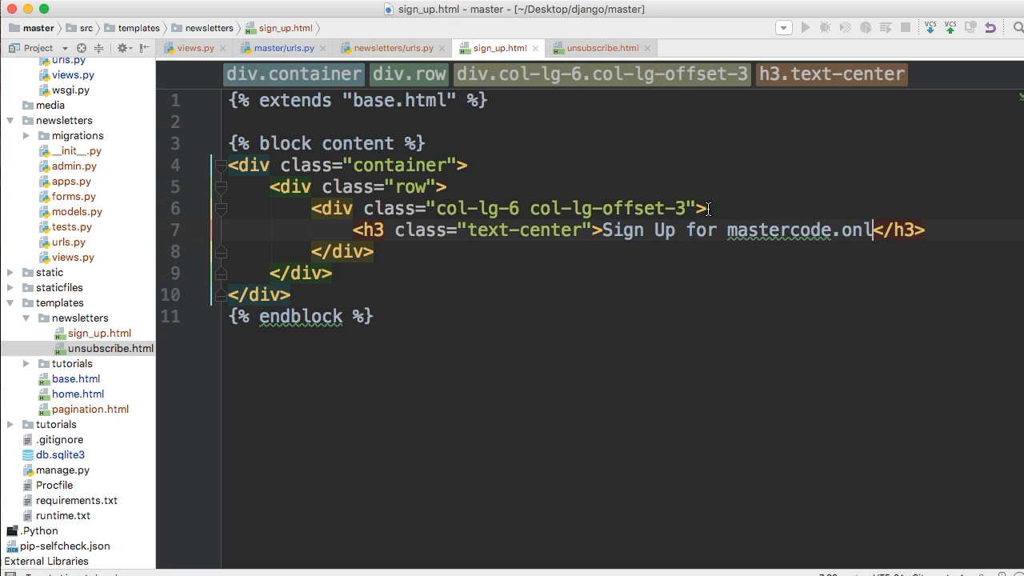
pyautogui.press('backspace')
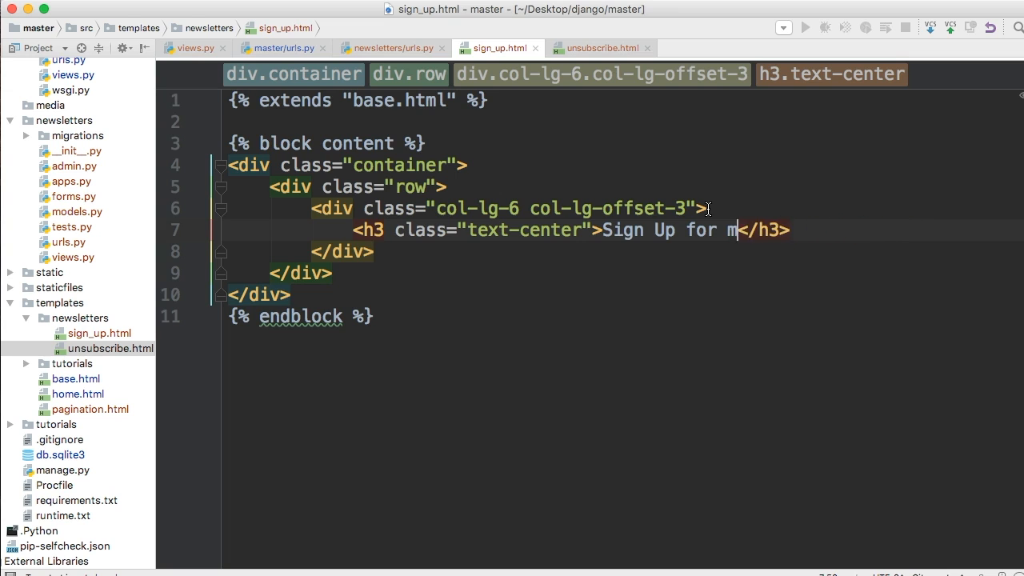
pyautogui.write('For')
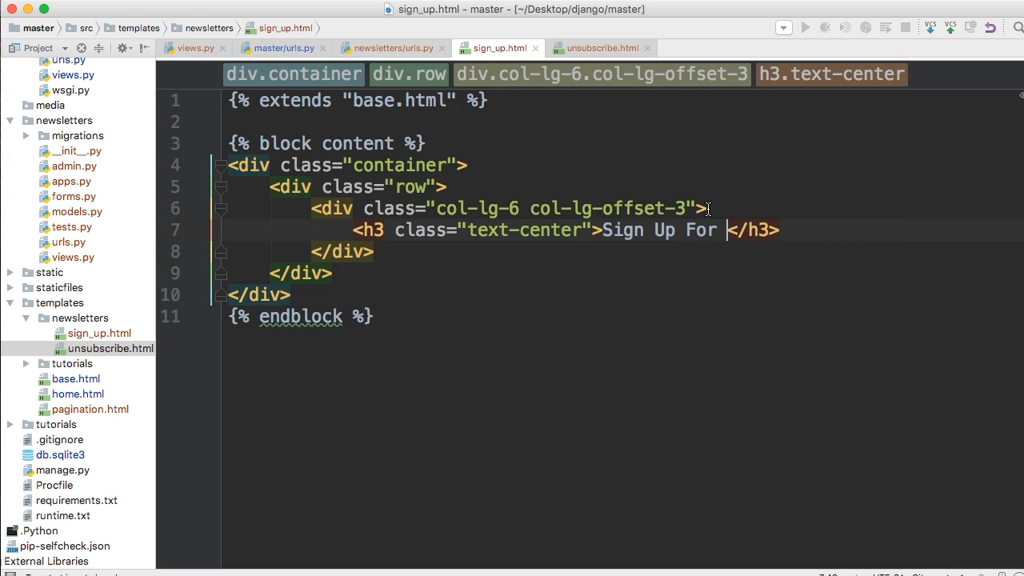
pyautogui.write('Master Code O')
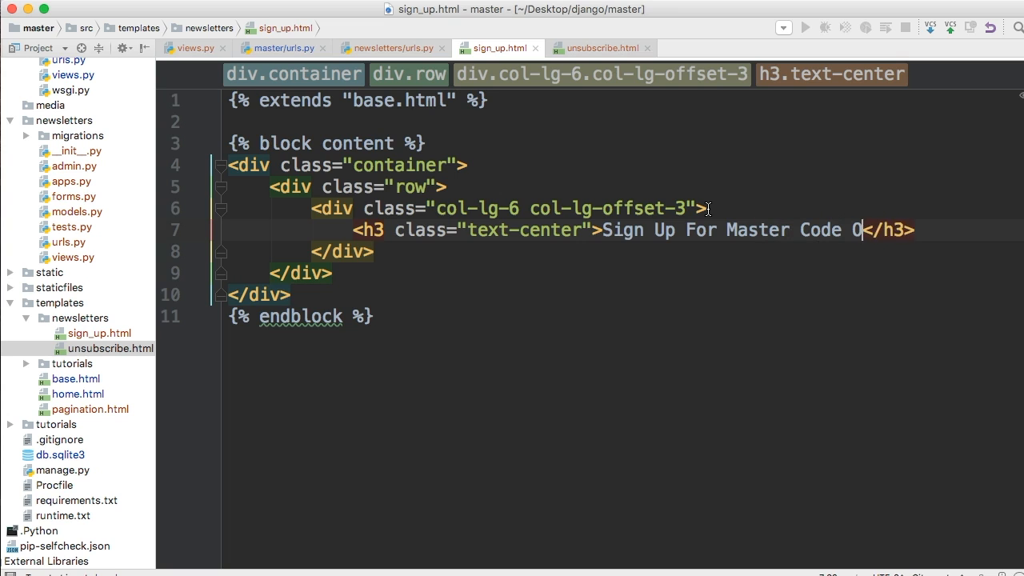
pyautogui.write('nline N')
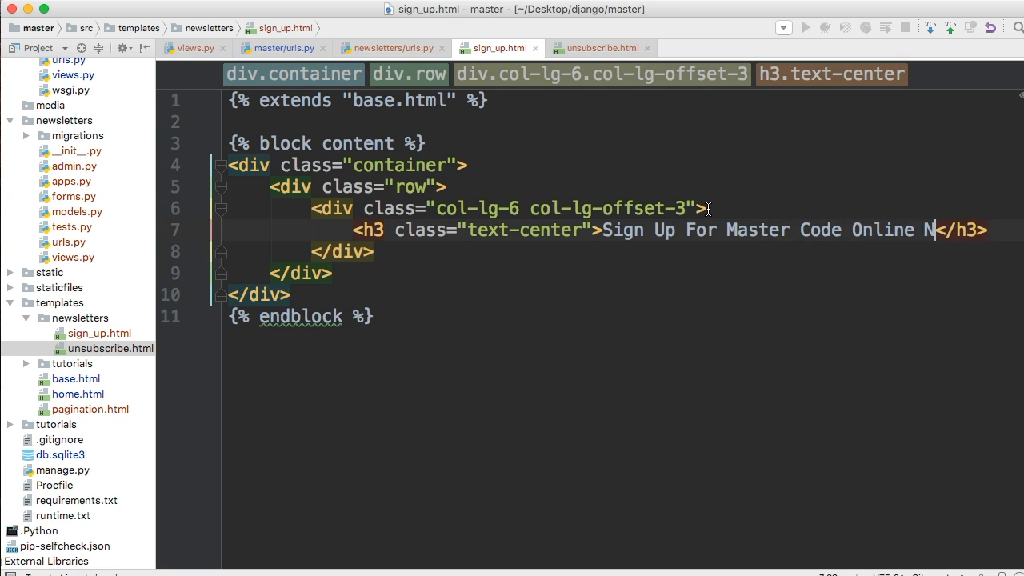
pyautogui.press('BackSpace')
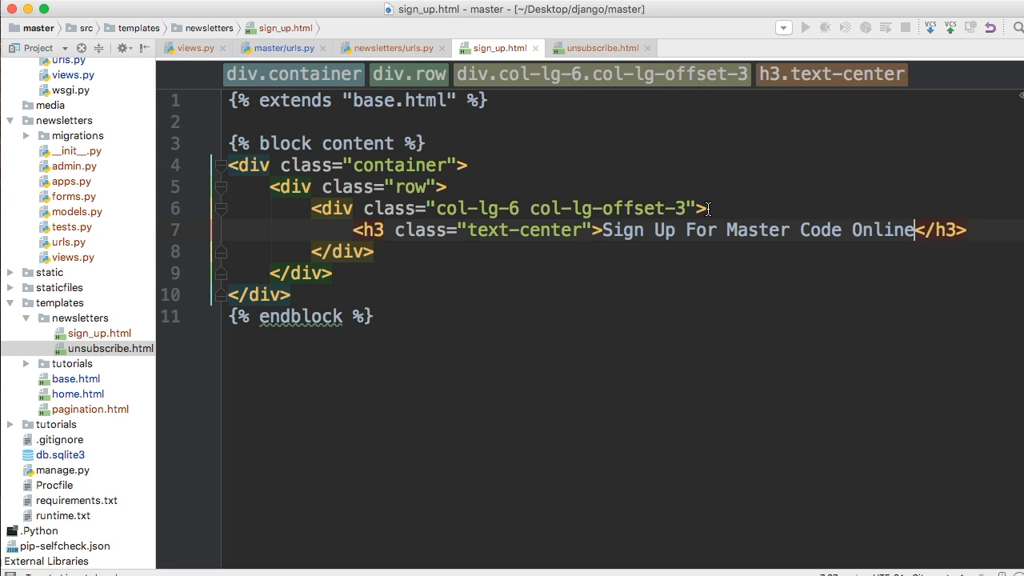
pyautogui.write("'s Newsletter")
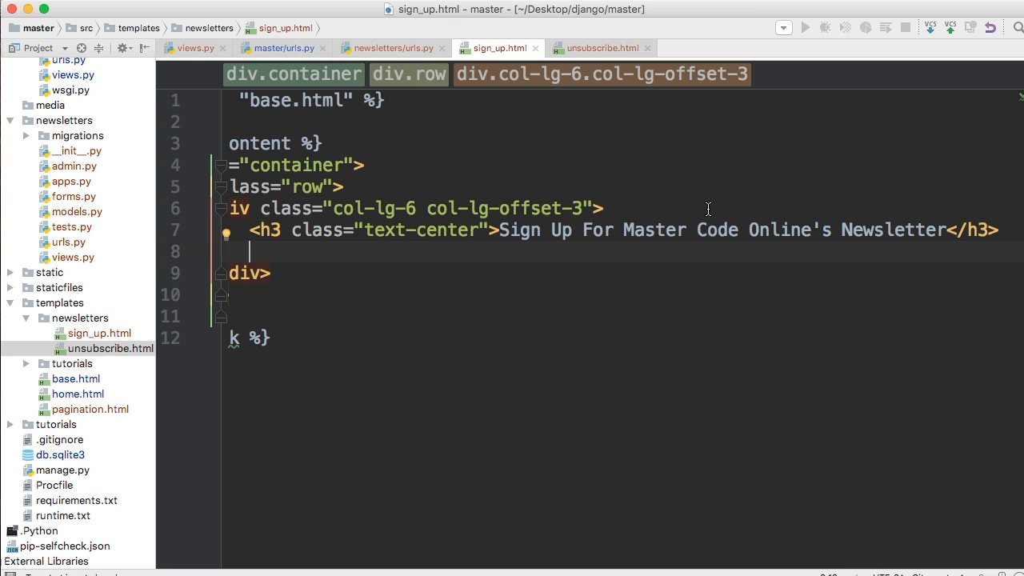
# Step: Add a <form method="POST"> element below the heading with an empty line inside
pyautogui.write('<form')
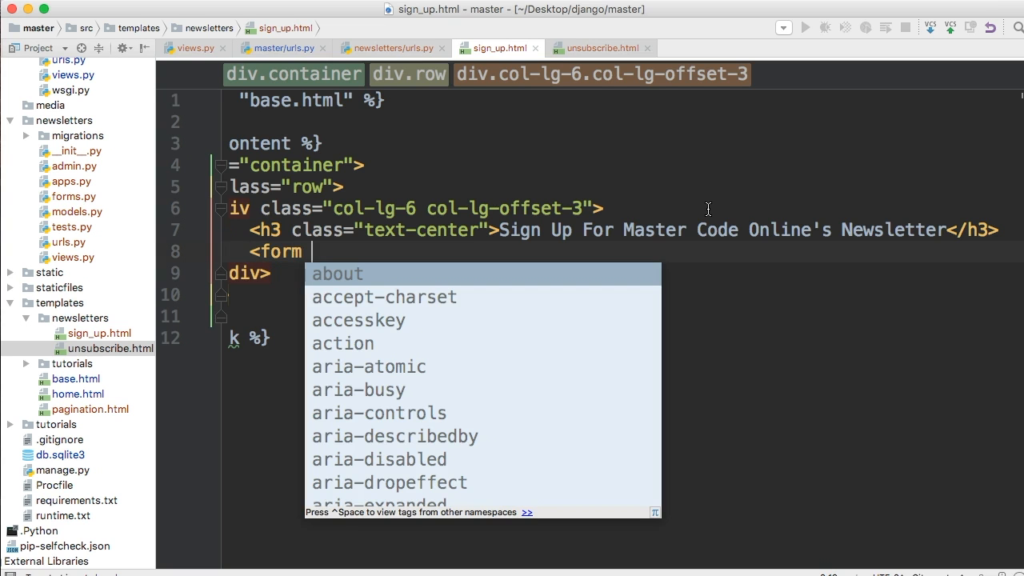
pyautogui.write('method="POST"></form>')
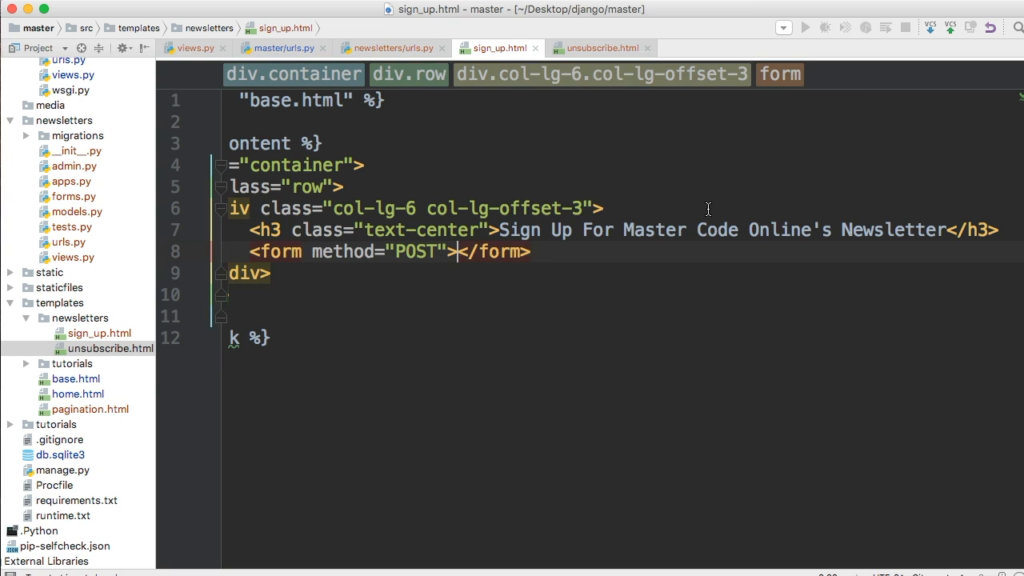
pyautogui.press('enter')
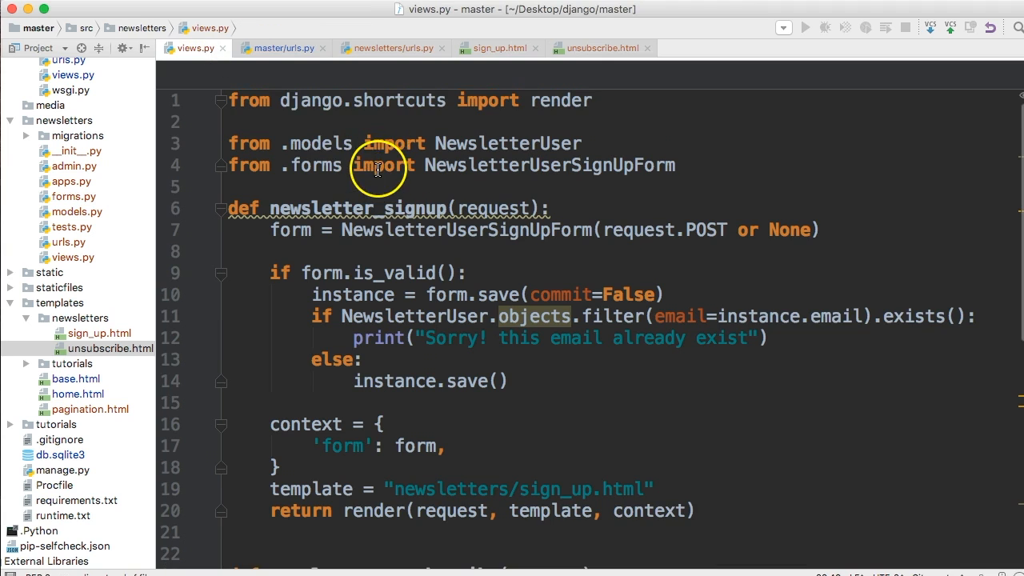
pyautogui.moveTo(735, 226)
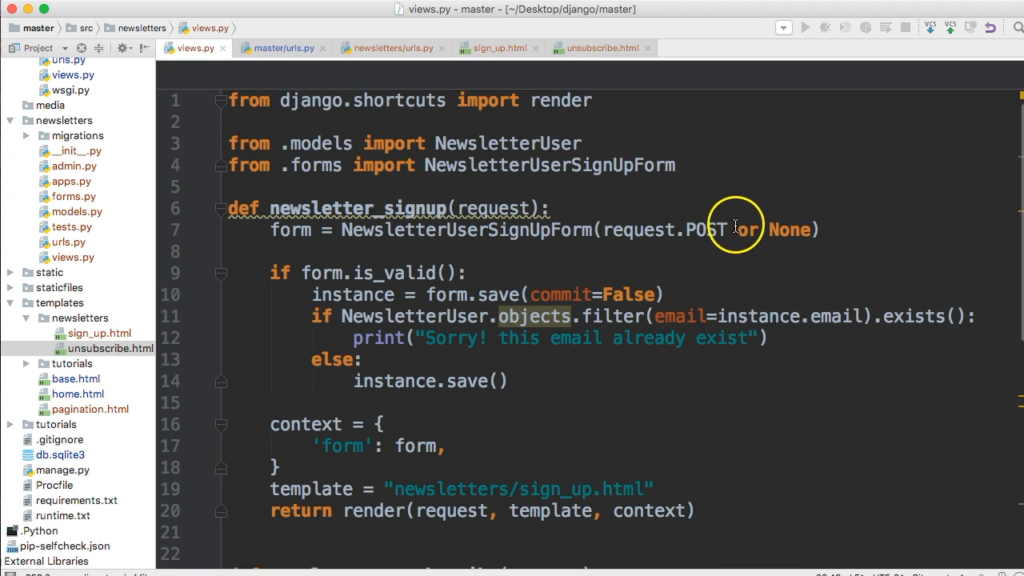
pyautogui.moveTo(792, 224)
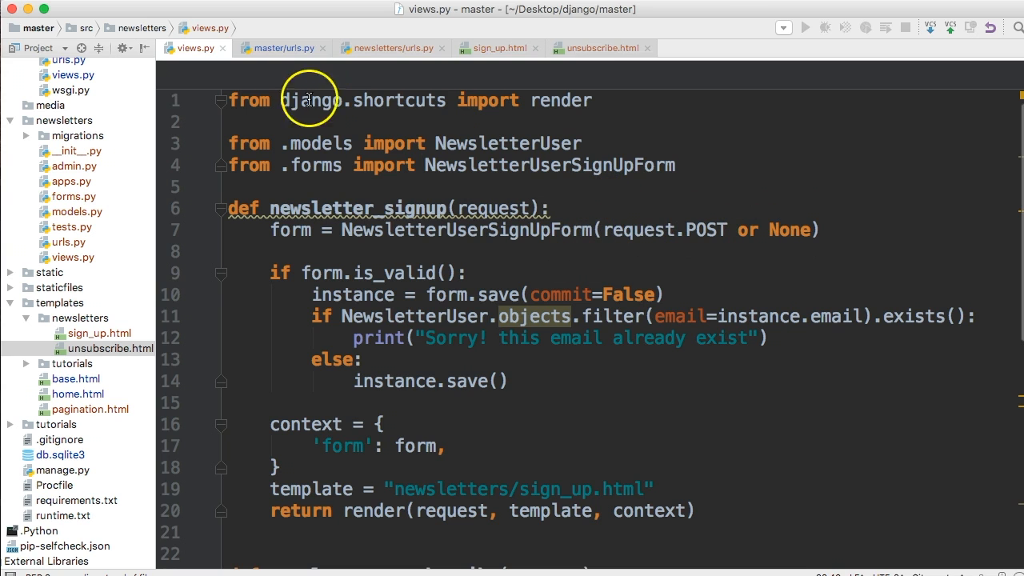
pyautogui.click(500, 48)
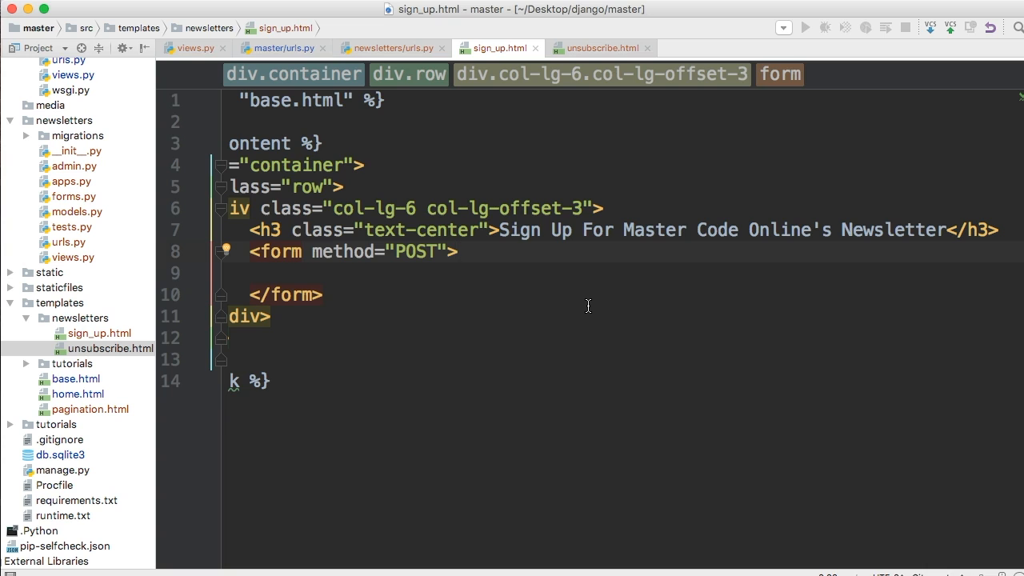
# Step: Insert {% csrf_token %} right after the form's opening tag
pyautogui.write('{%')
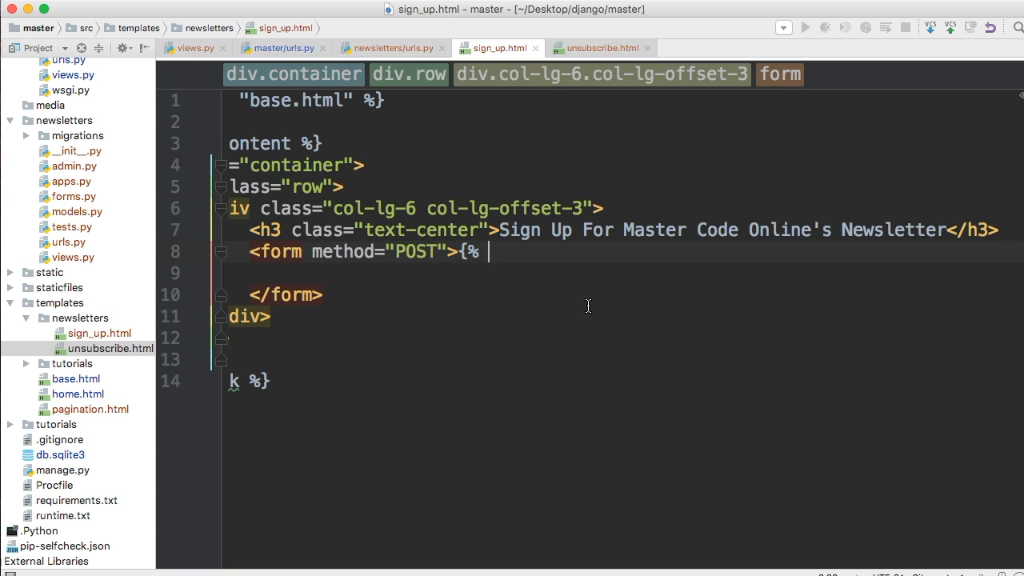
pyautogui.write('csrf_')
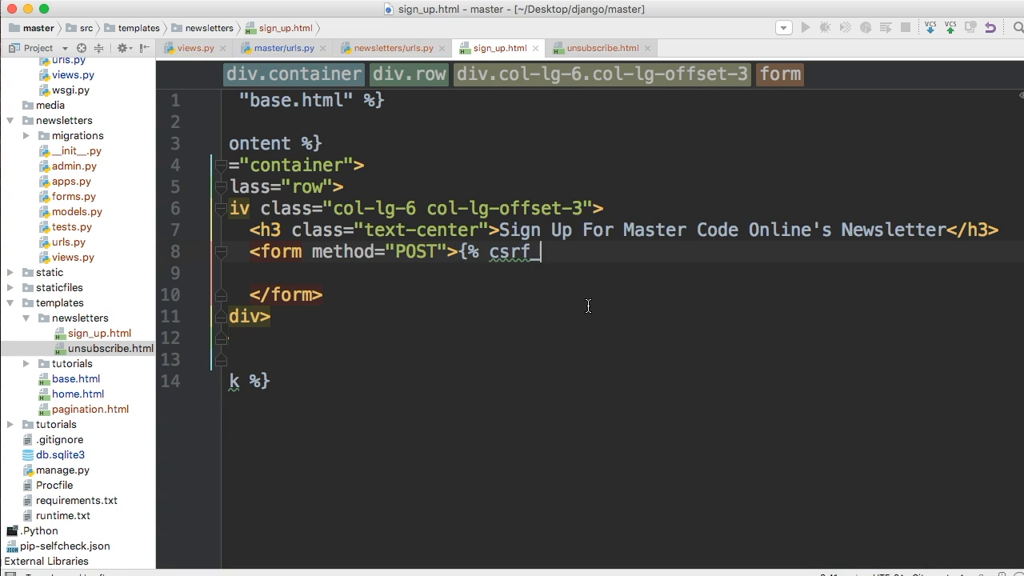
pyautogui.write('token')
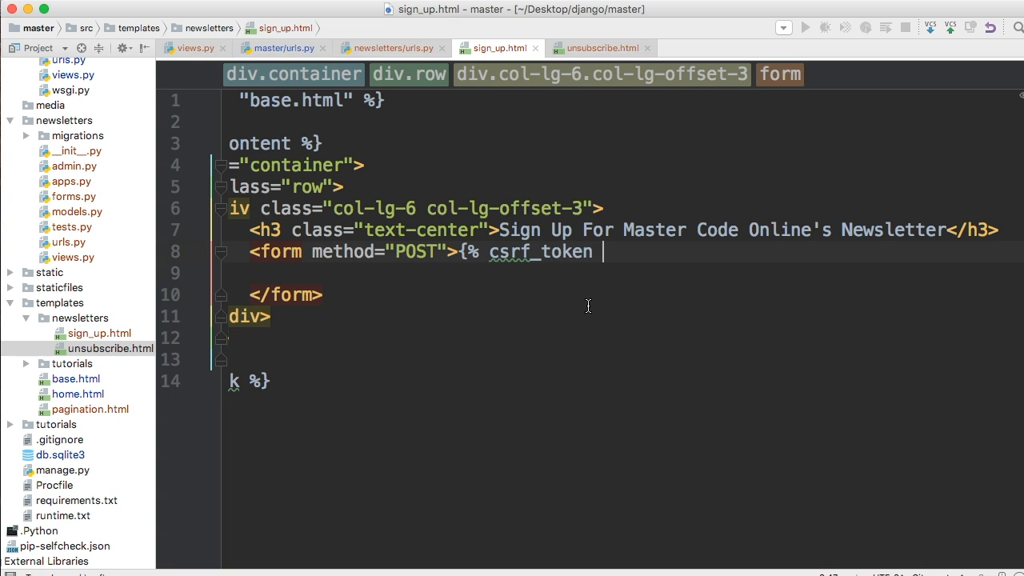
pyautogui.write('%}')
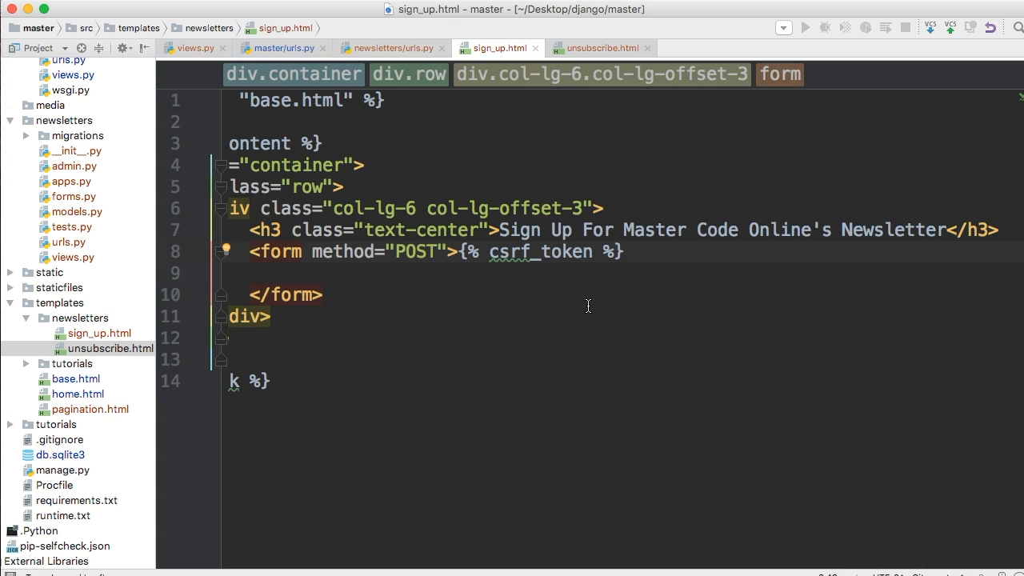
pyautogui.click(624, 252)
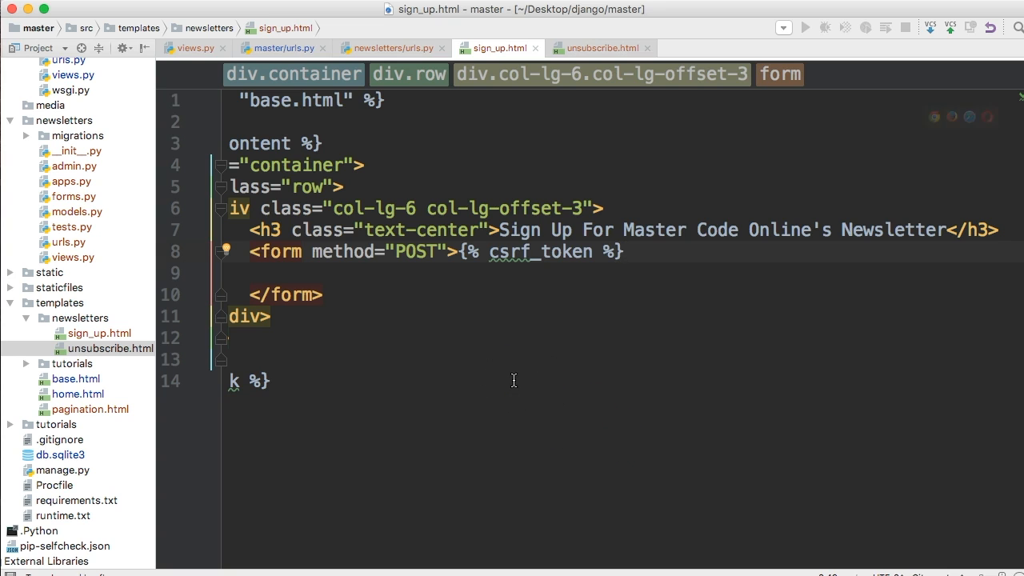
pyautogui.moveTo(504, 251)
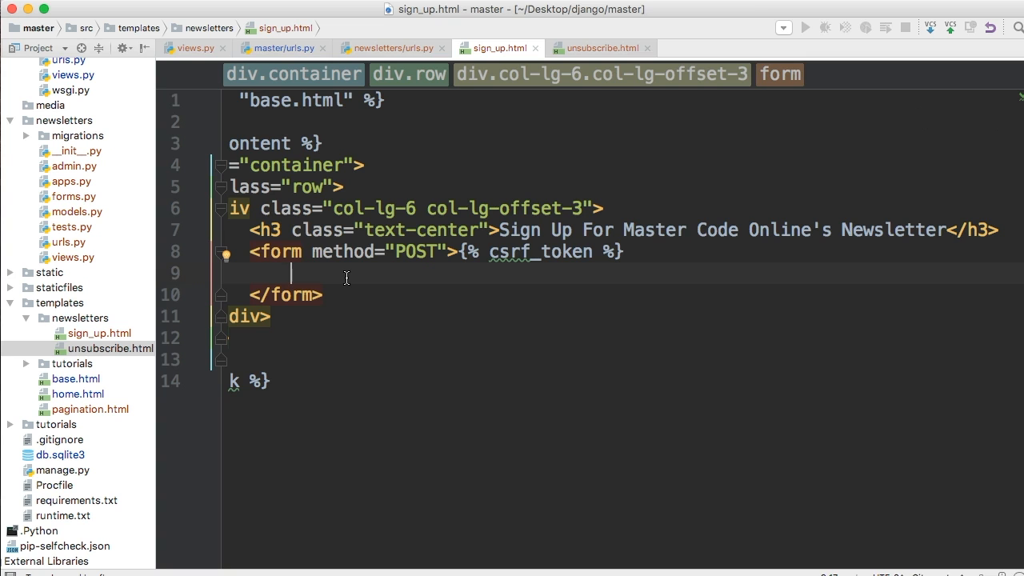
# Step: Add an input-group div inside the form that renders {{ form }}
pyautogui.write('<div')
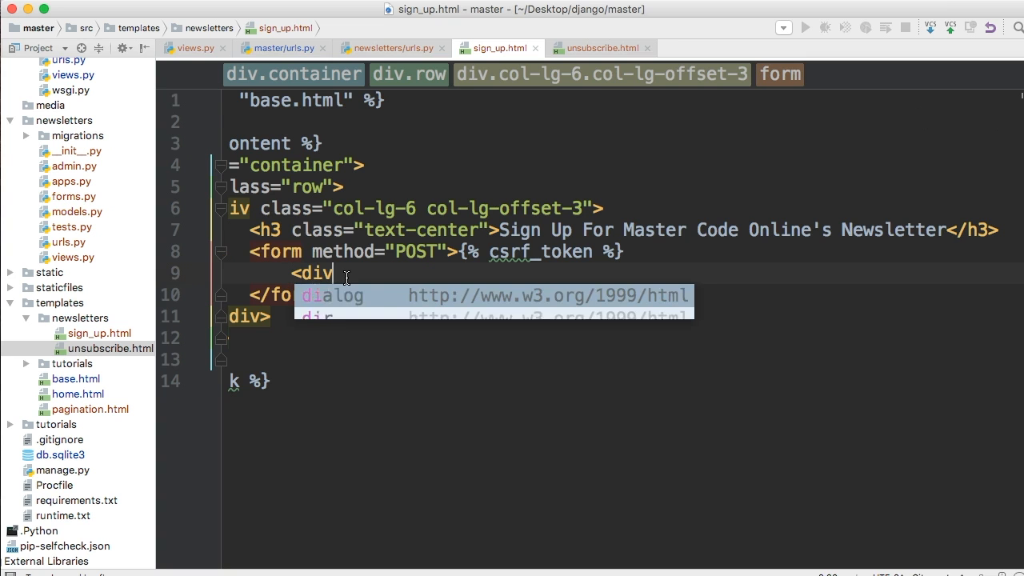
pyautogui.write('class=""')
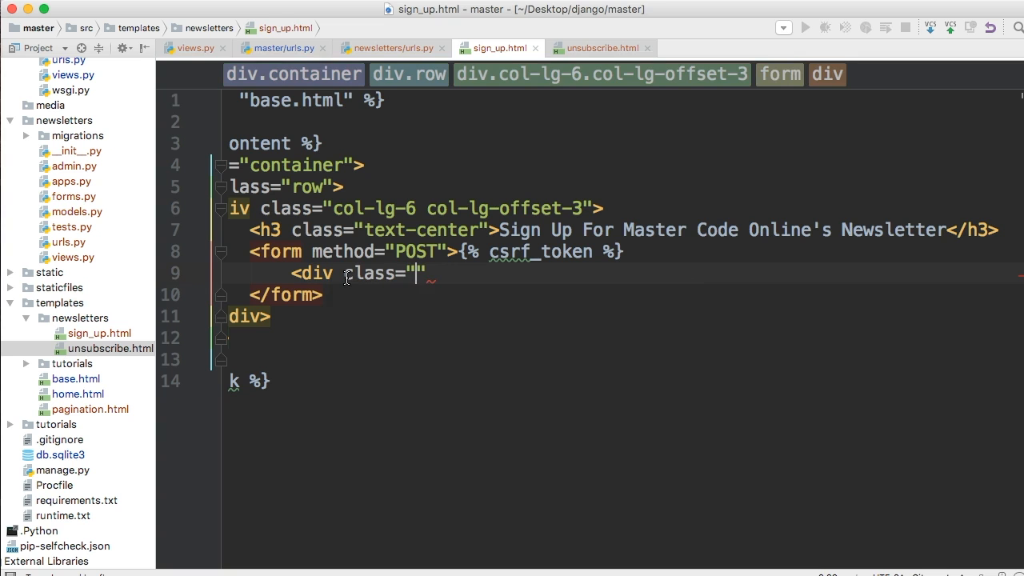
pyautogui.write('input-group')
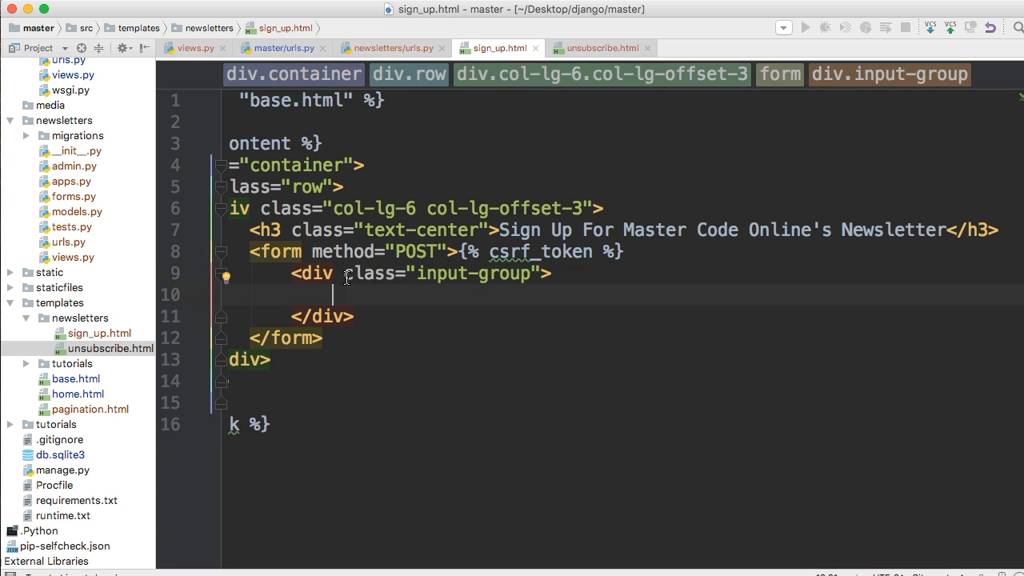
pyautogui.write('{{}}')
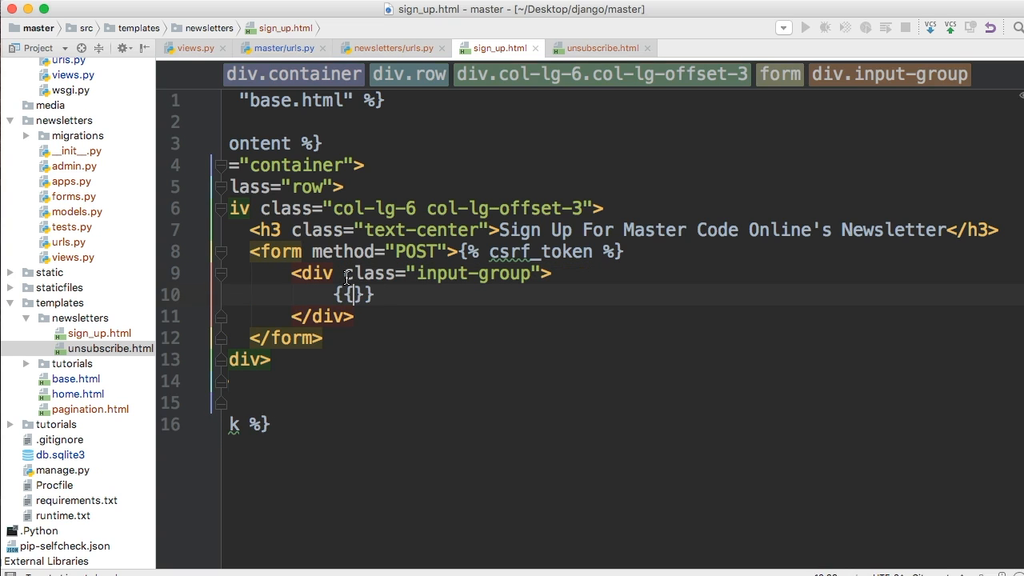
pyautogui.write('form')
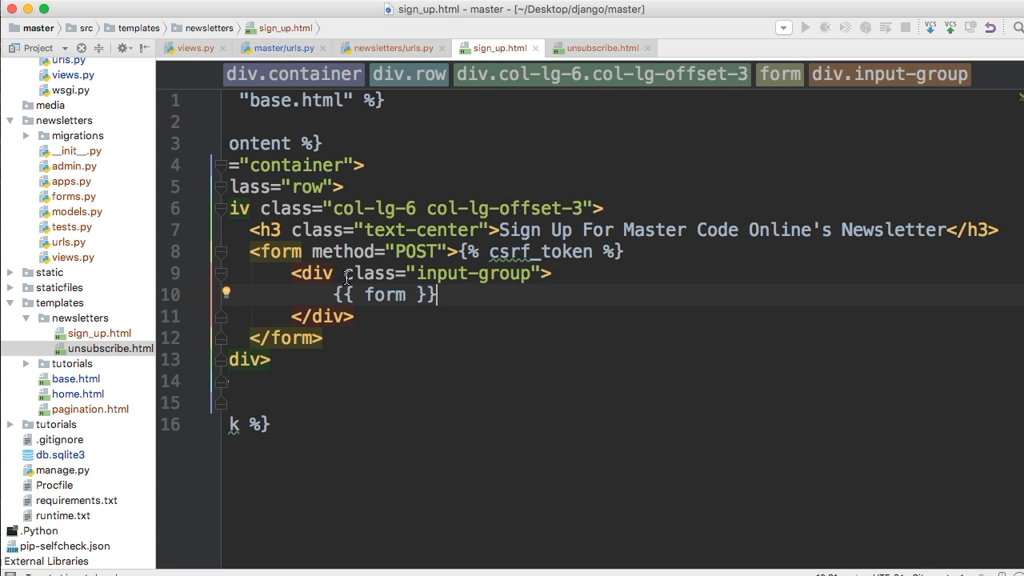
pyautogui.write('<')
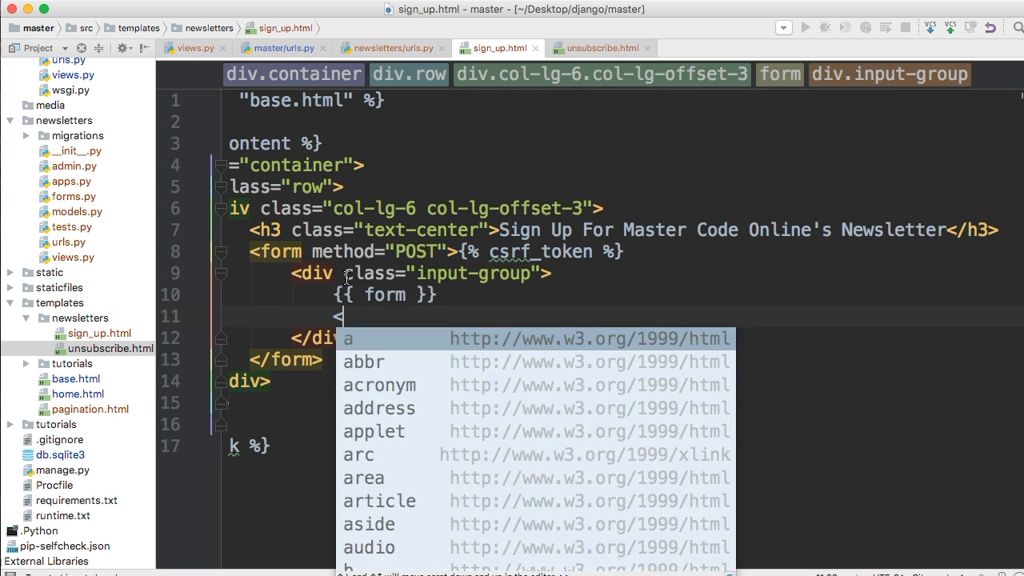
# Step: Add a span classed input-group-btn after {{ form }}
pyautogui.write('span')
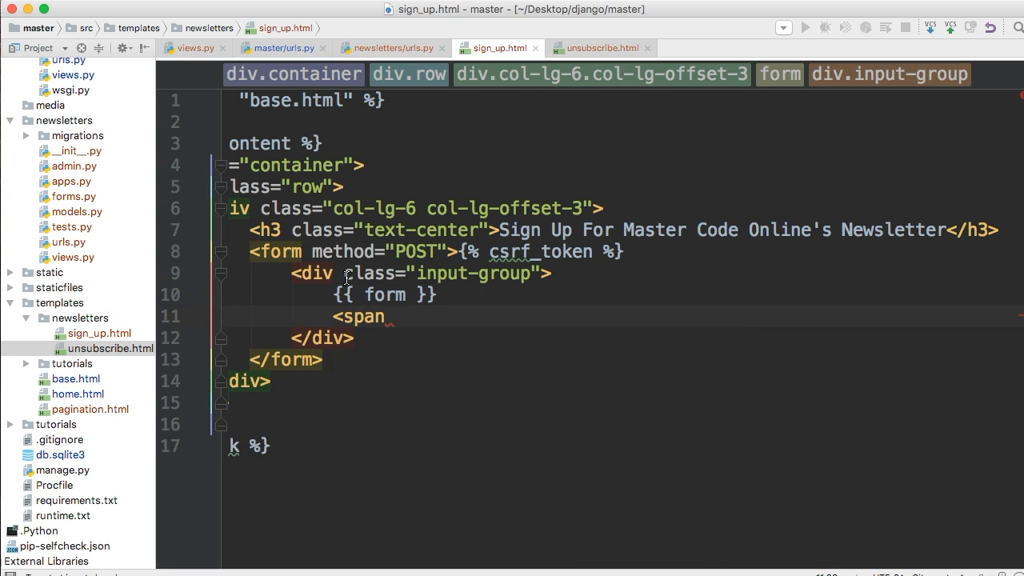
pyautogui.write('class')
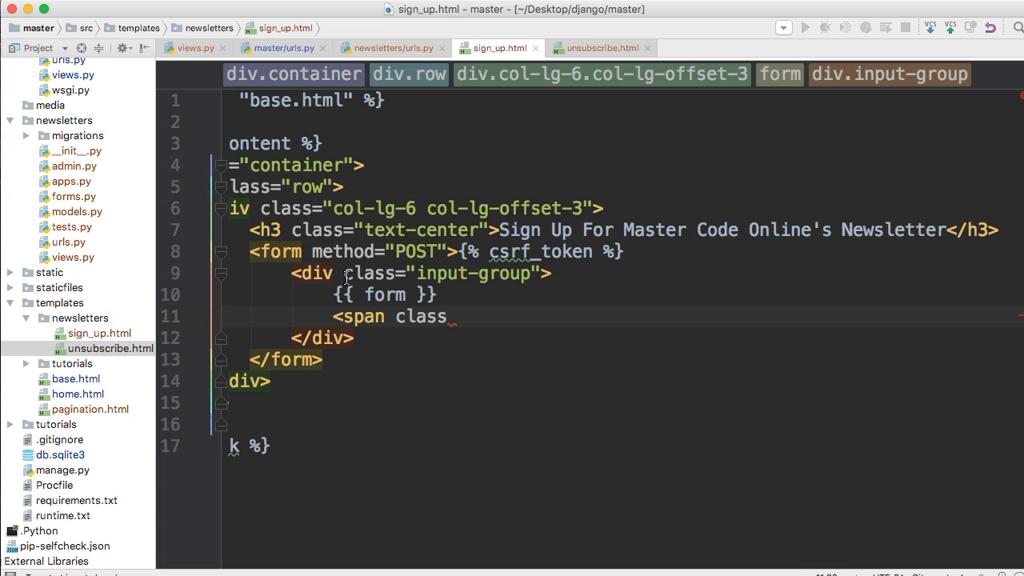
pyautogui.write('="')
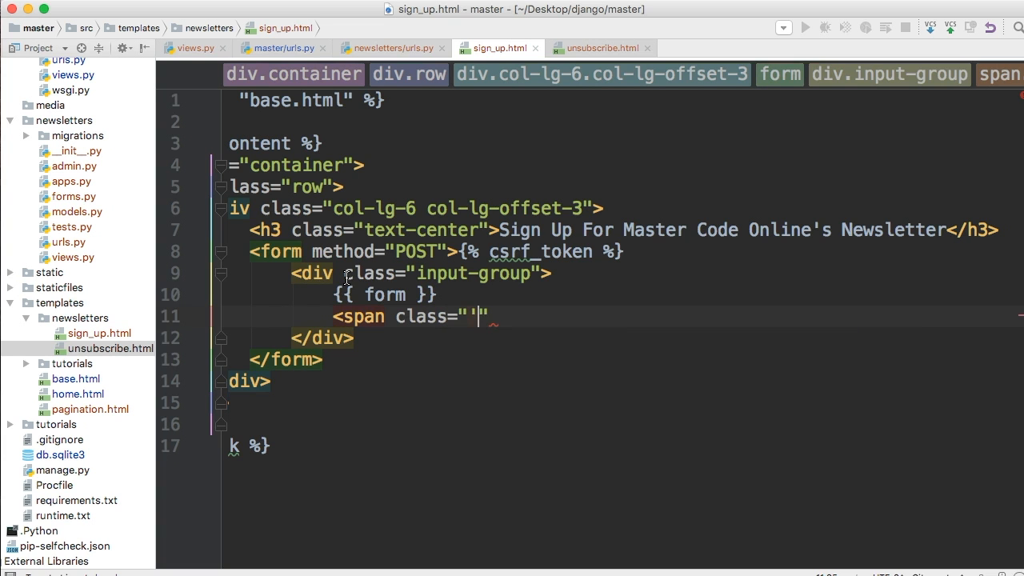
pyautogui.write('input-')
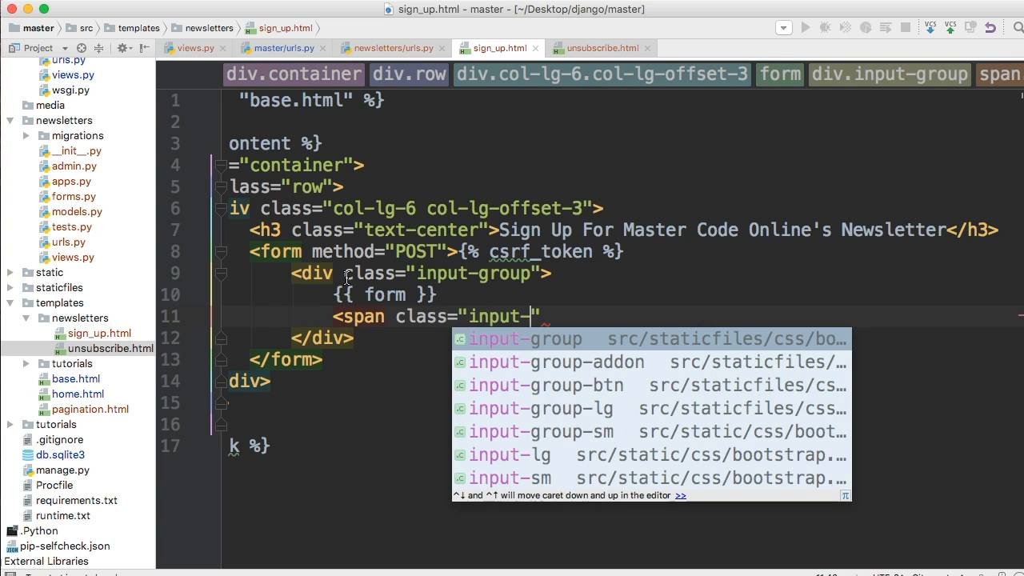
pyautogui.write('g')
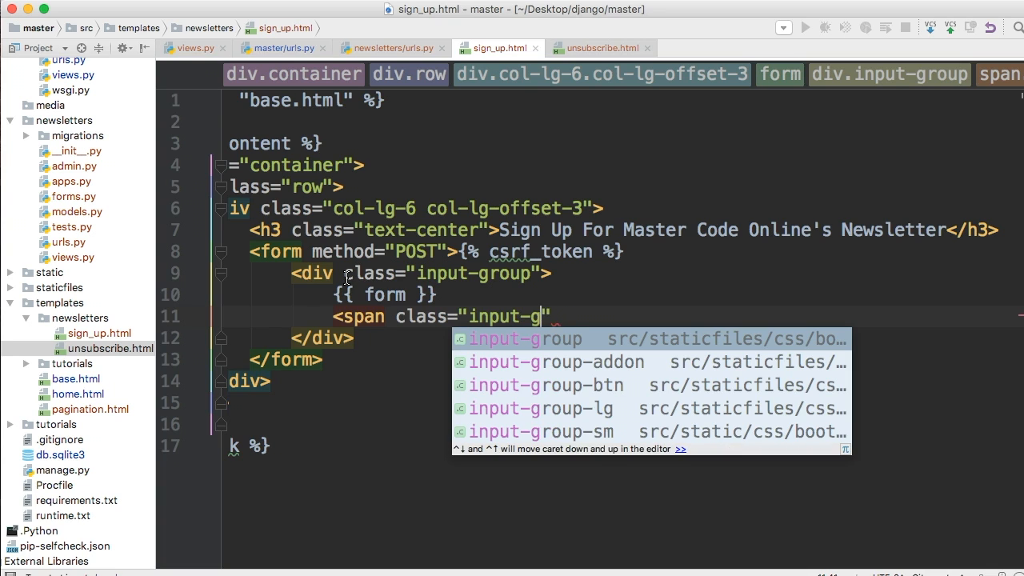
pyautogui.press('Backspace')
pyautogui.write('roup')
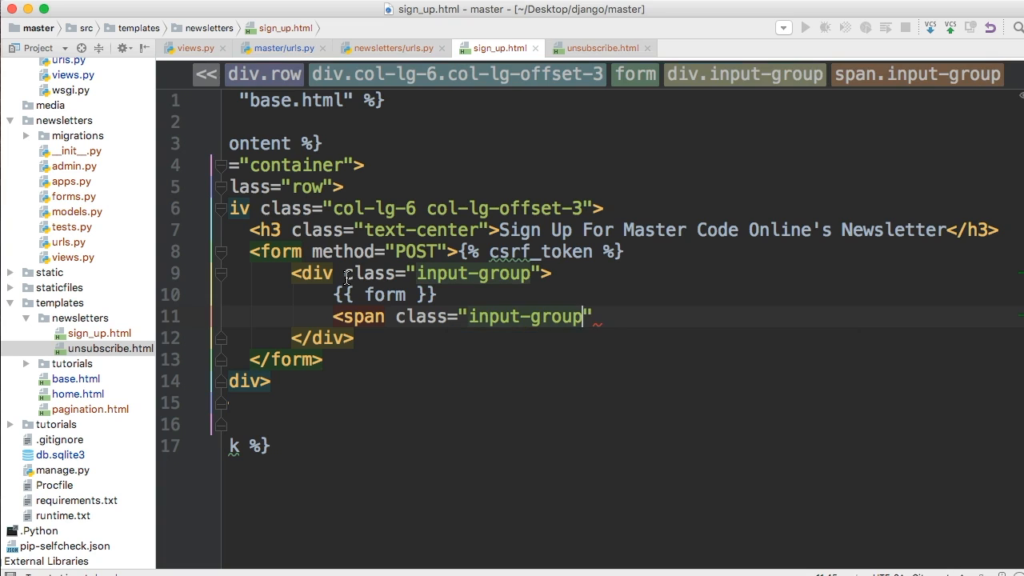
pyautogui.write('-btn')
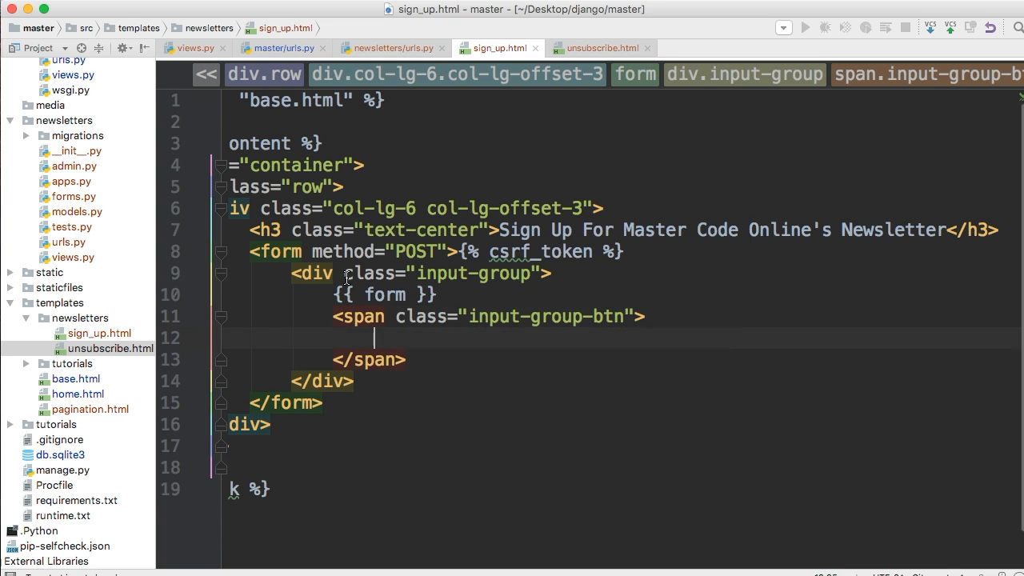
# Step: Inside the span, add a btn btn-default submit button labelled Subscribe
pyautogui.write('<button class="brn')
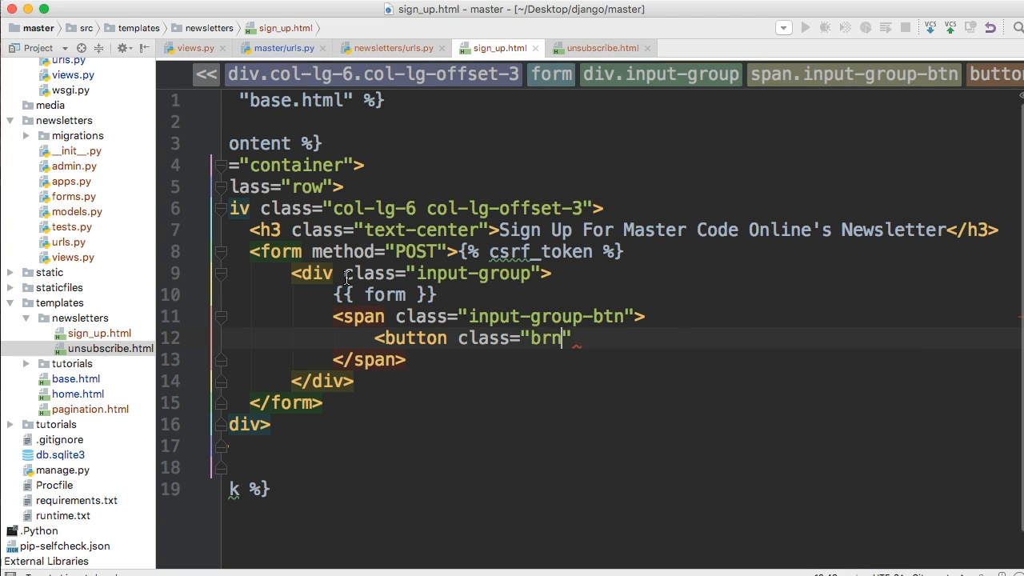
pyautogui.write('btn btn-defaul')
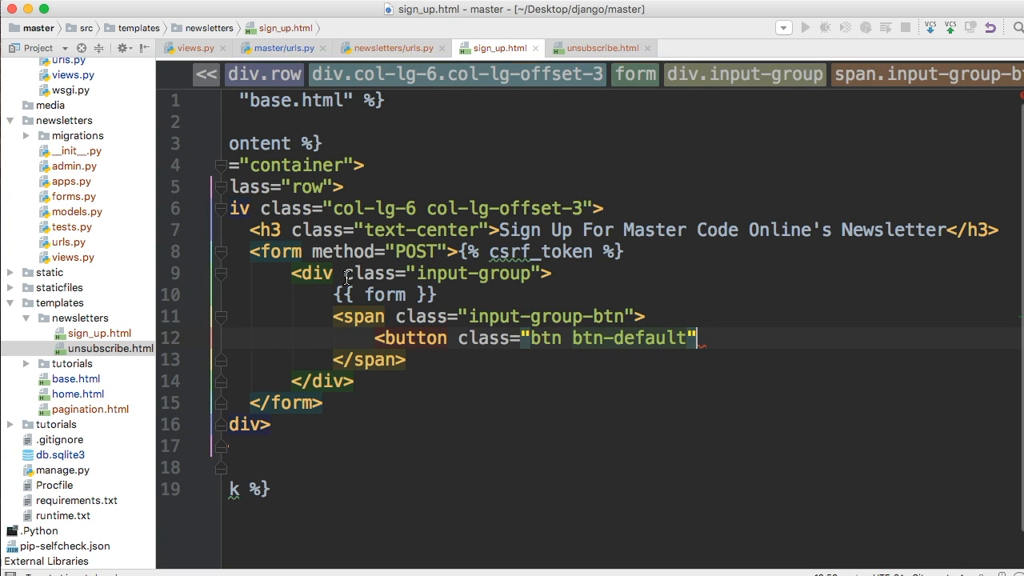
pyautogui.write('type="submit">S</button>')
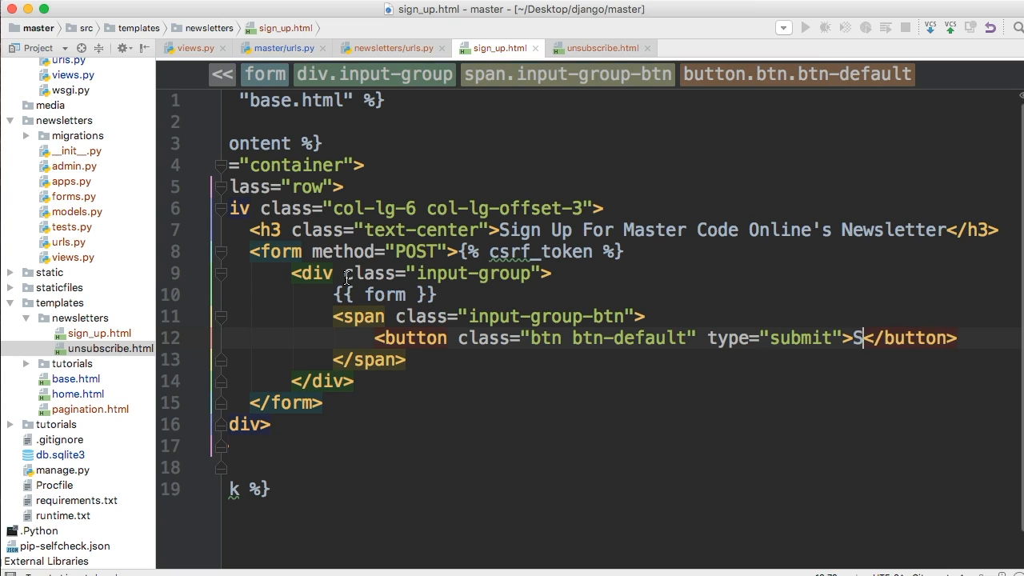
pyautogui.write('ubscribe')
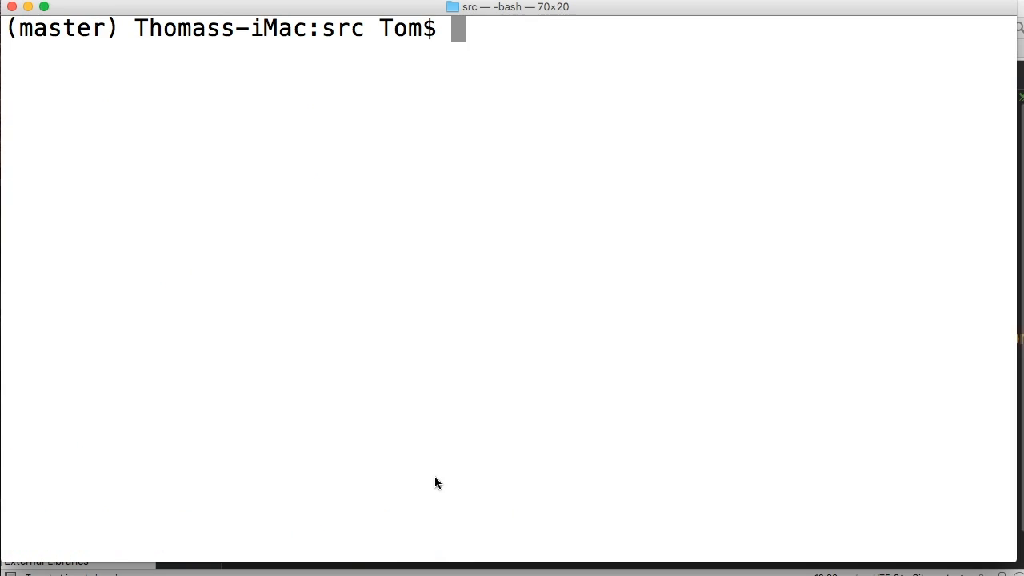
# Step: Run python manage.py runserver in the src folder
pyautogui.write('python')
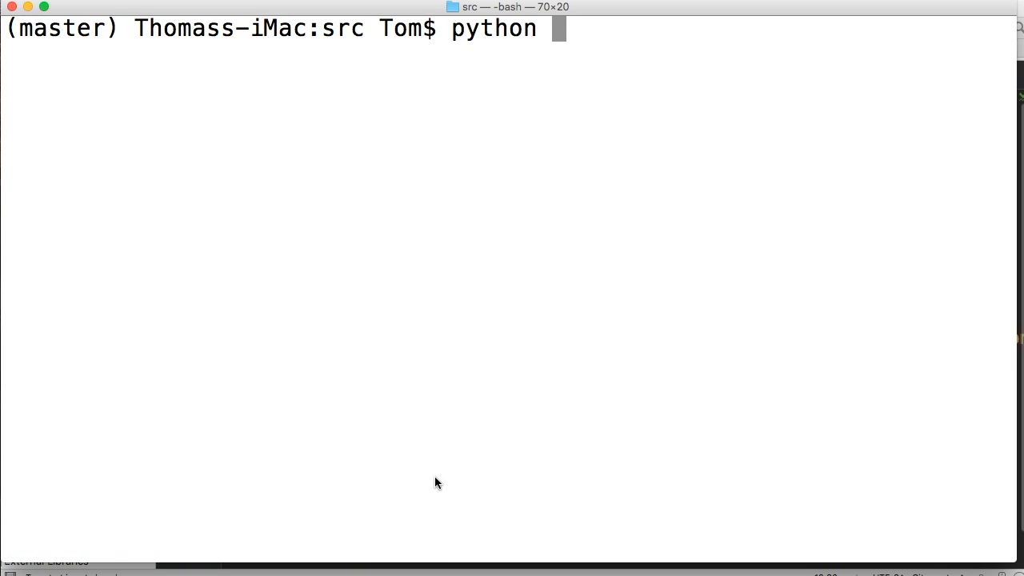
pyautogui.write('manage.py runser')
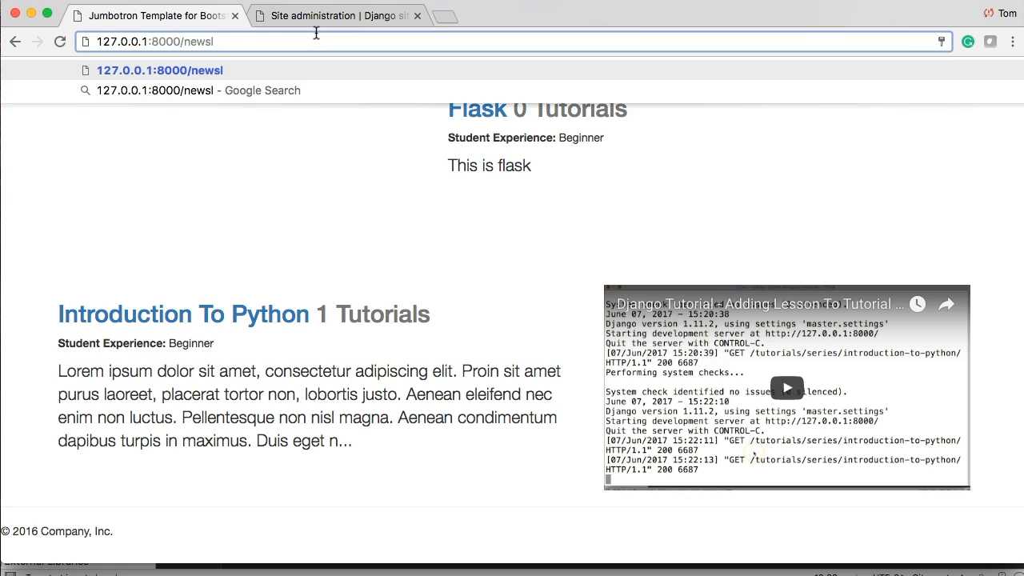
# Step: Load 127.0.0.1:8000/newsletter/sign_up/ to show the newsletter sign-up page
pyautogui.write('etter/sign_u')
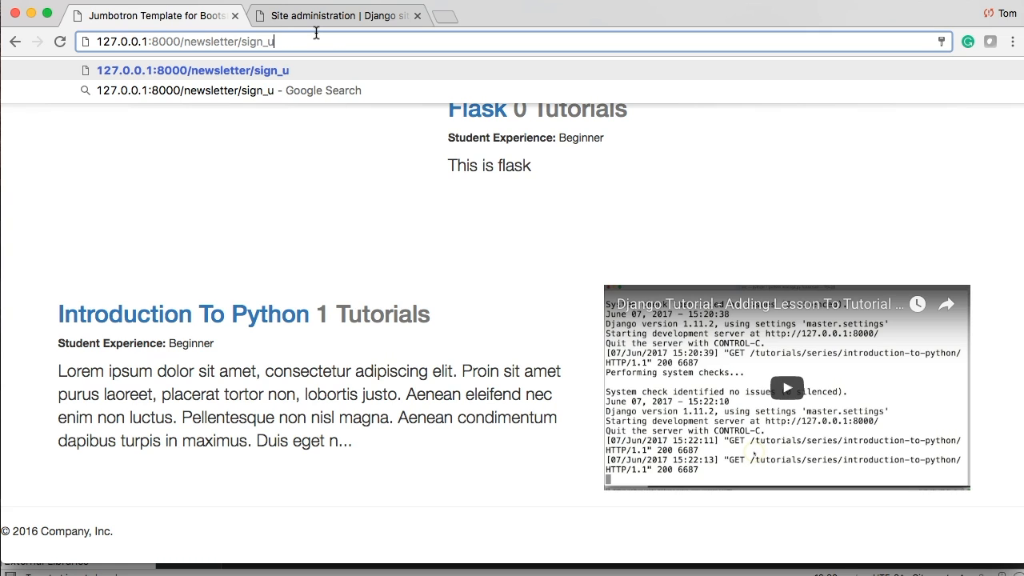
pyautogui.press('Return')
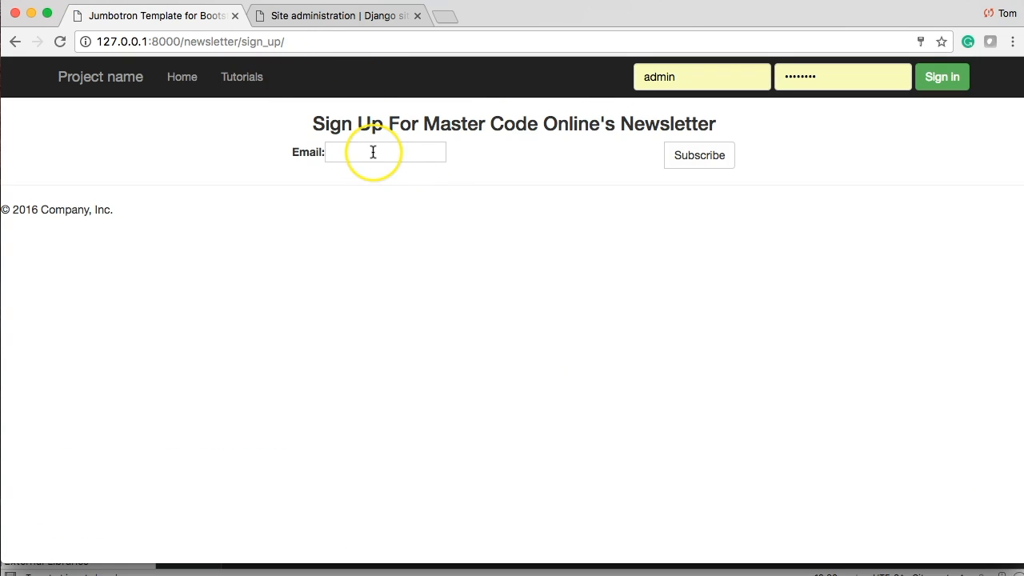
# Step: Focus the Email field on the sign-up page to start entering an address
pyautogui.click(698, 156)
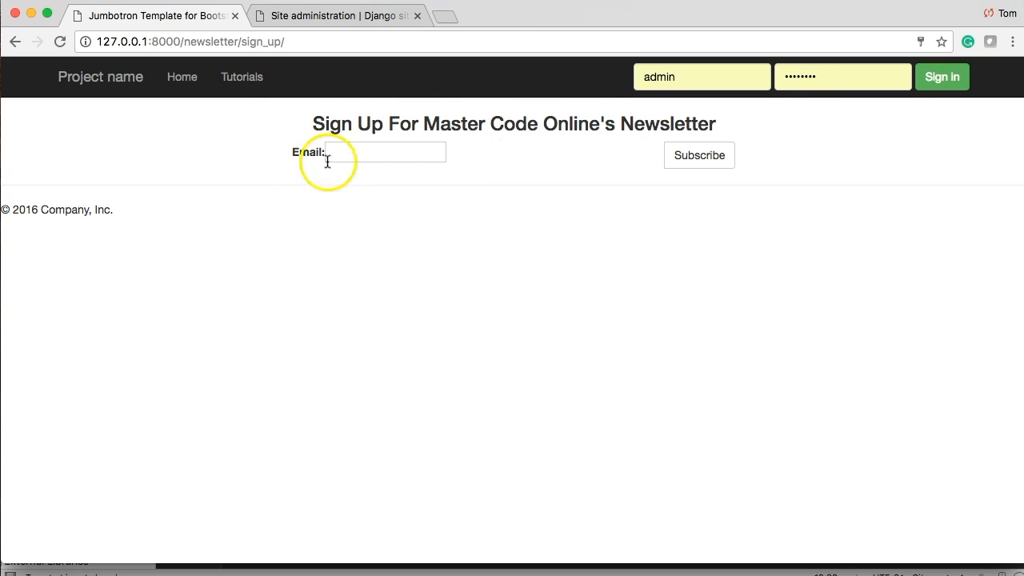
pyautogui.moveTo(48, 272)
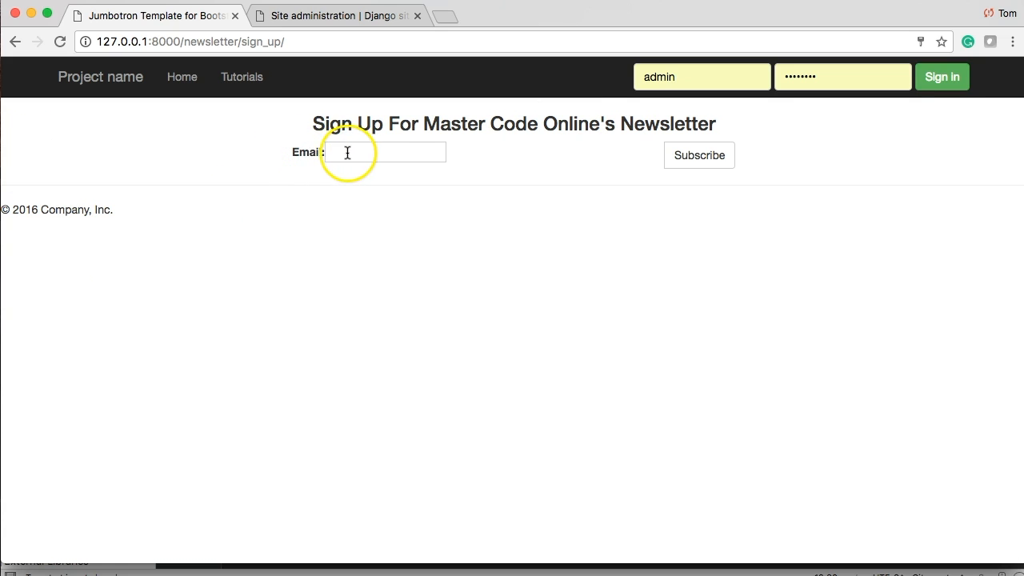
pyautogui.click(698, 155)
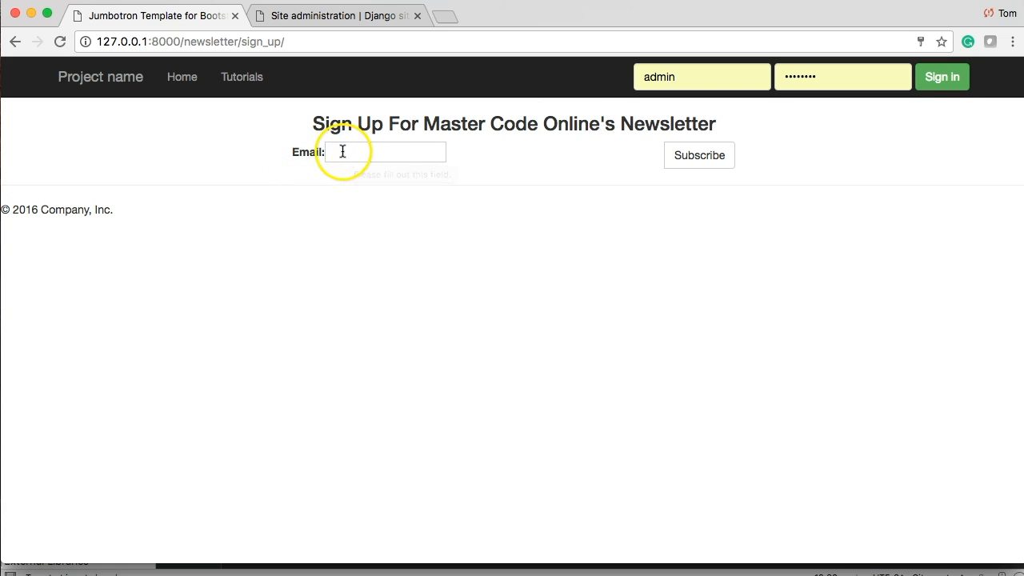
pyautogui.click(697, 156)
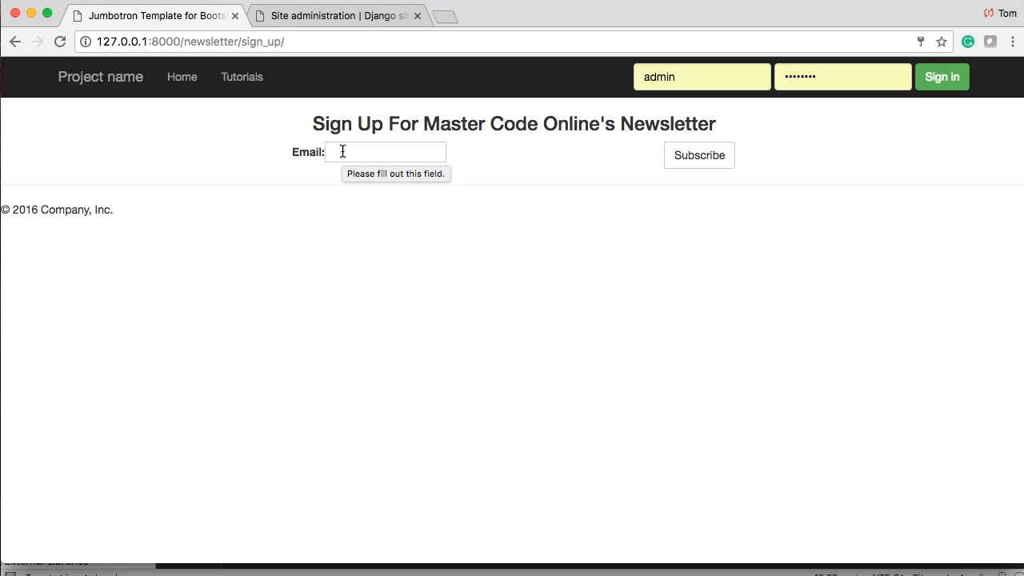
pyautogui.click(698, 156)
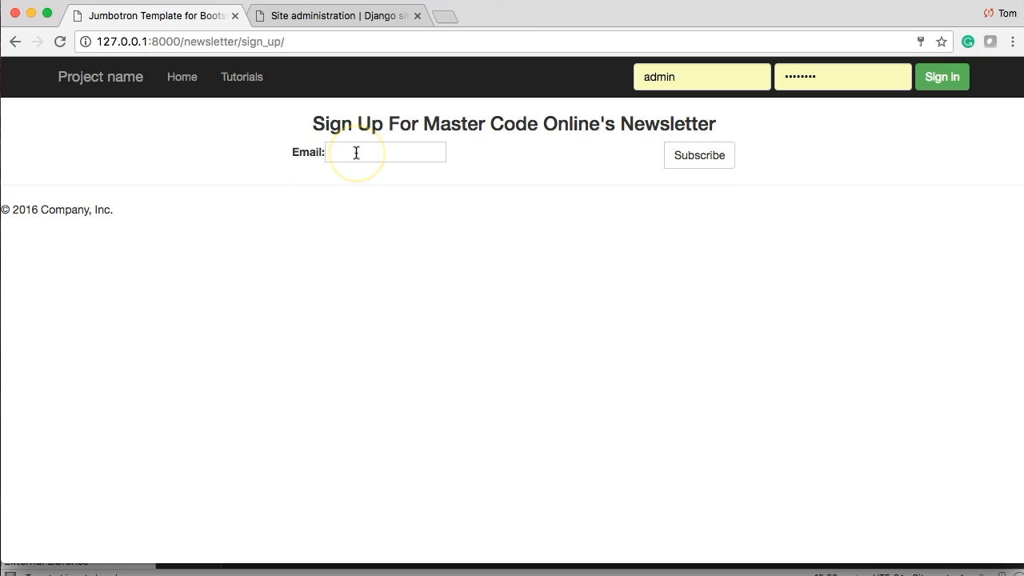
pyautogui.click(384, 152)
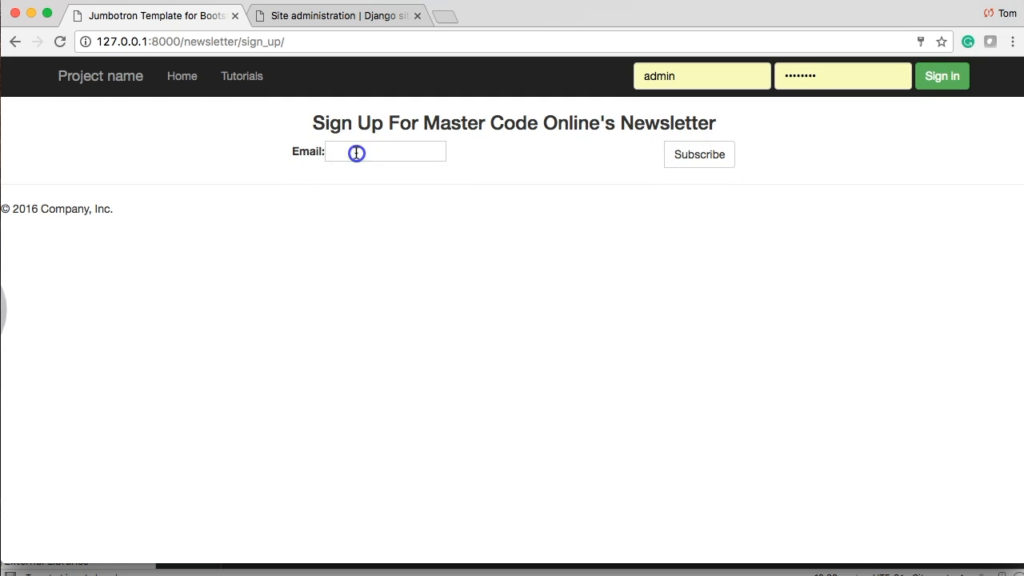
pyautogui.click(384, 152)
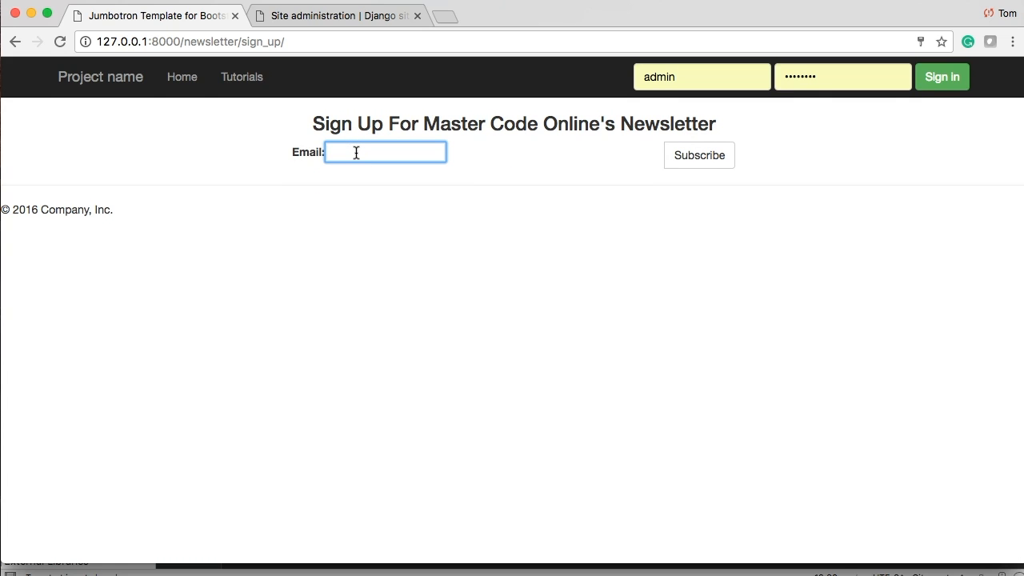
pyautogui.write('sup')
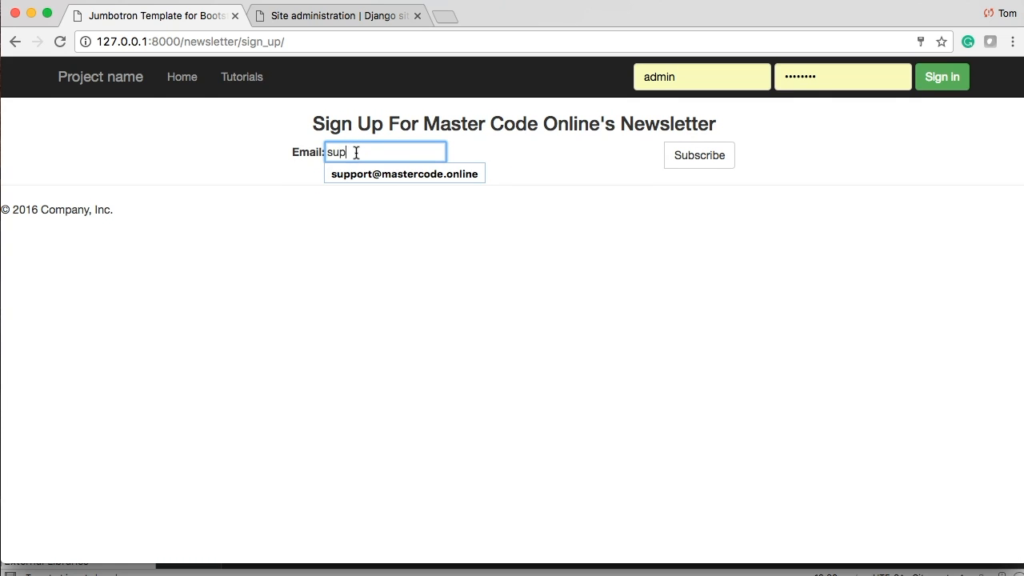
pyautogui.click(403, 173)
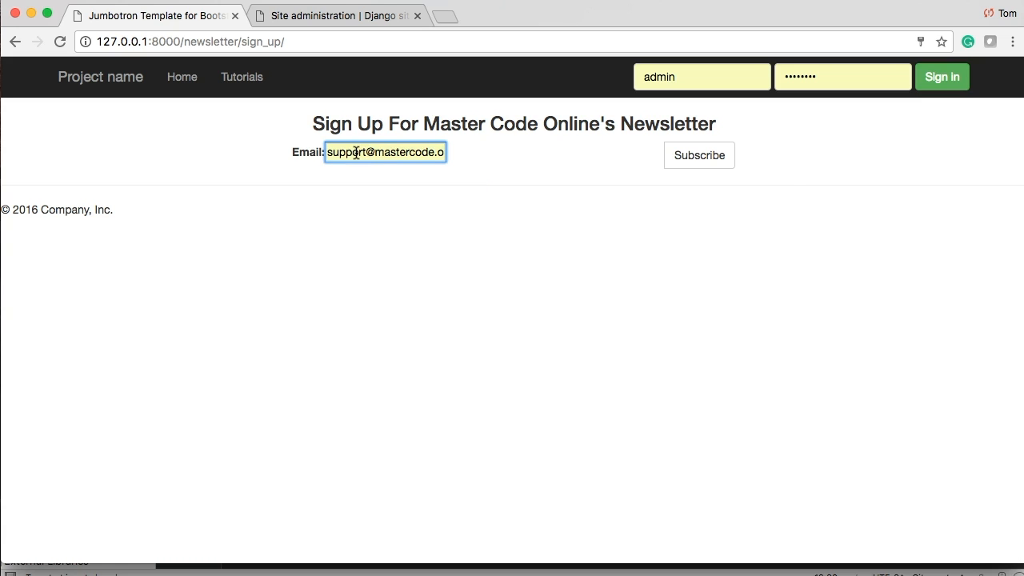
pyautogui.click(697, 154)
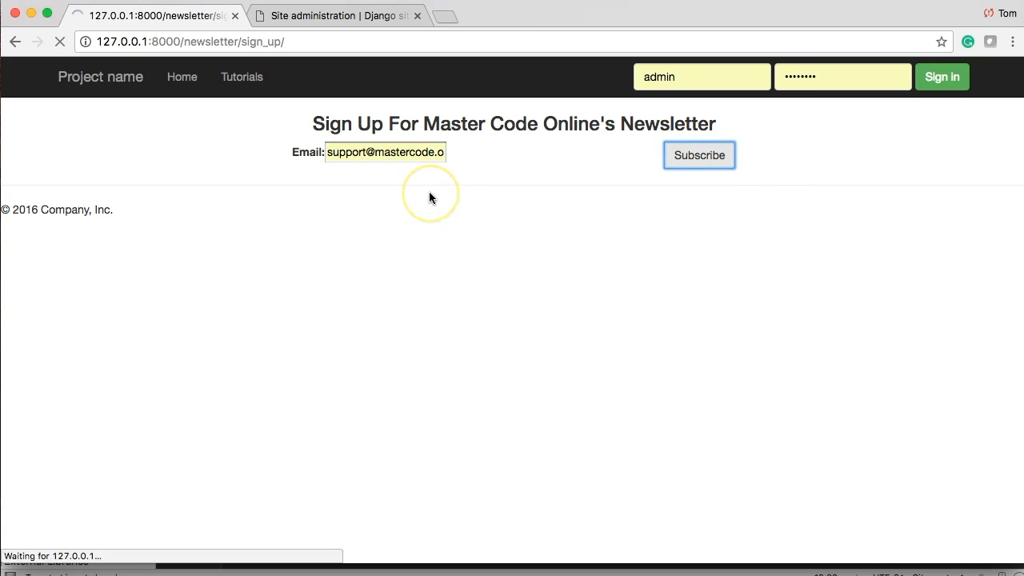
pyautogui.click(700, 155)
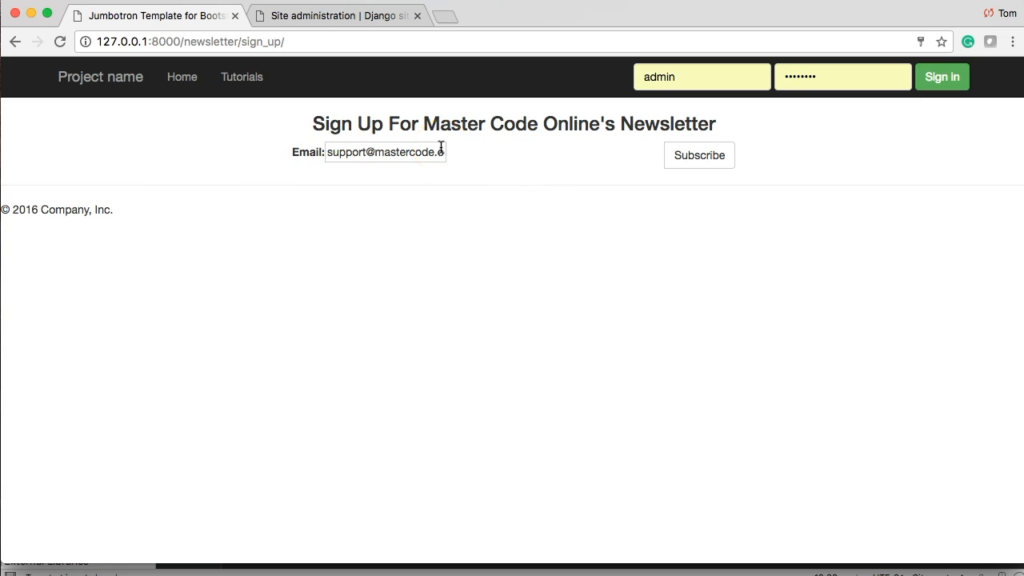
pyautogui.moveTo(551, 163)
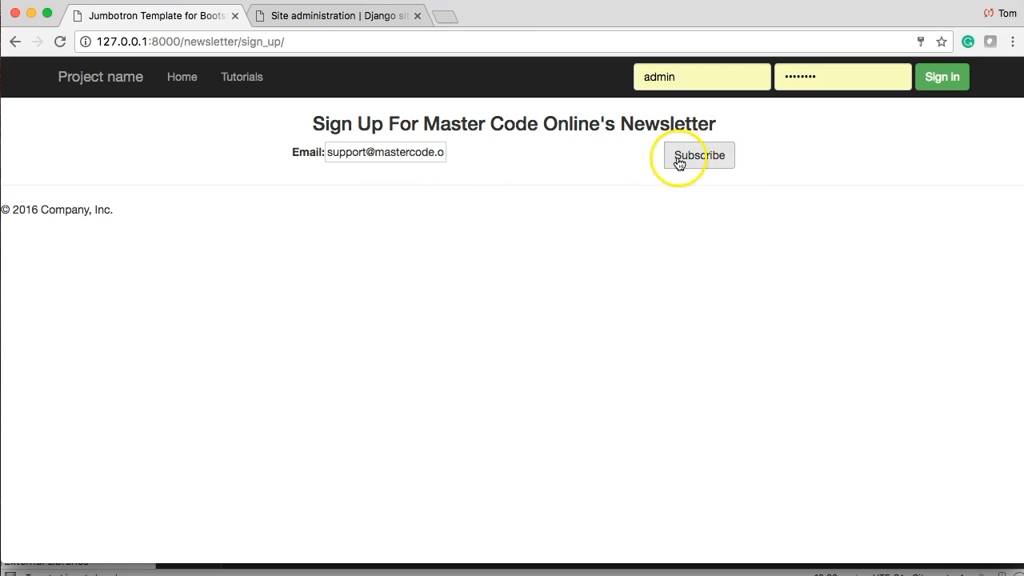
pyautogui.moveTo(503, 163)
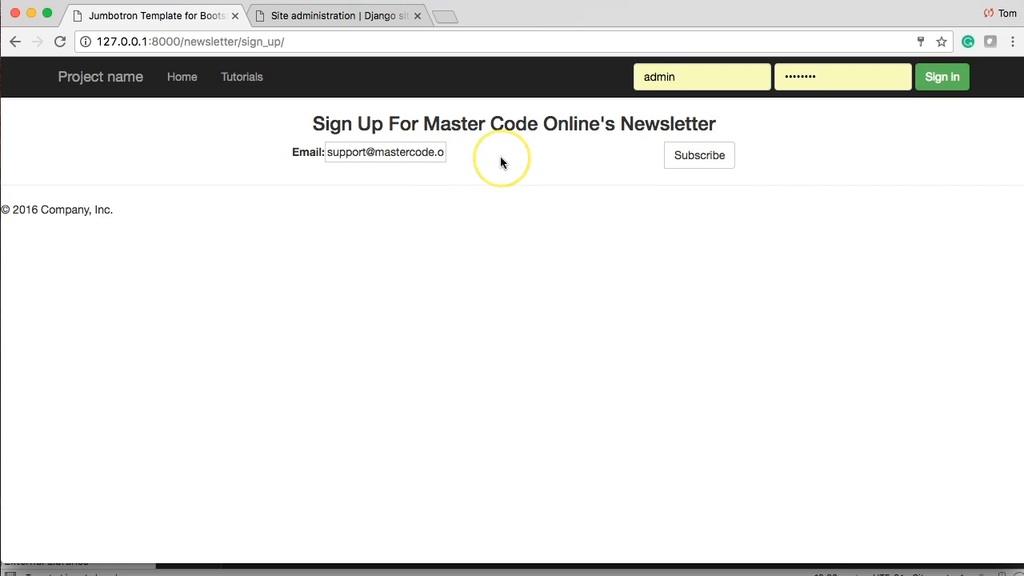
pyautogui.moveTo(638, 166)
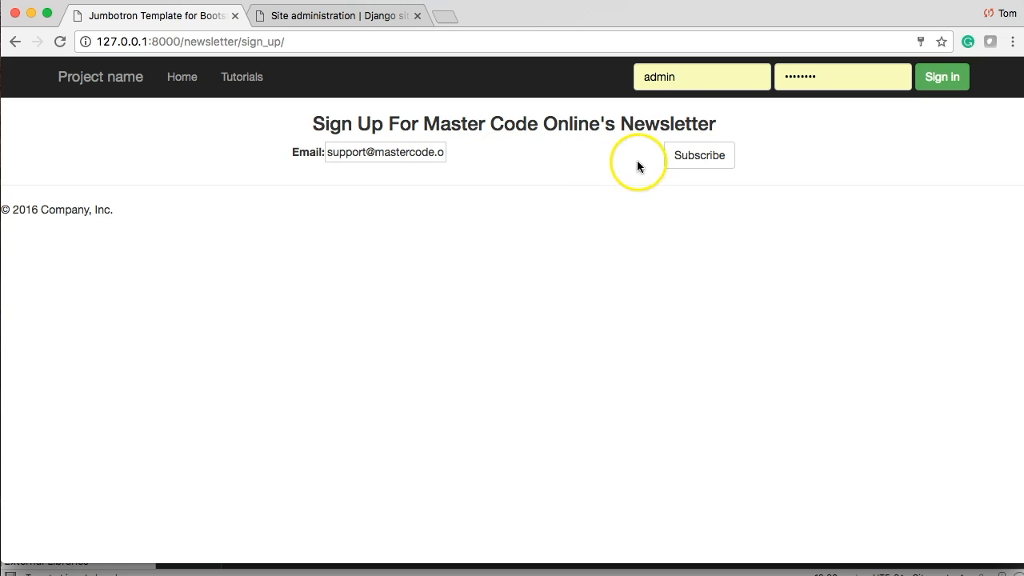
pyautogui.moveTo(599, 191)
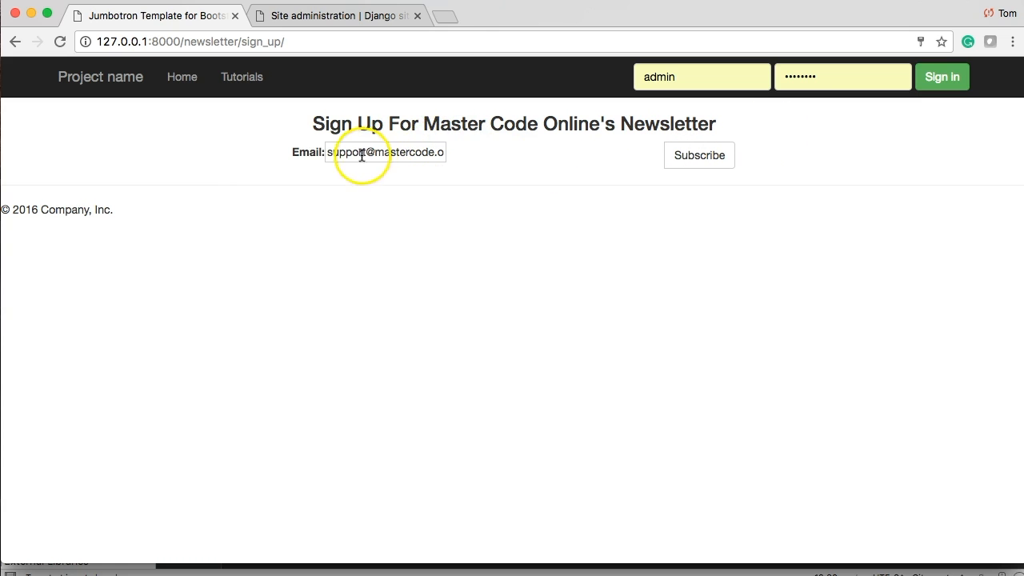
# Step: Go to Django site administration and show the Newsletter users list
pyautogui.click(336, 16)
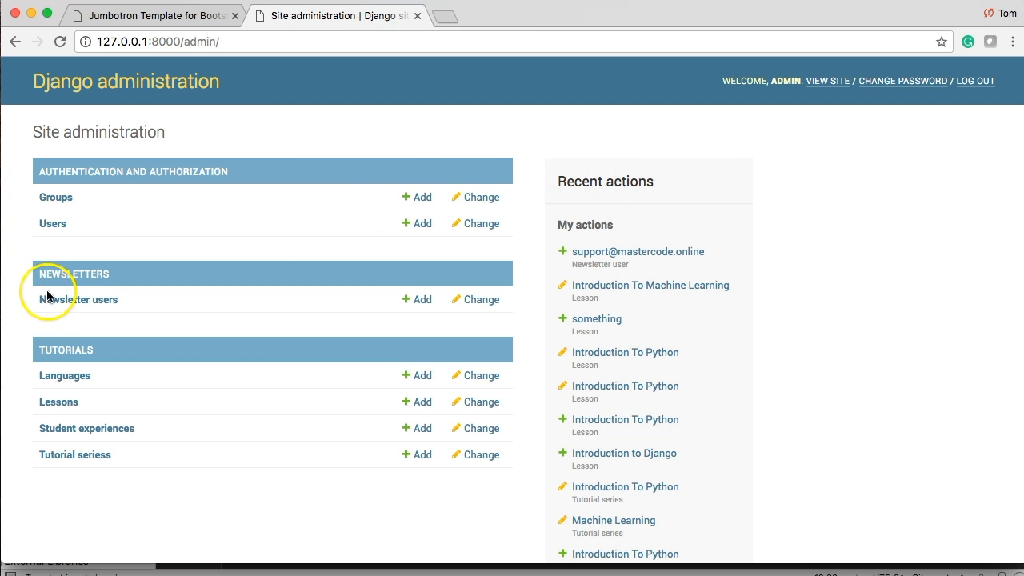
pyautogui.click(78, 299)
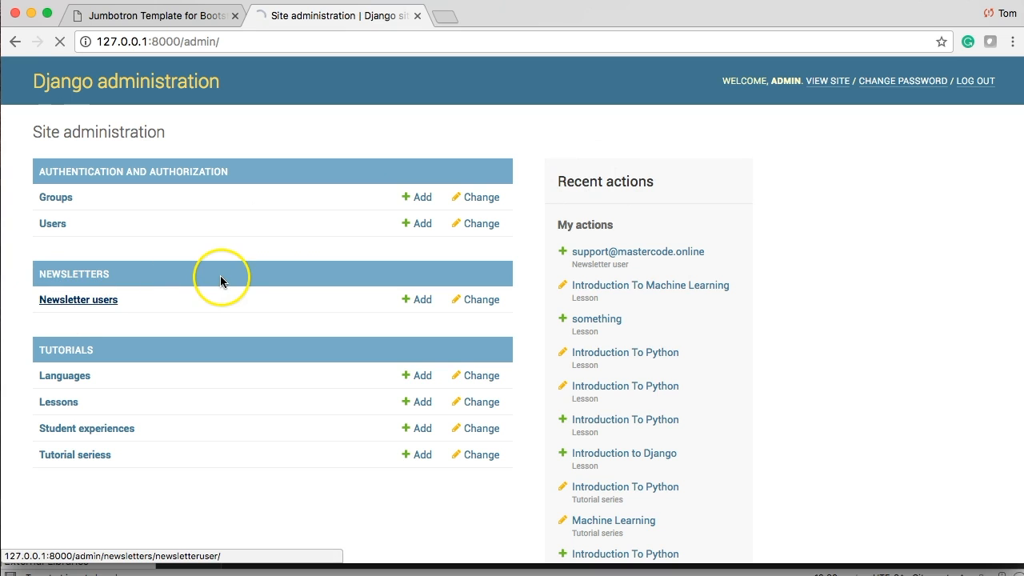
pyautogui.click(77, 299)
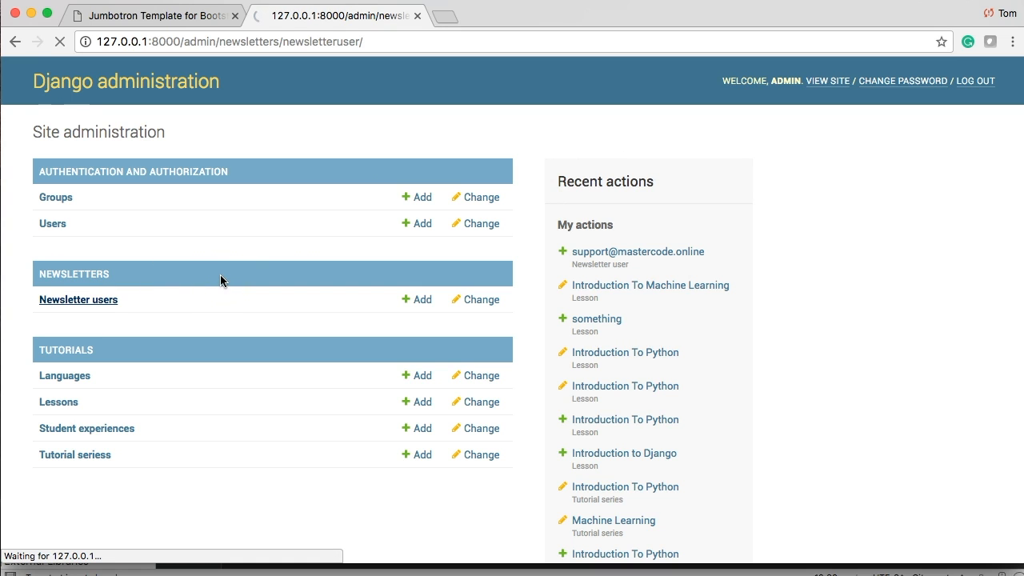
pyautogui.click(77, 300)
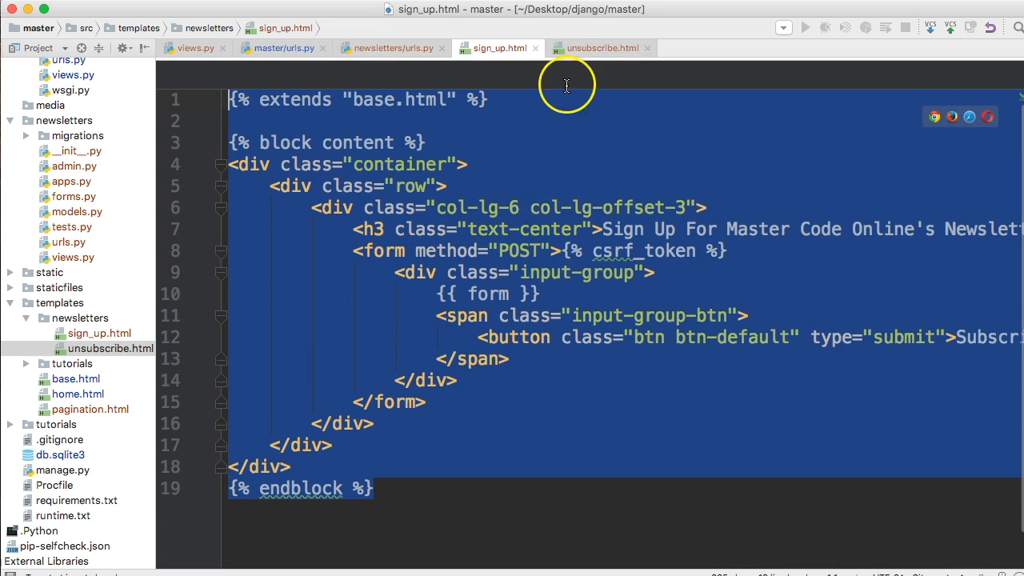
# Step: Change the unsubscribe.html heading to 'Unsubscribe From Master Code Online's Newsletter'
pyautogui.click(601, 48)
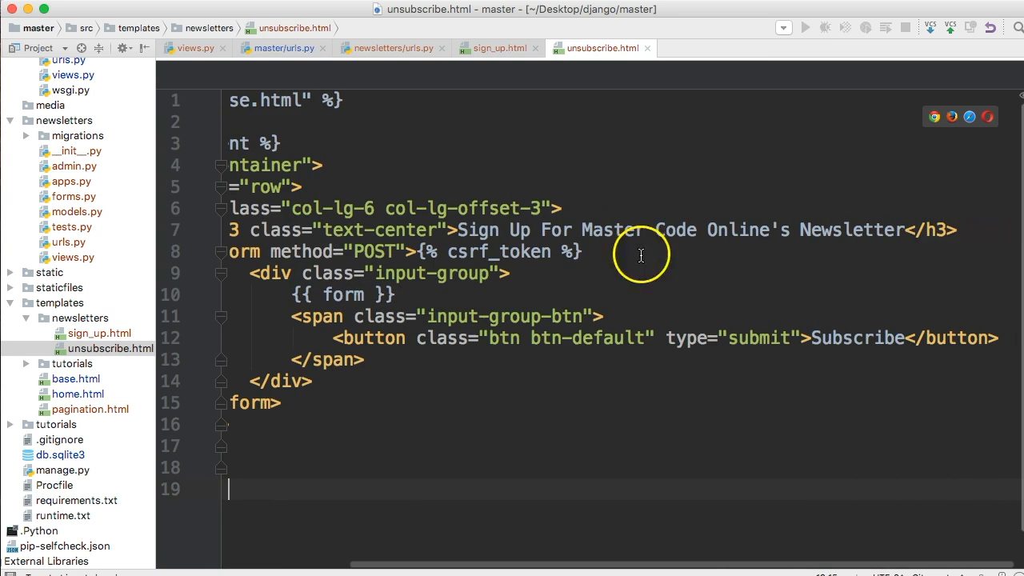
pyautogui.doubleClick(483, 231)
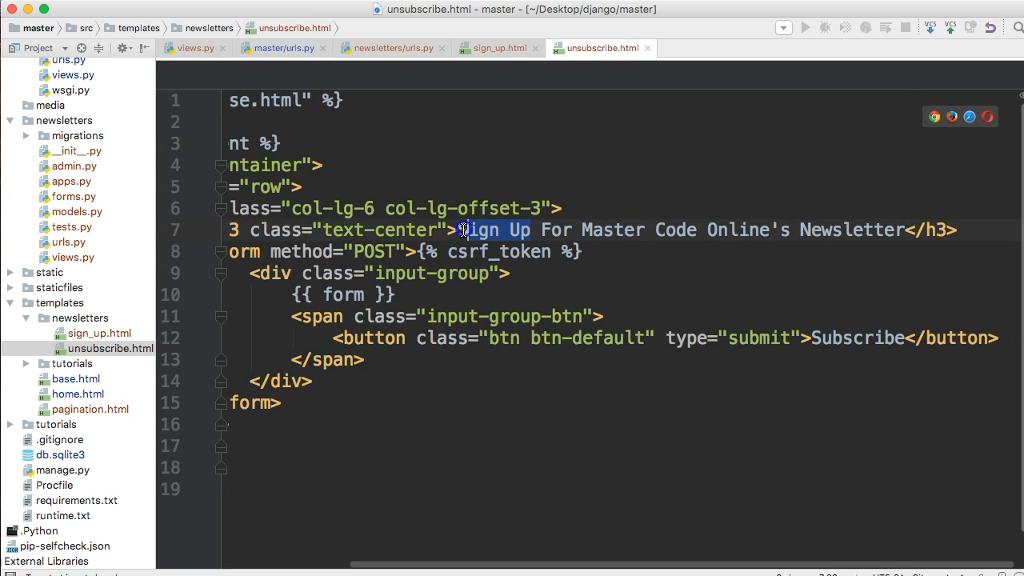
pyautogui.write('U')
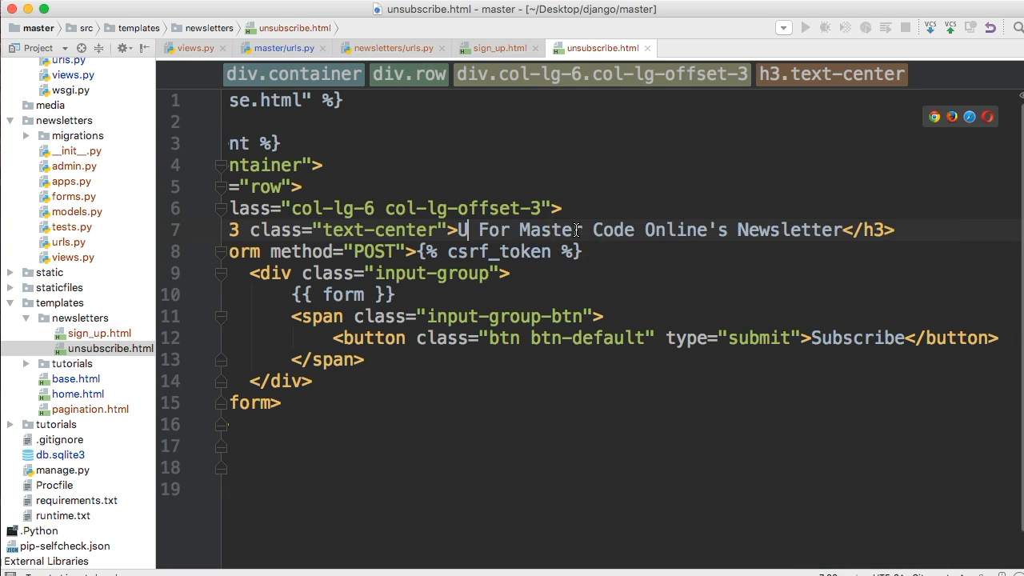
pyautogui.write('nsubscribe')
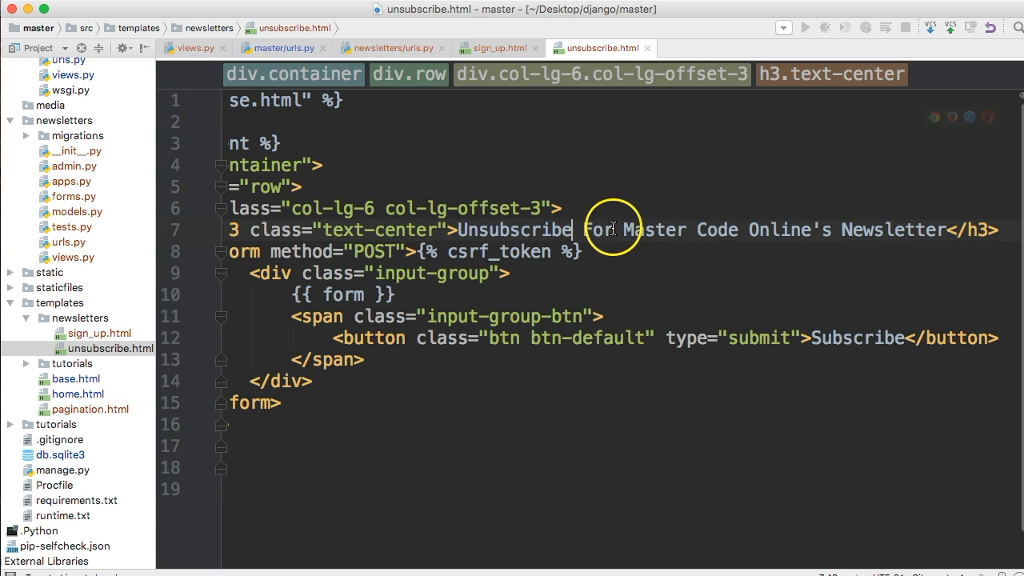
pyautogui.hscroll(-3)
pyautogui.write('rom')
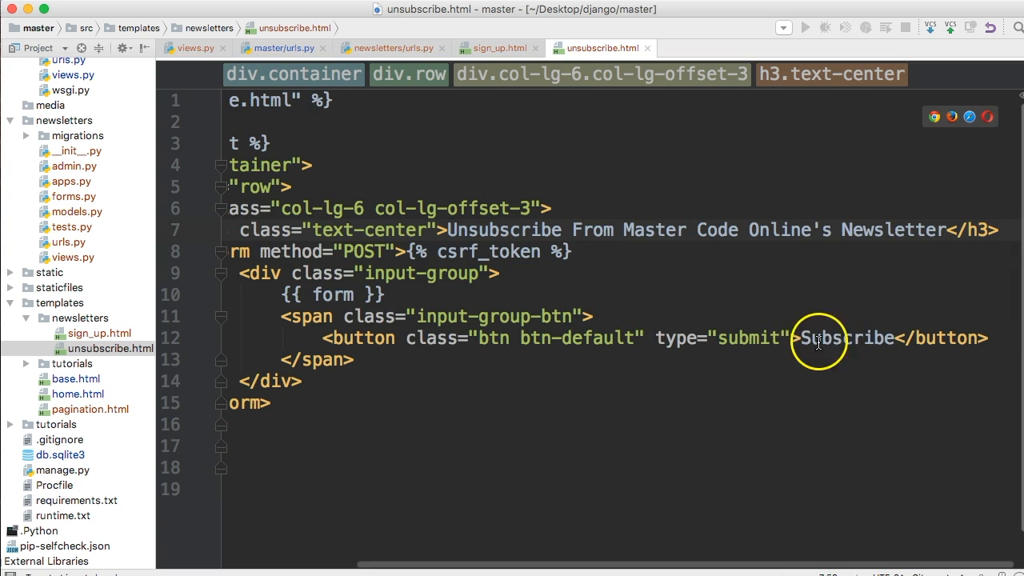
# Step: Change the template's button label from Subscribe to Unsubscribe
pyautogui.doubleClick(840, 338)
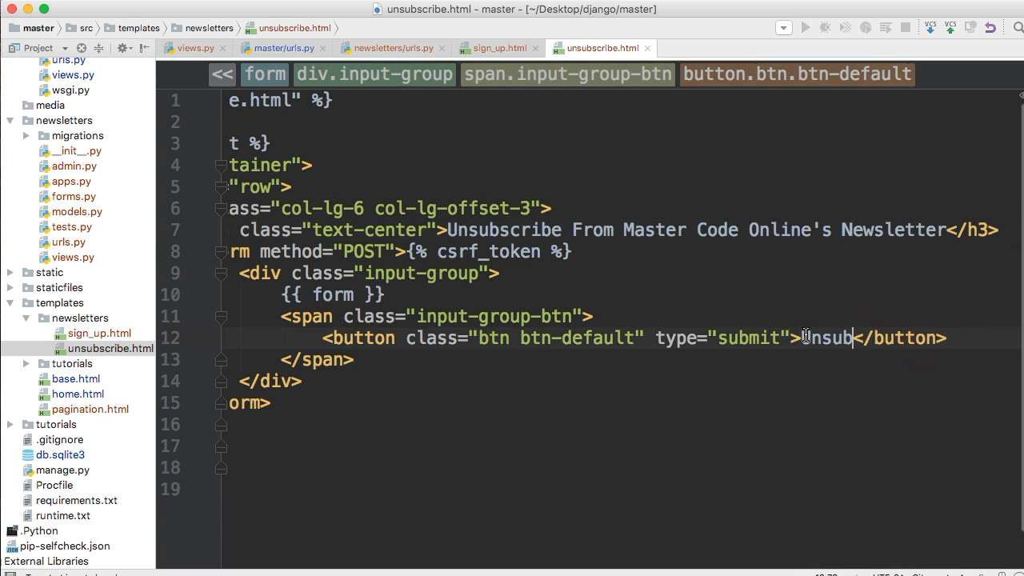
pyautogui.write('scribe')
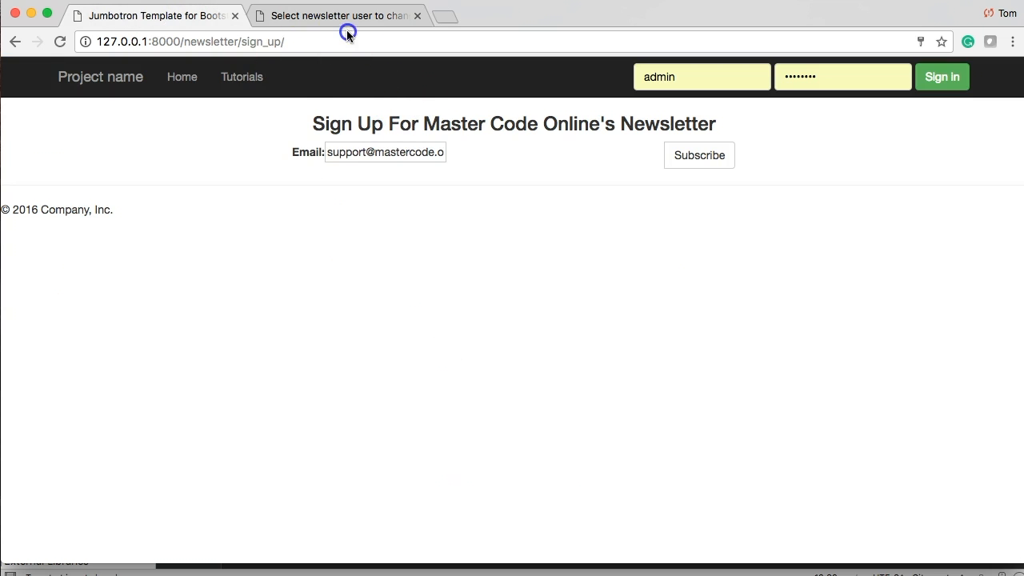
# Step: Navigate to /newsletter/unsubscribe/ and focus its email field
pyautogui.doubleClick(272, 42)
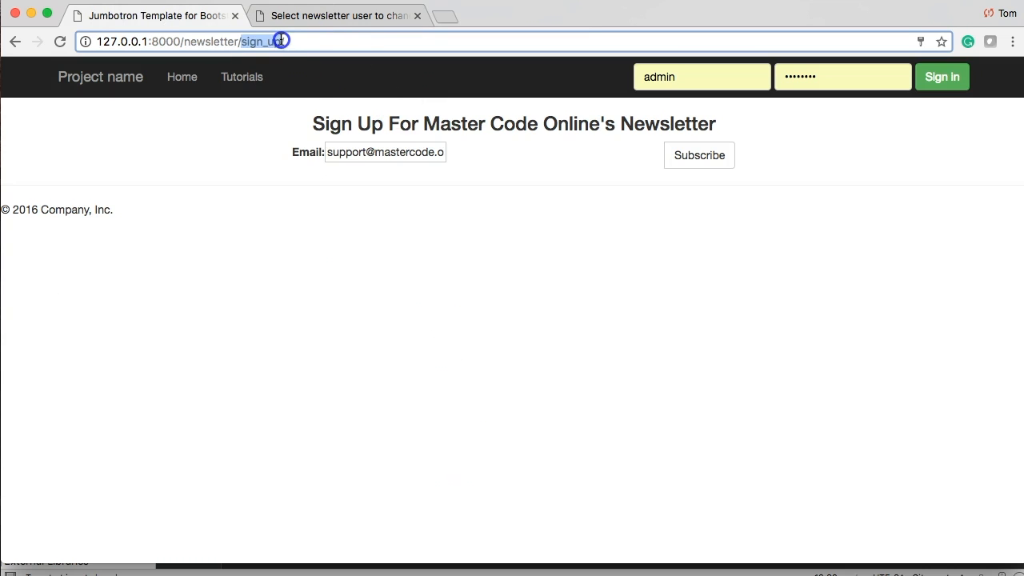
pyautogui.write('uns/')
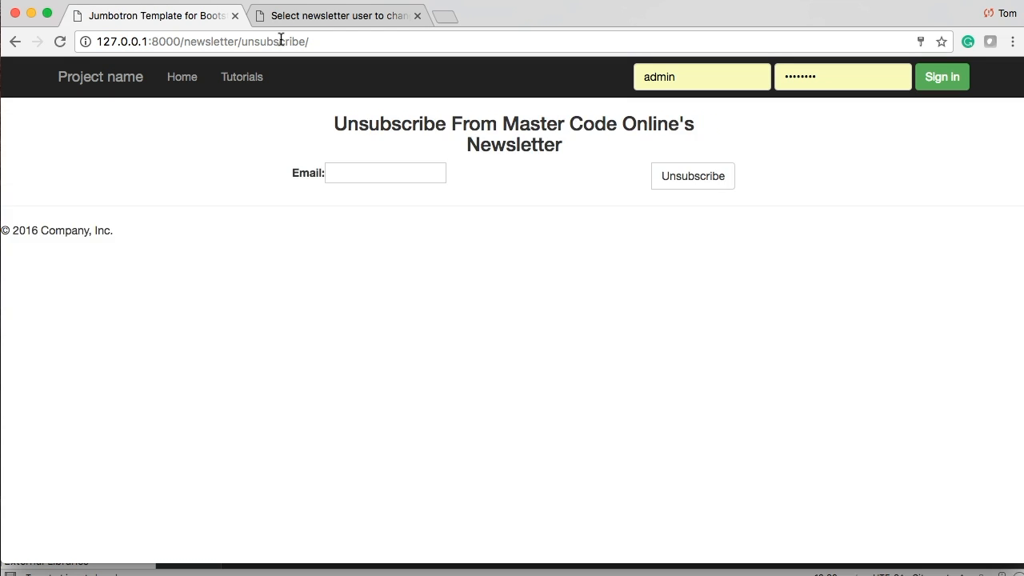
pyautogui.click(385, 173)
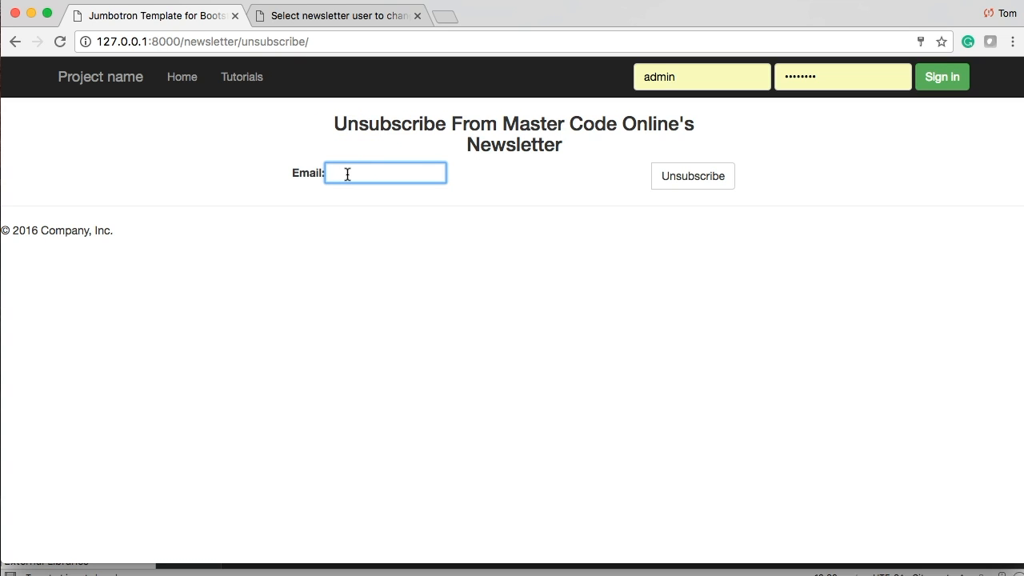
pyautogui.write('su')
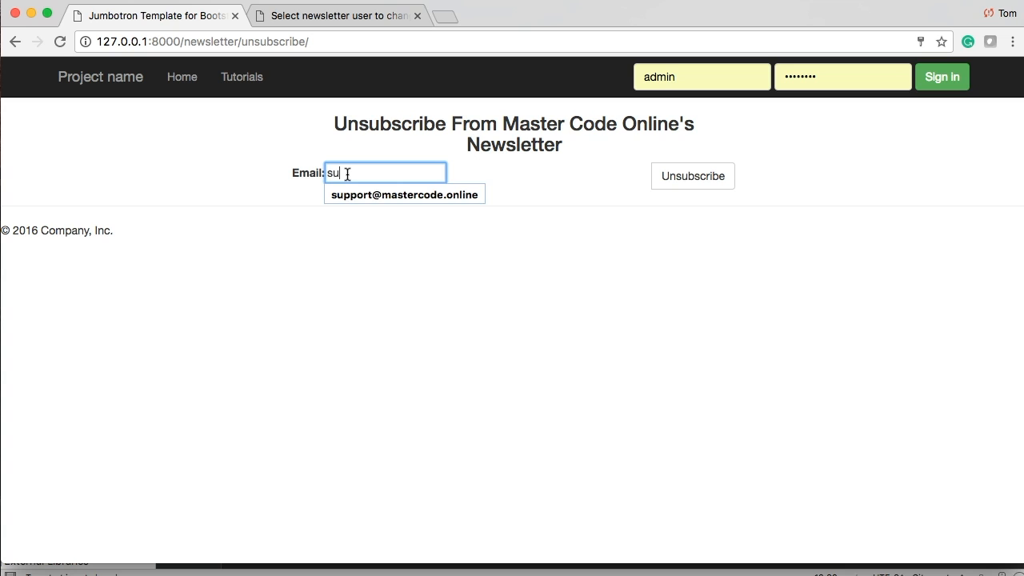
pyautogui.click(404, 194)
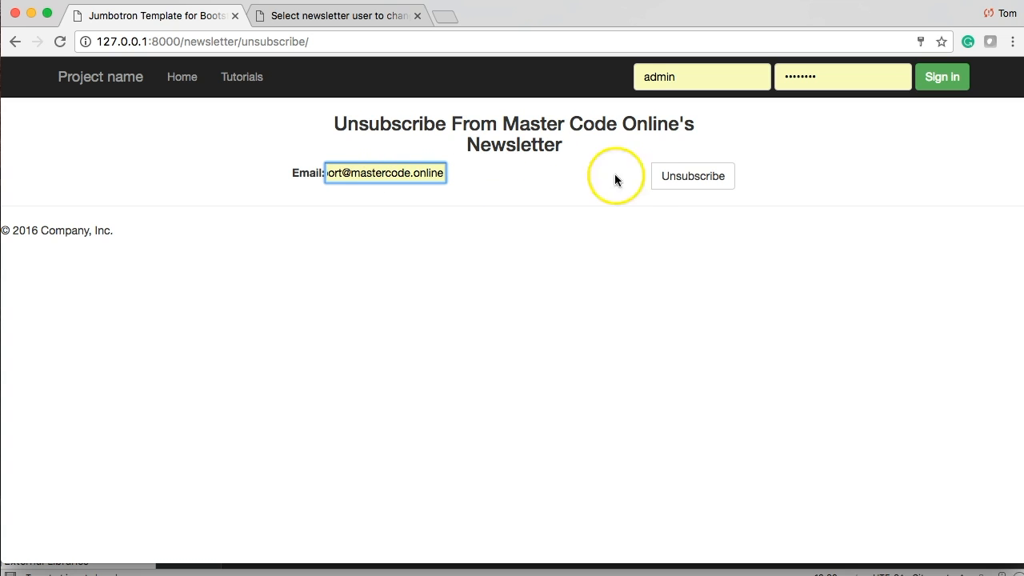
pyautogui.click(693, 176)
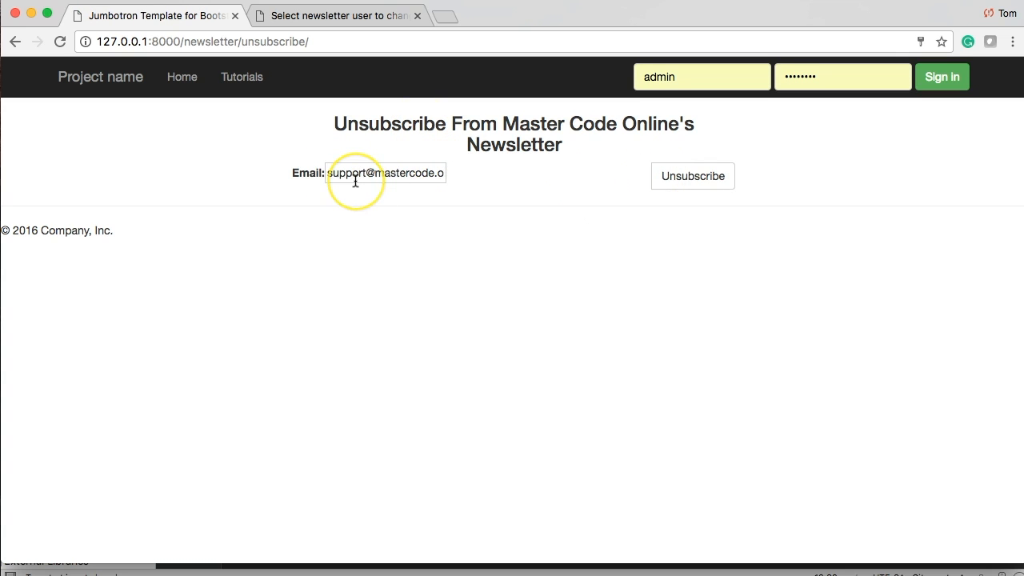
pyautogui.moveTo(391, 86)
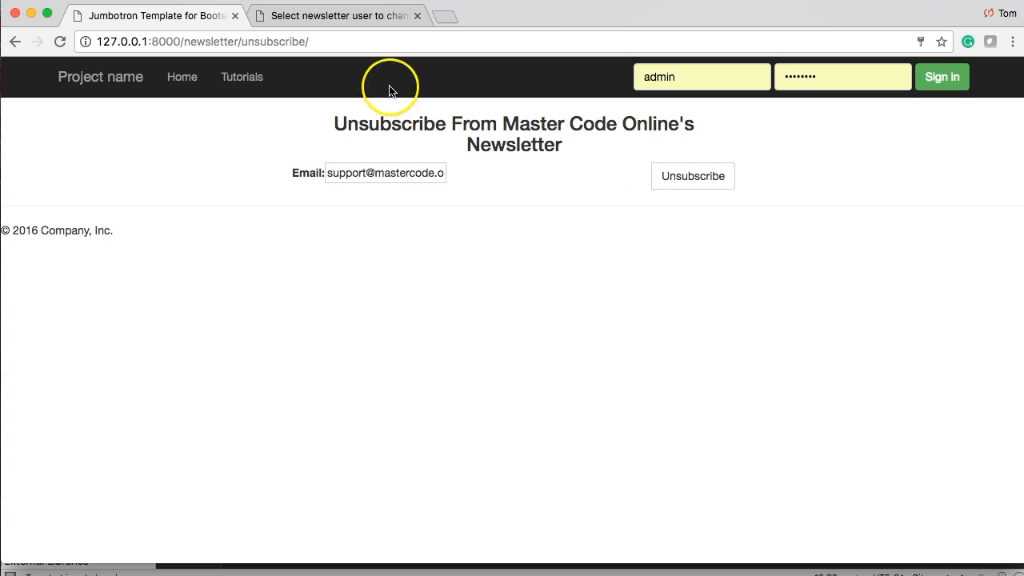
pyautogui.click(336, 16)
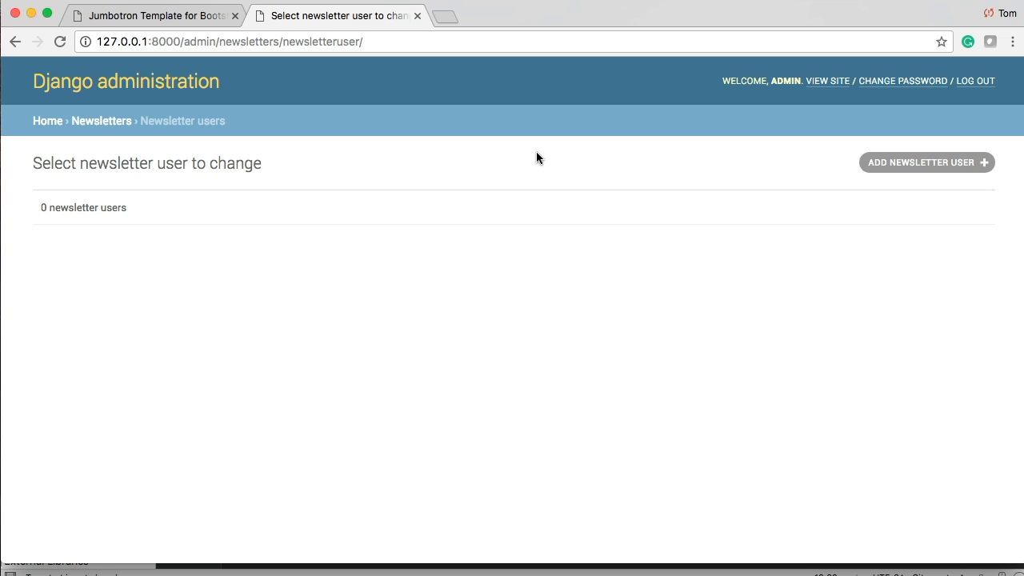
# Step: Reload the Newsletter users list to confirm it holds 0 users
pyautogui.click(153, 16)
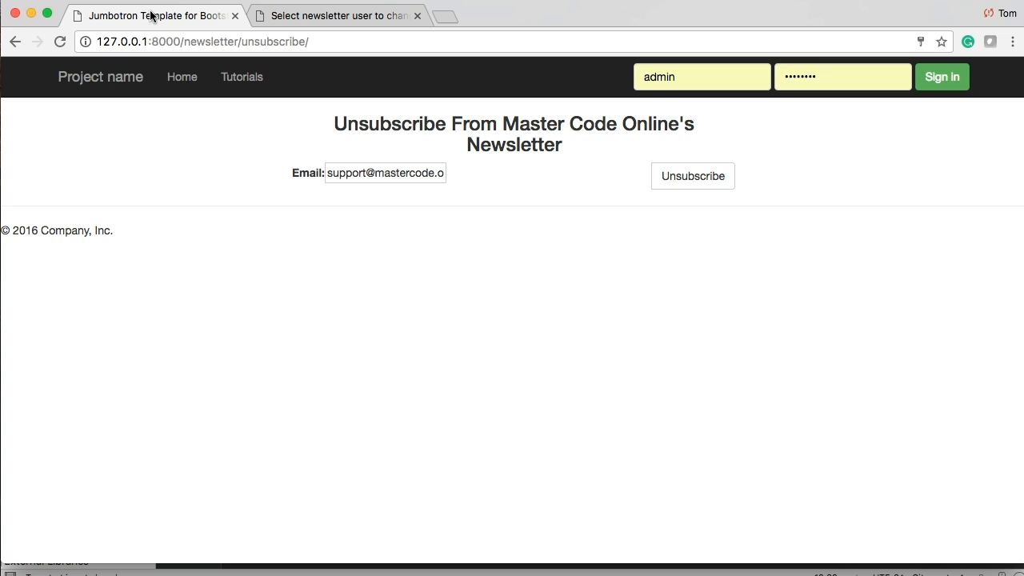
pyautogui.moveTo(583, 183)
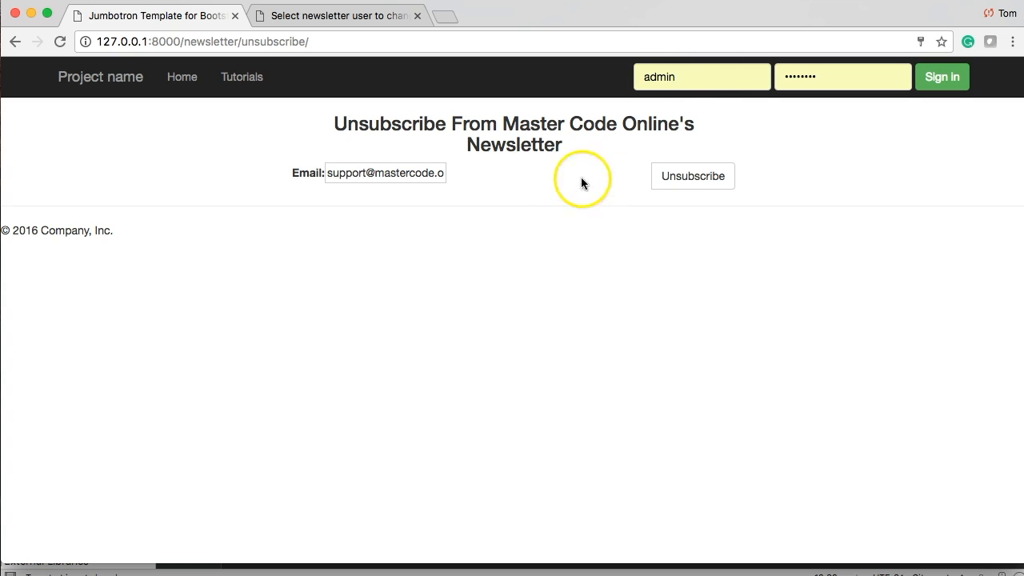
pyautogui.moveTo(738, 188)
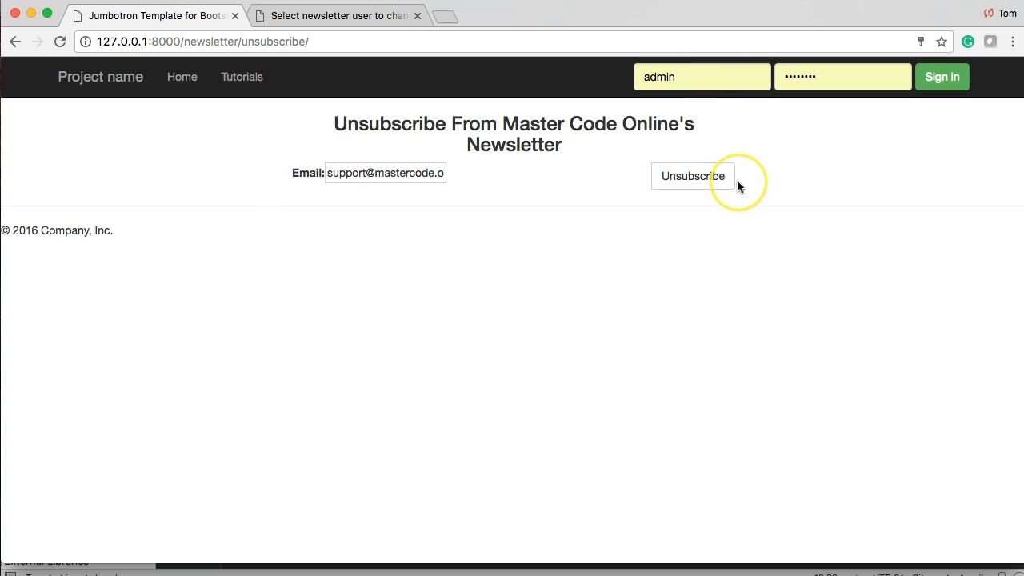